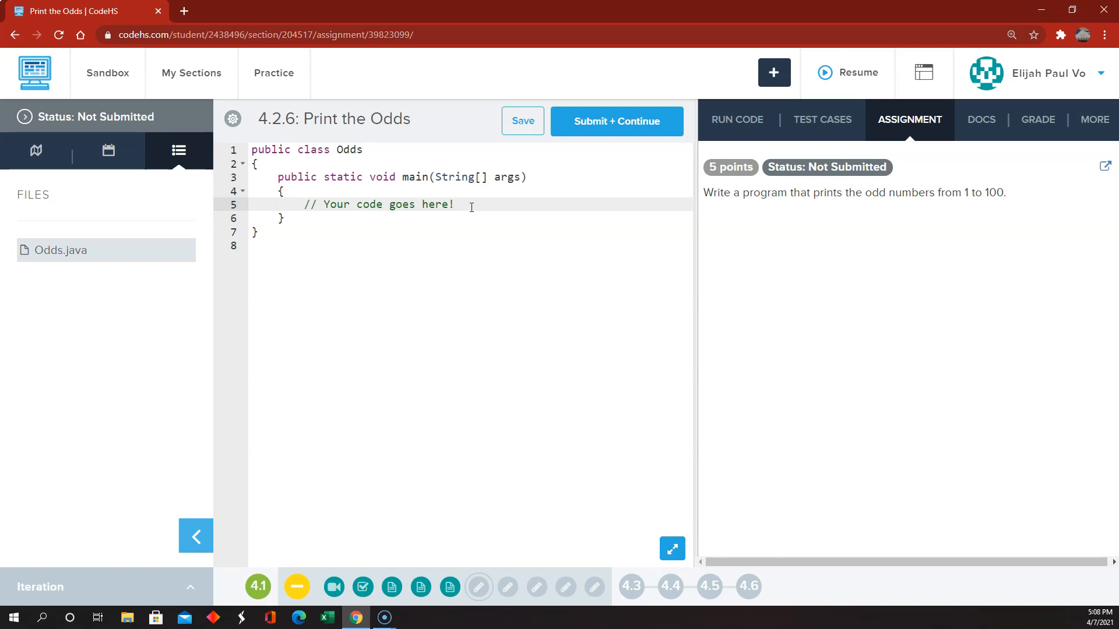
Step: Write a for loop printing i from 1 while below 100, stepping by 2, and show the output panel
key("enter")
type("for(int ")
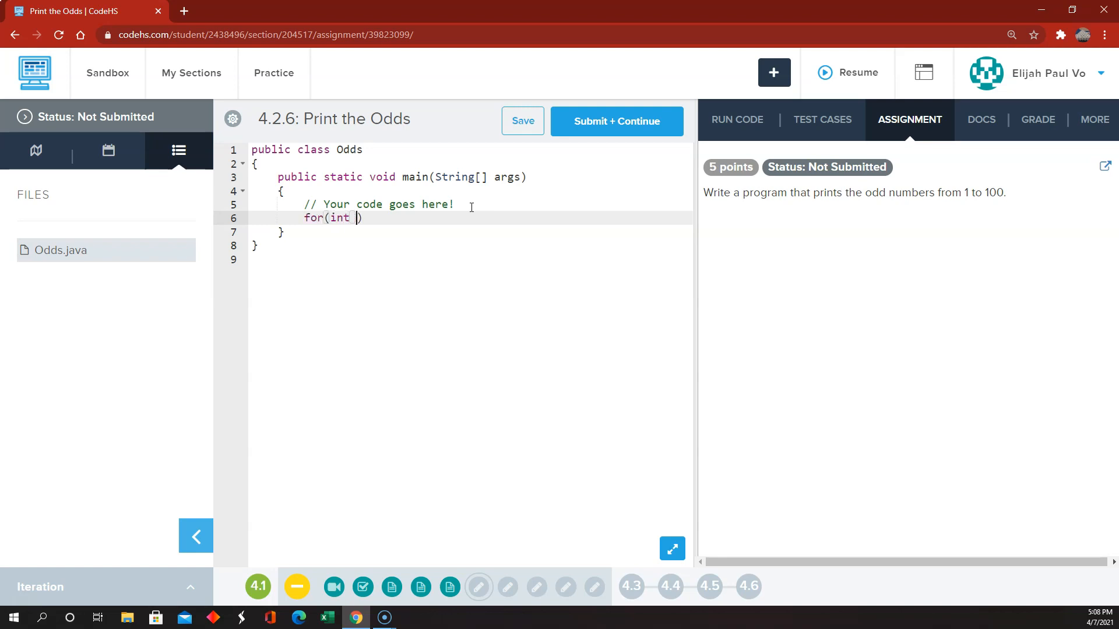
type("i =")
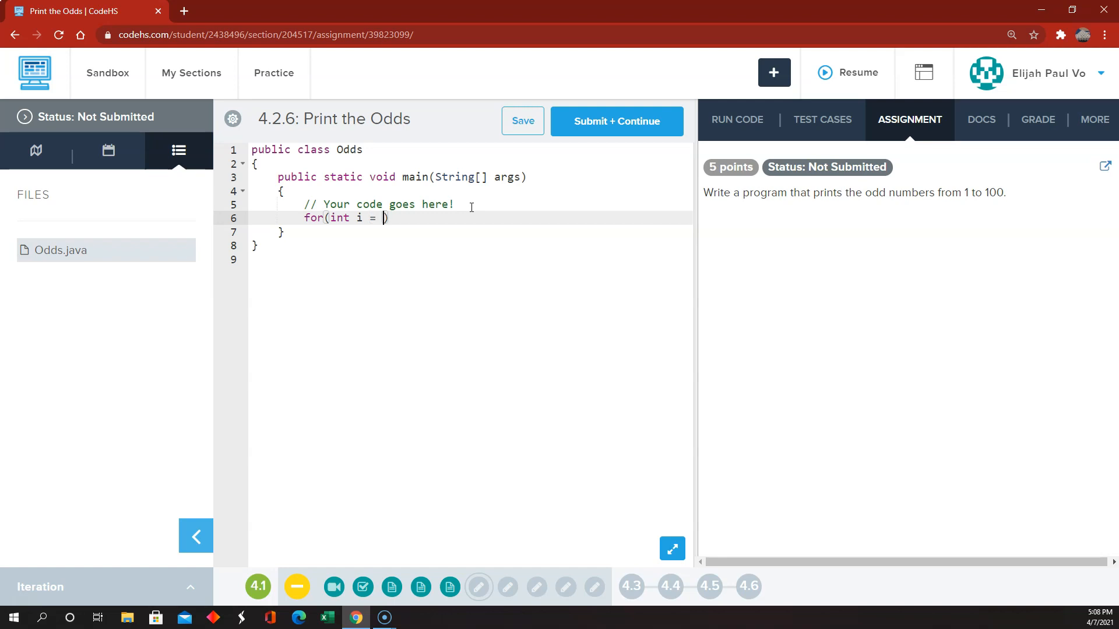
type("1;")
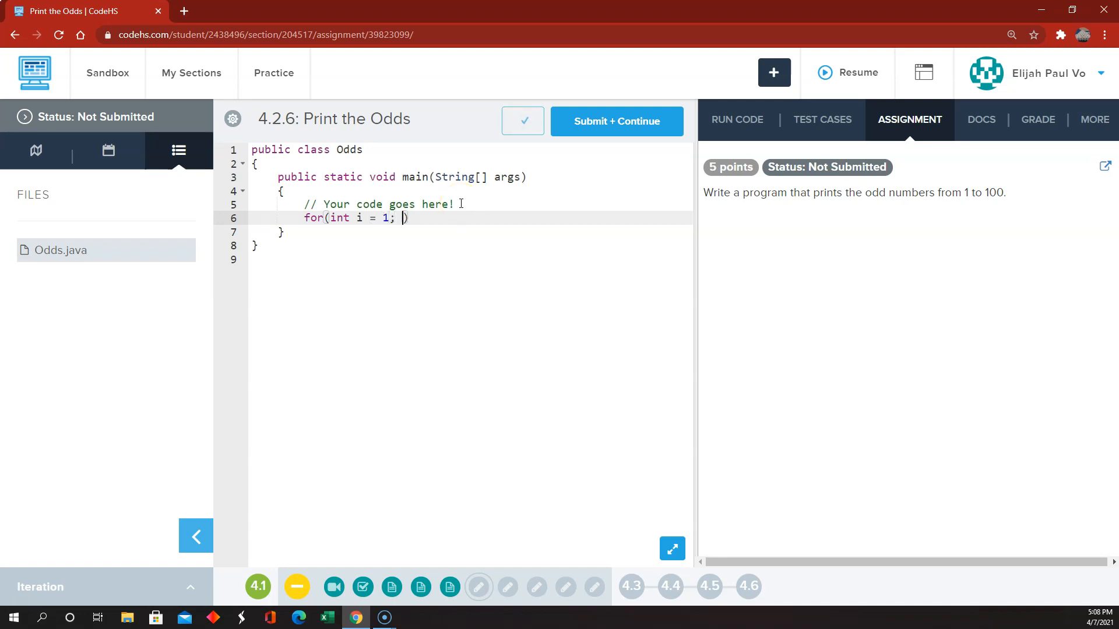
type("i")
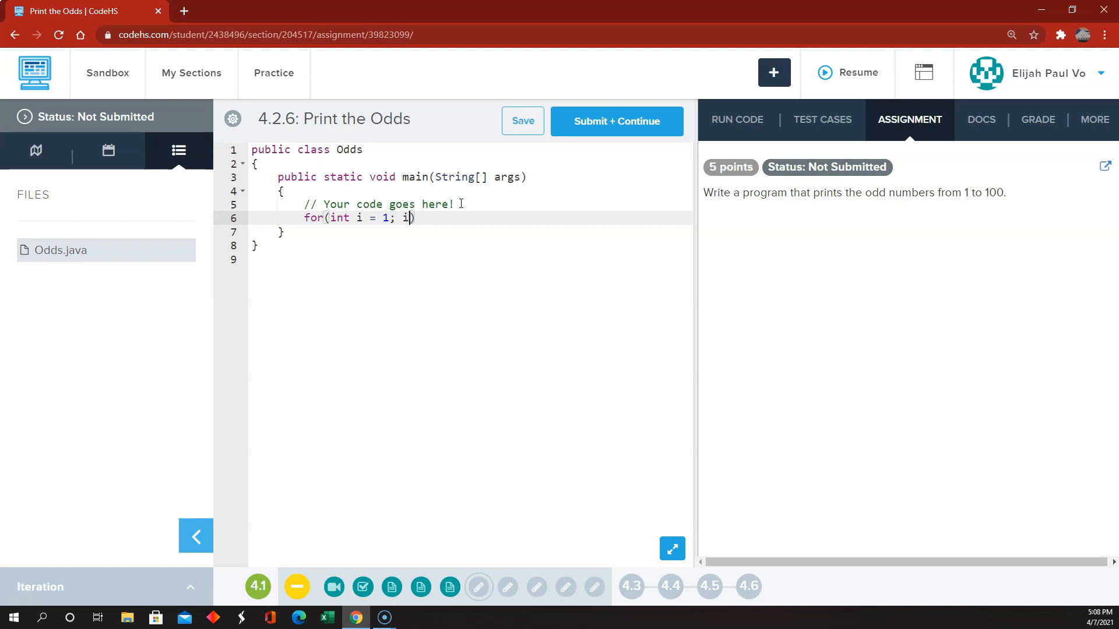
type("<")
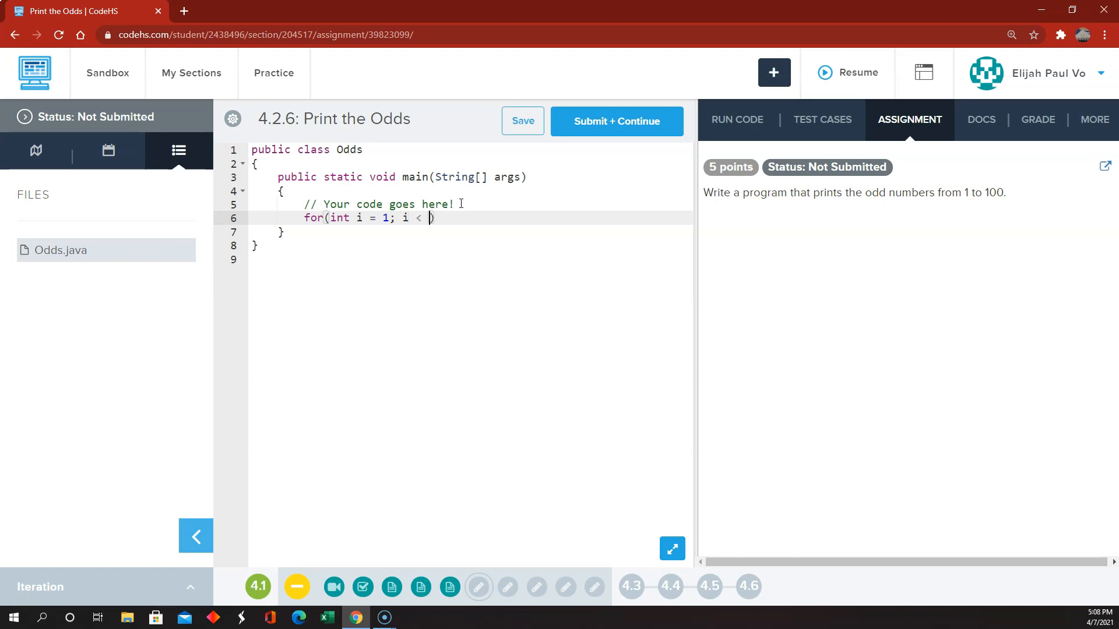
type("100;")
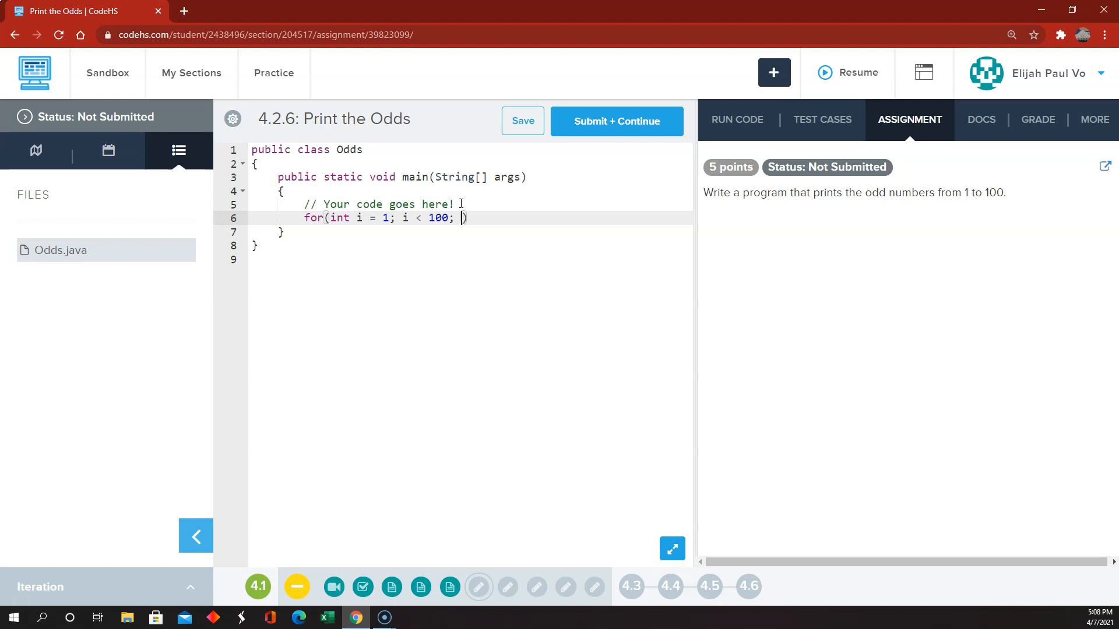
type("i")
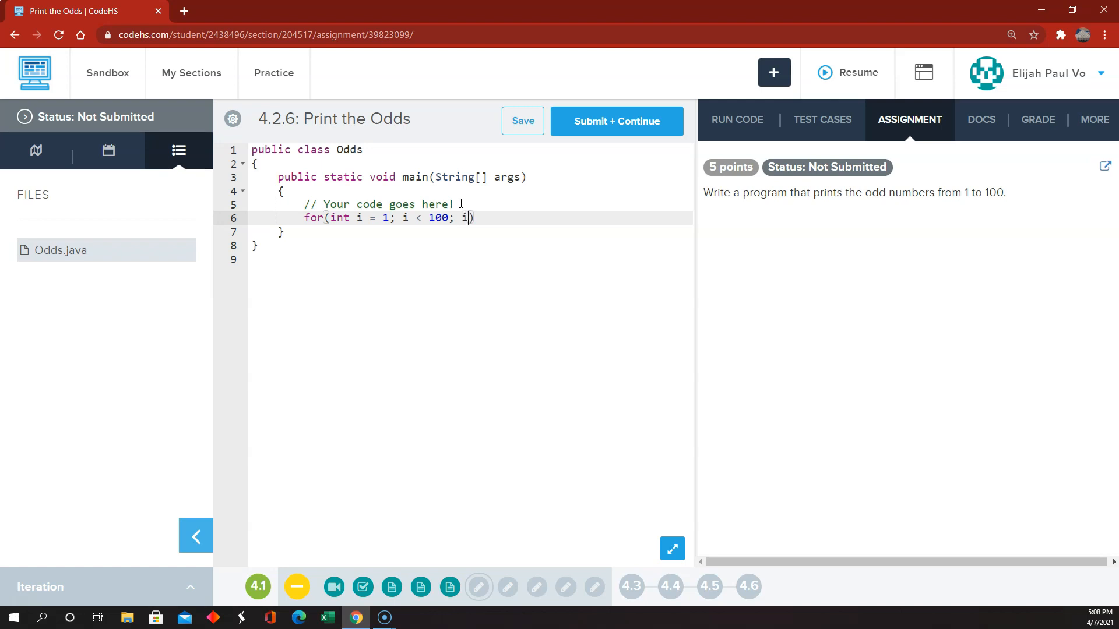
type("+=2")
type("{")
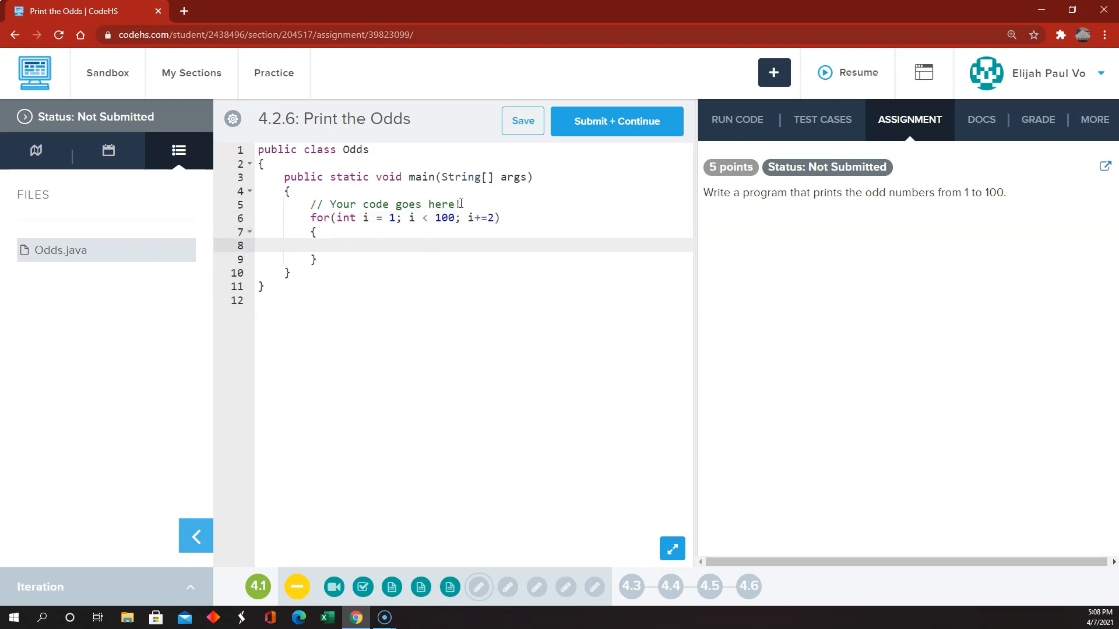
type("System.out")
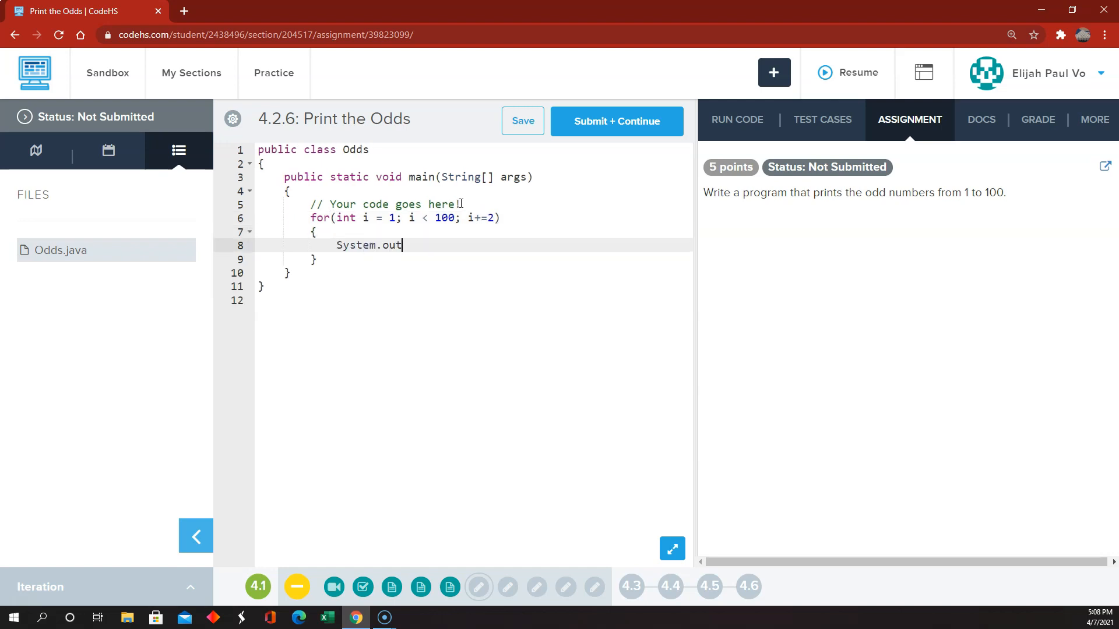
type(".println(i)")
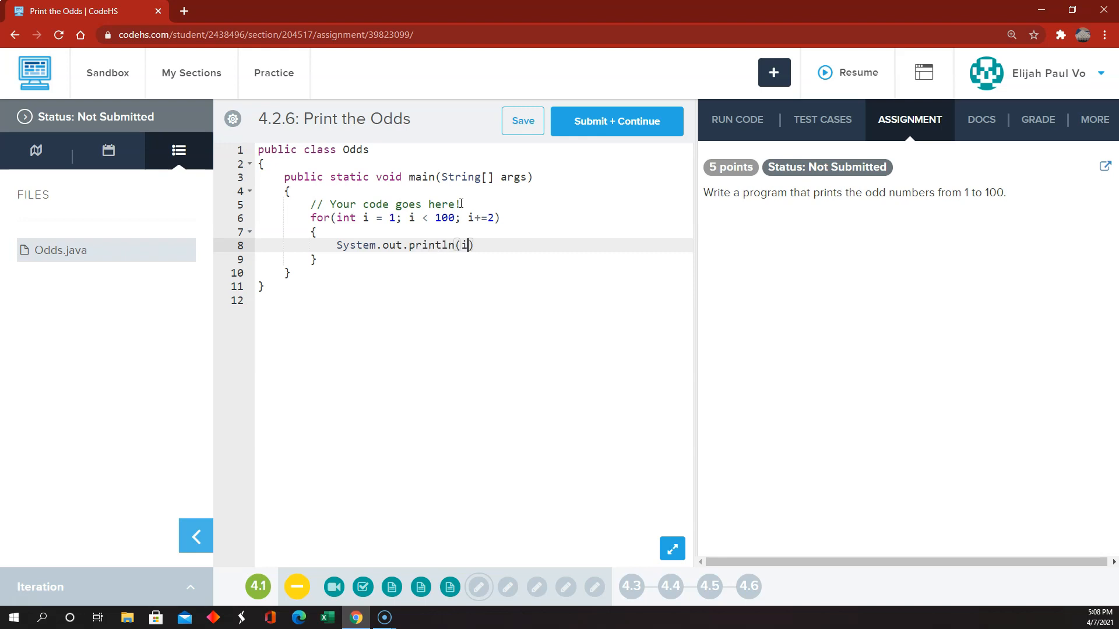
type(";")
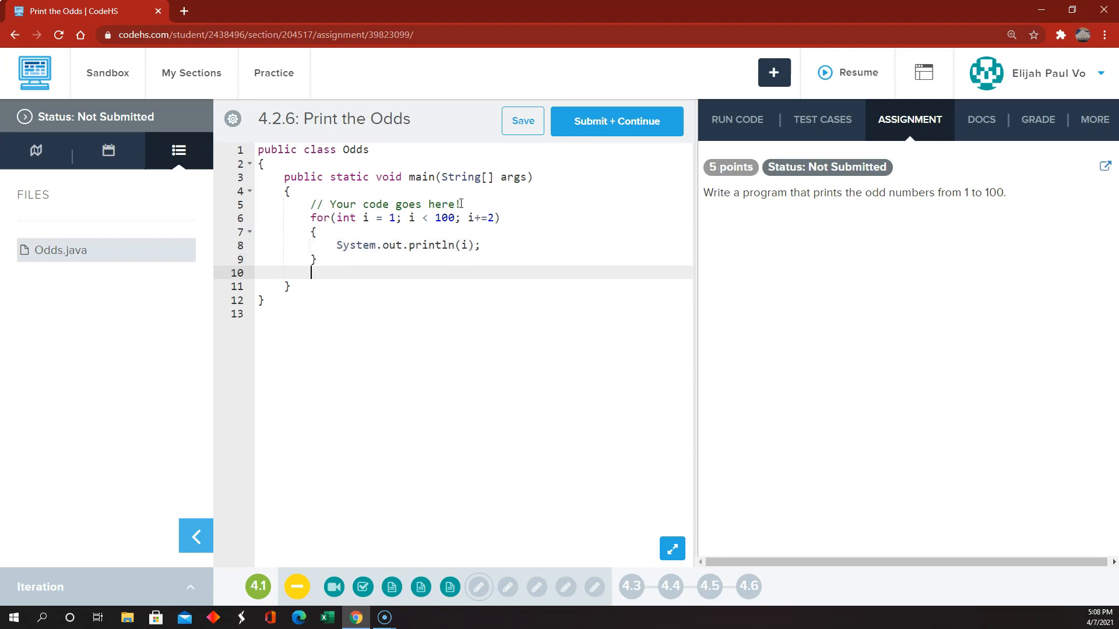
left_click(736, 119)
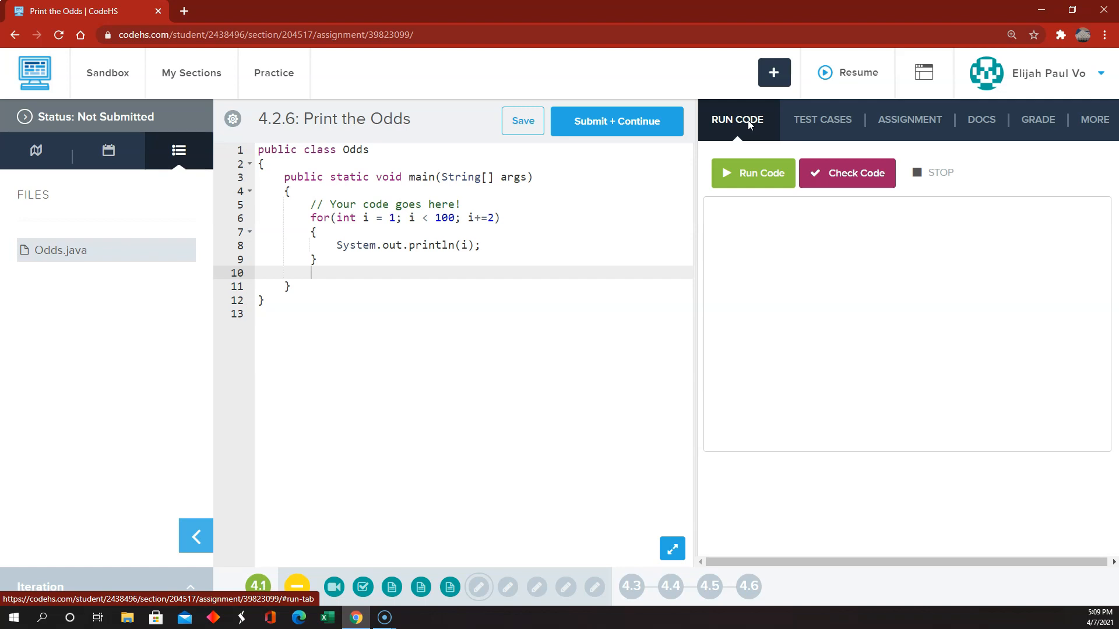
Step: Run the Odds program and scroll the output to confirm it ends at 99
left_click(752, 172)
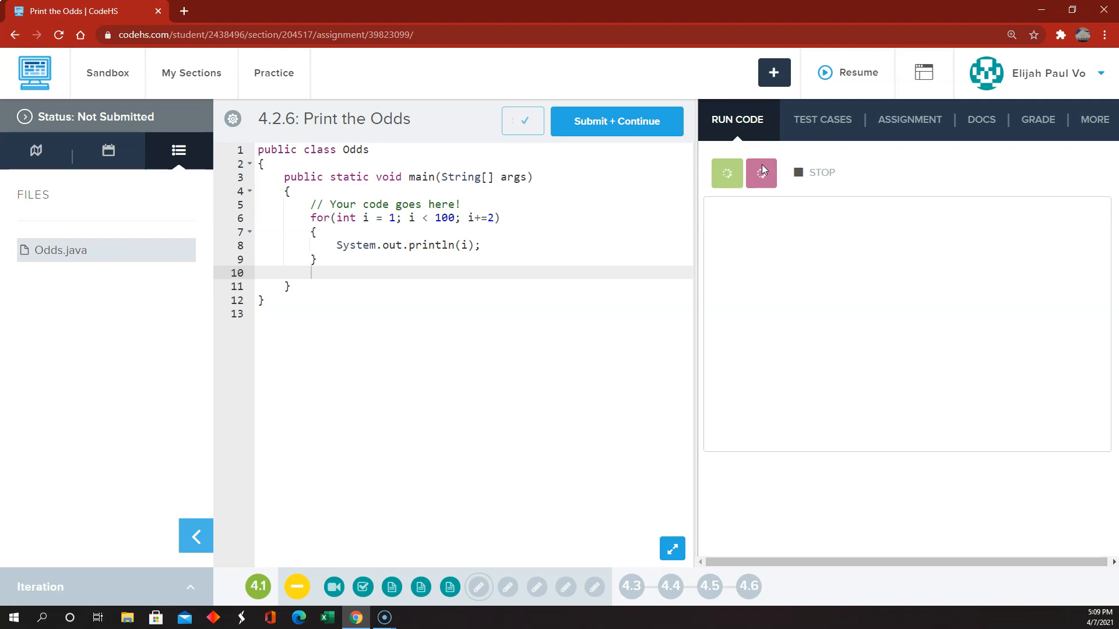
left_click(727, 173)
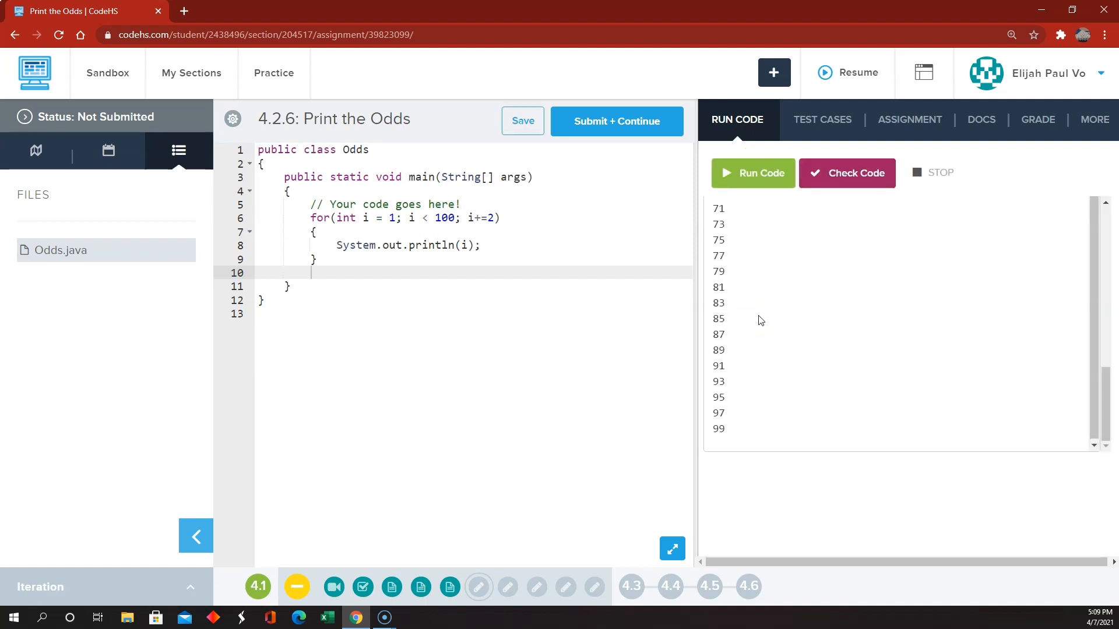
scroll("up", 3)
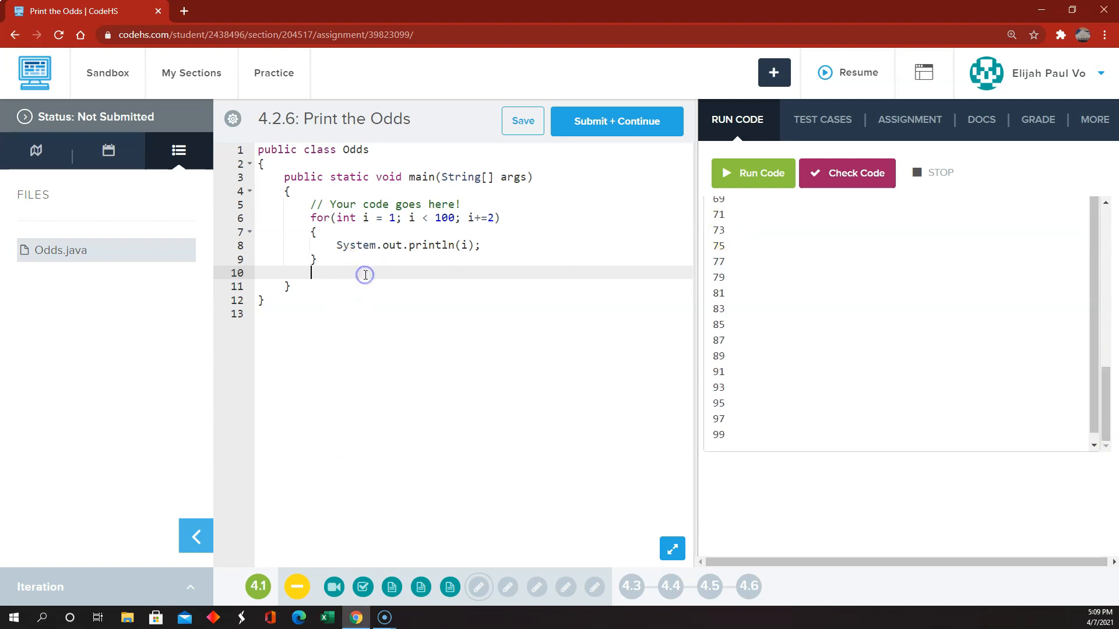
Step: Add a second for loop, i from 0 below 49, printing i * 2 + 1
type("for(")
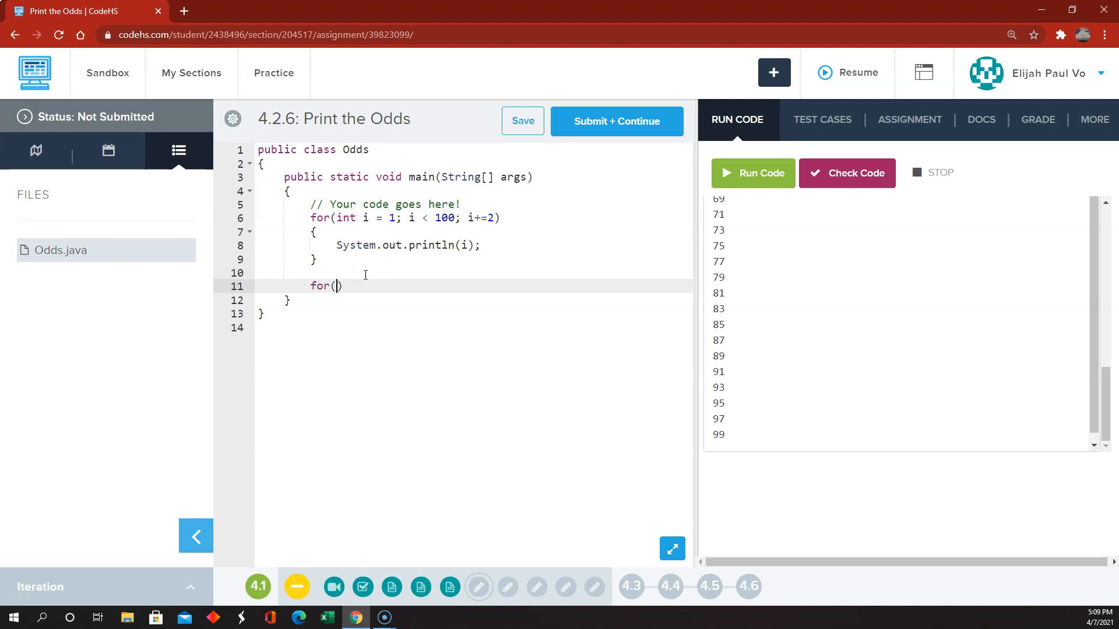
type("int")
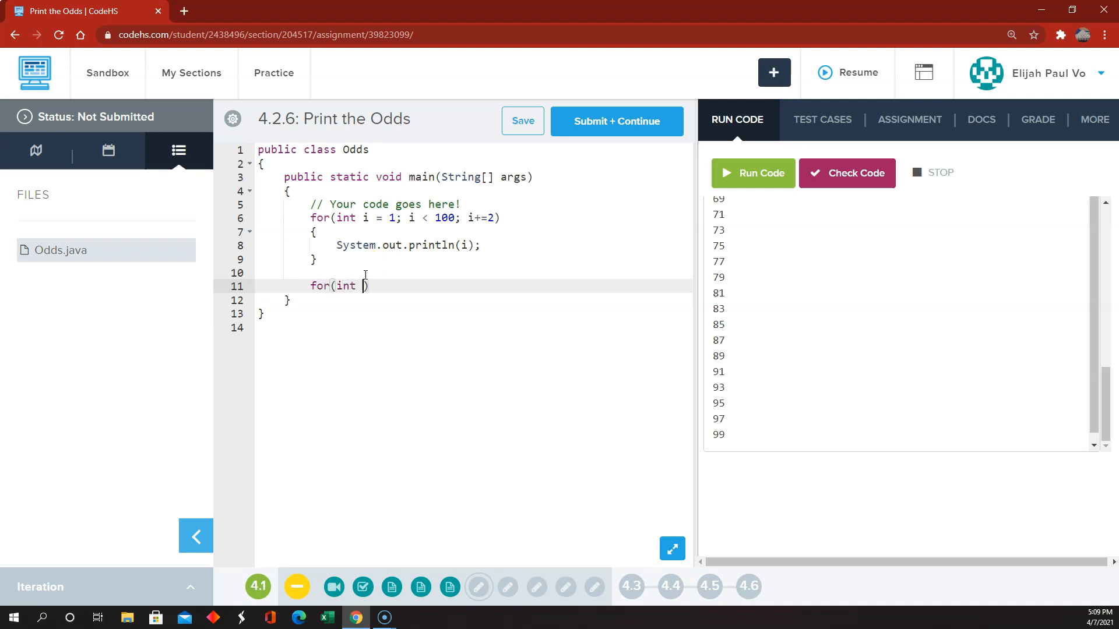
type("i")
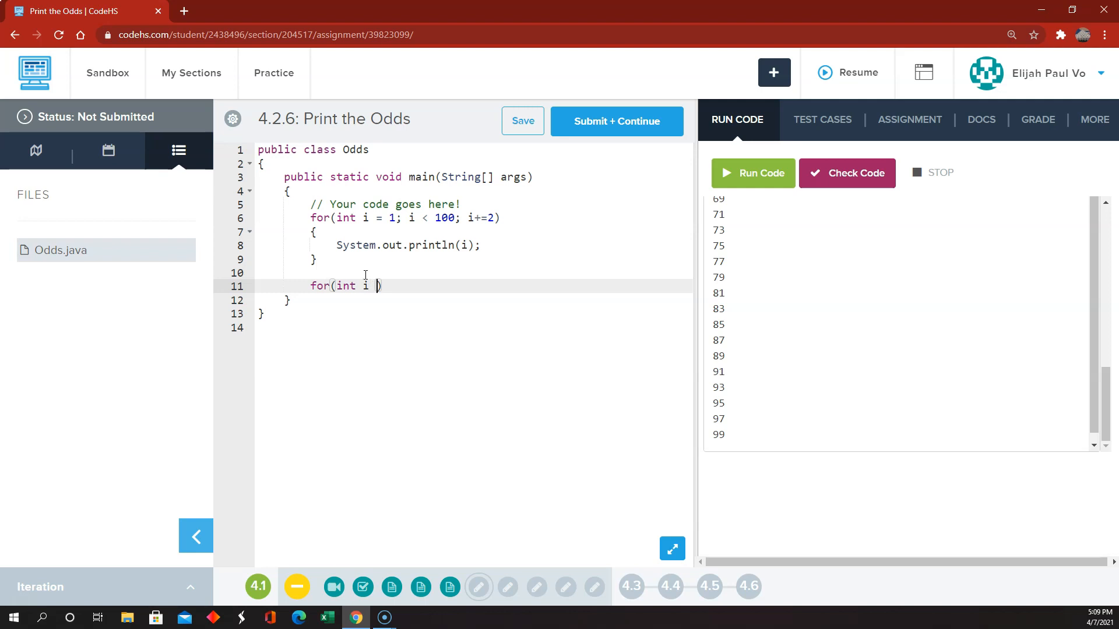
type("= 0; i <")
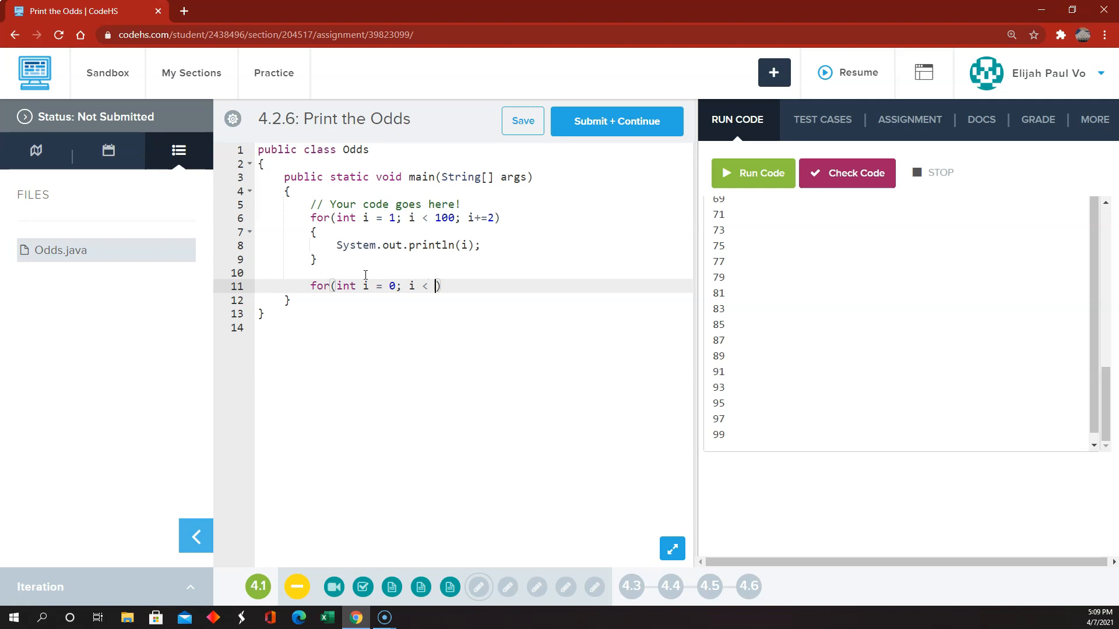
type("49;")
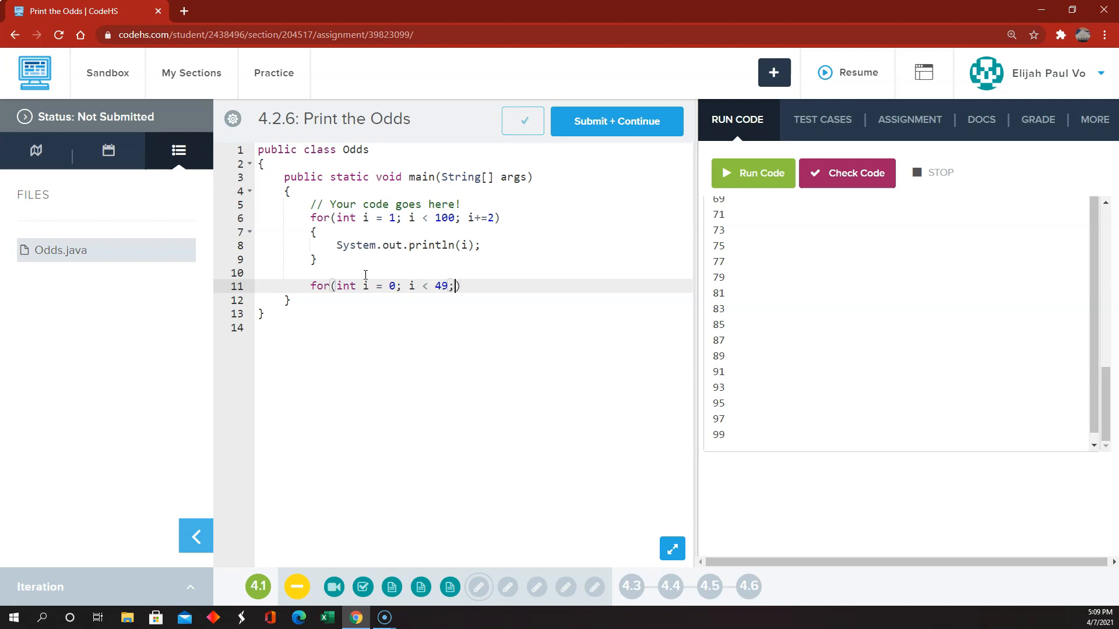
type("i++)")
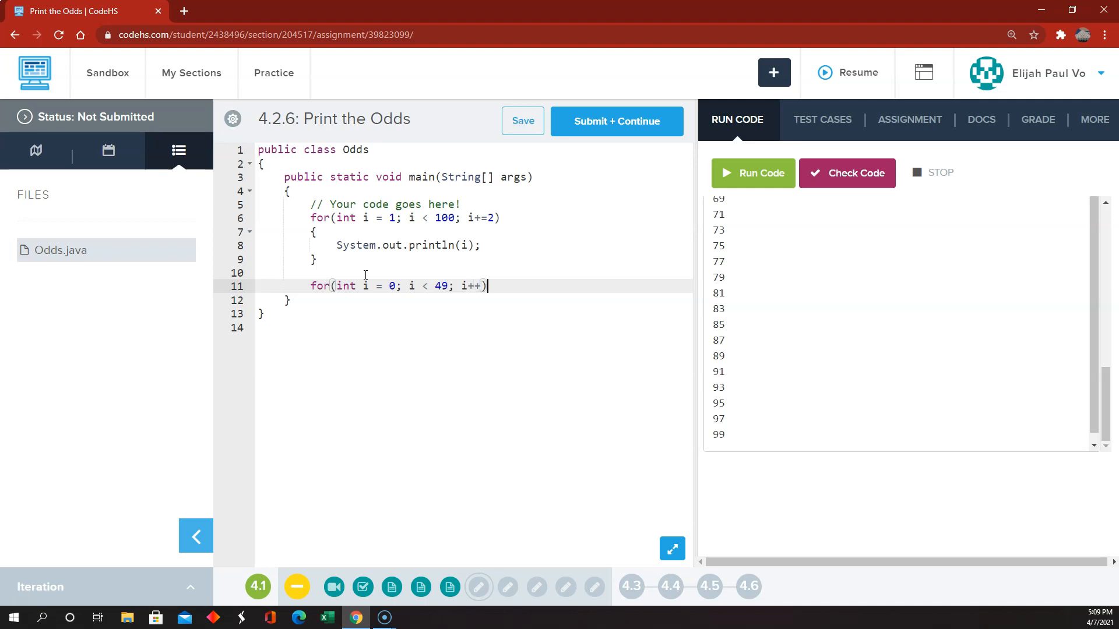
key("Enter")
type("{")
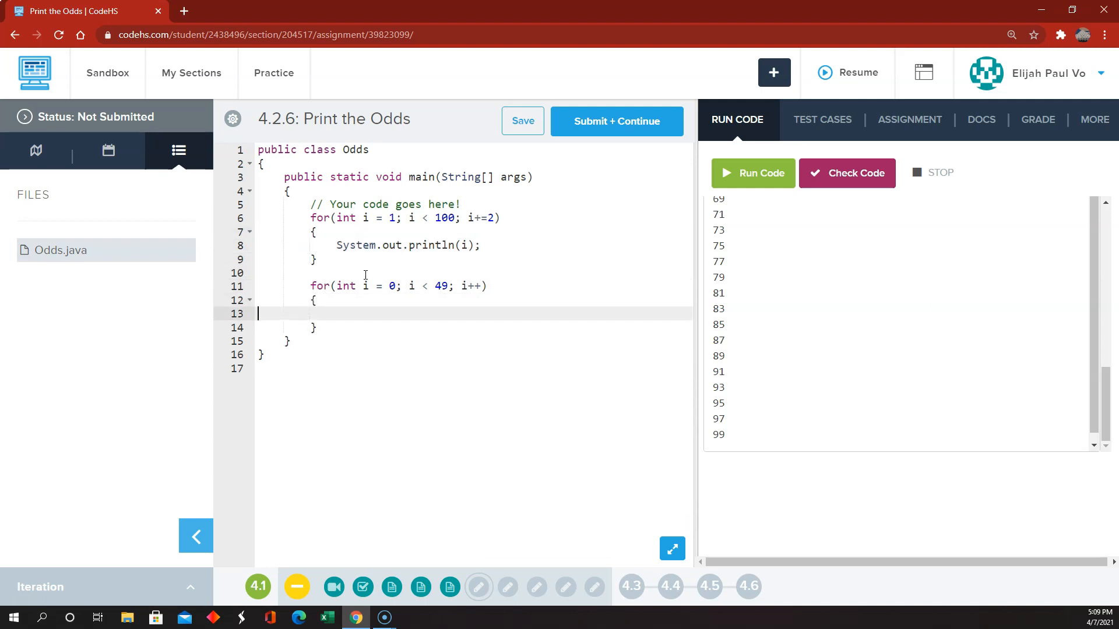
type("System.out.println(i);")
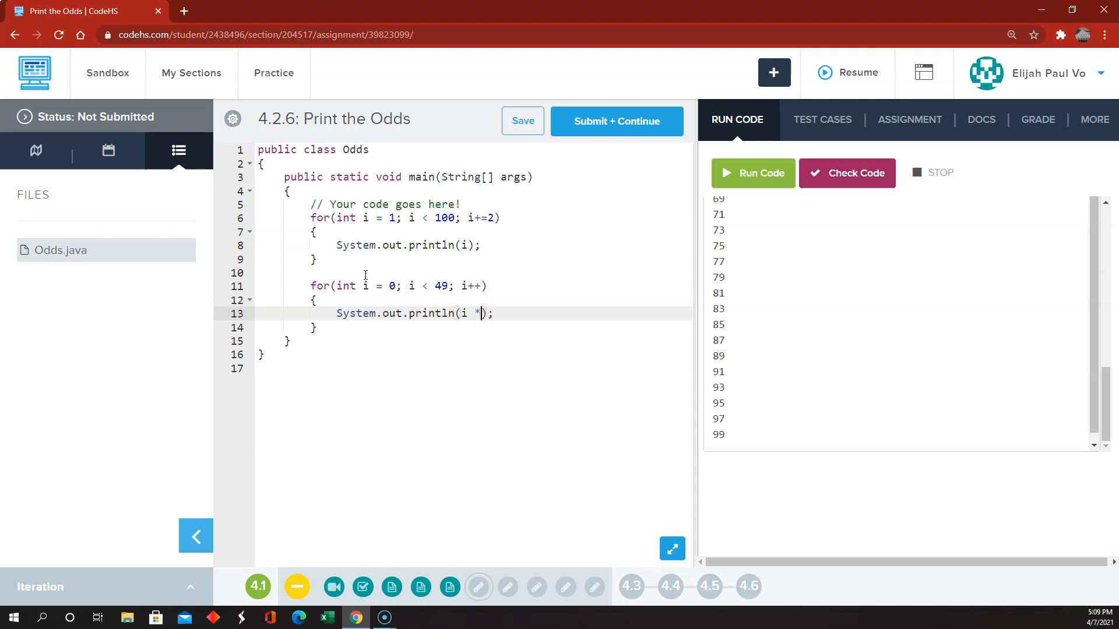
type("2 +")
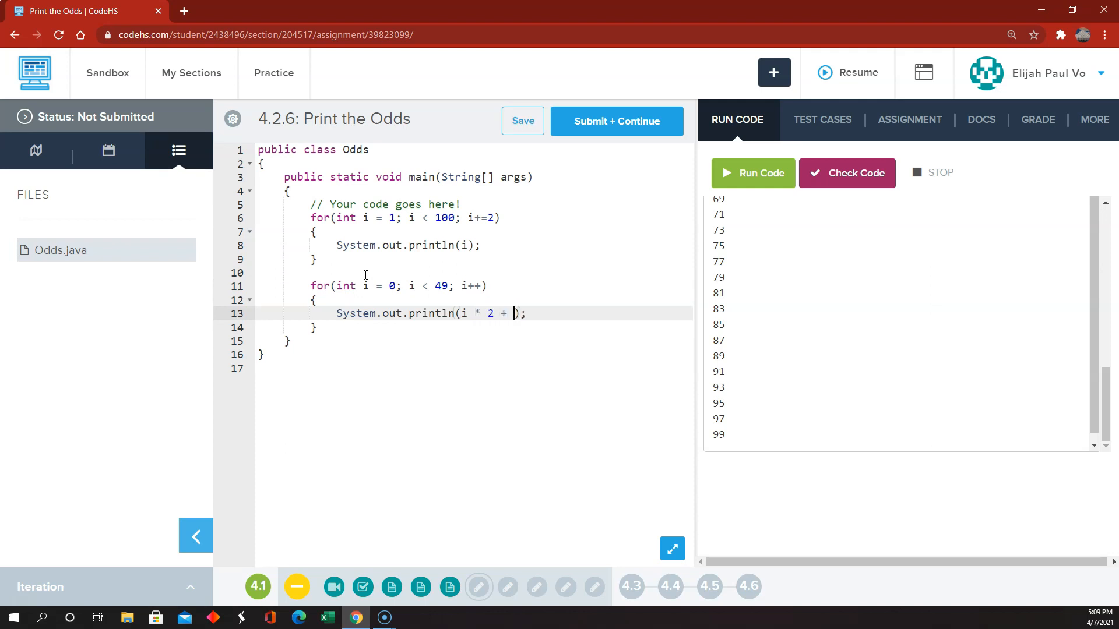
type("1")
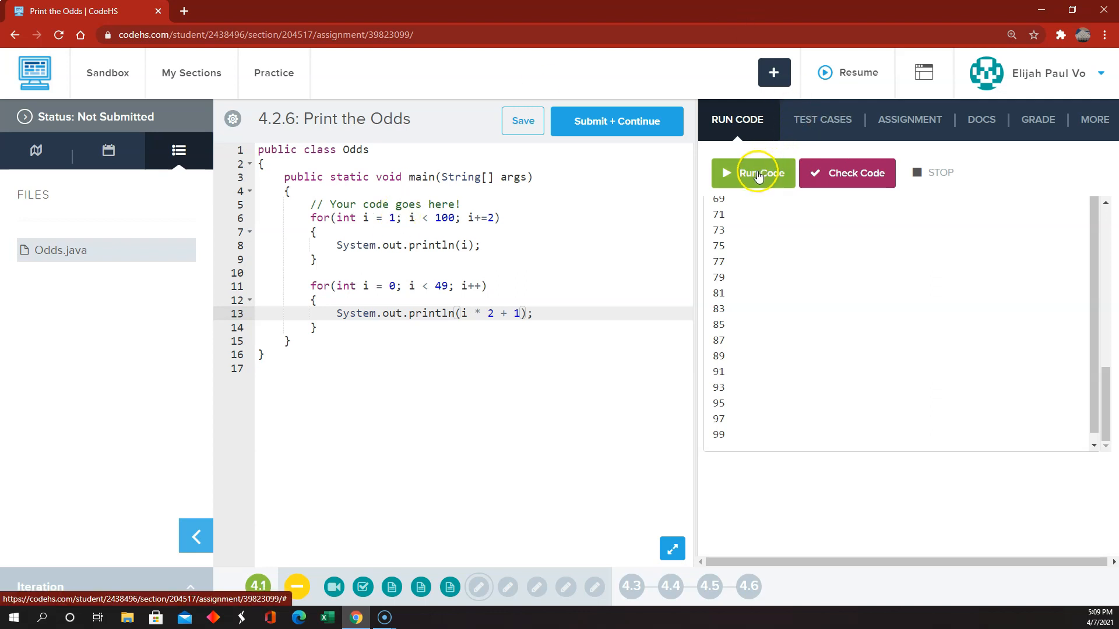
Step: Run the program, change the second loop's bound from 49 to 50, and rerun it
left_click(753, 173)
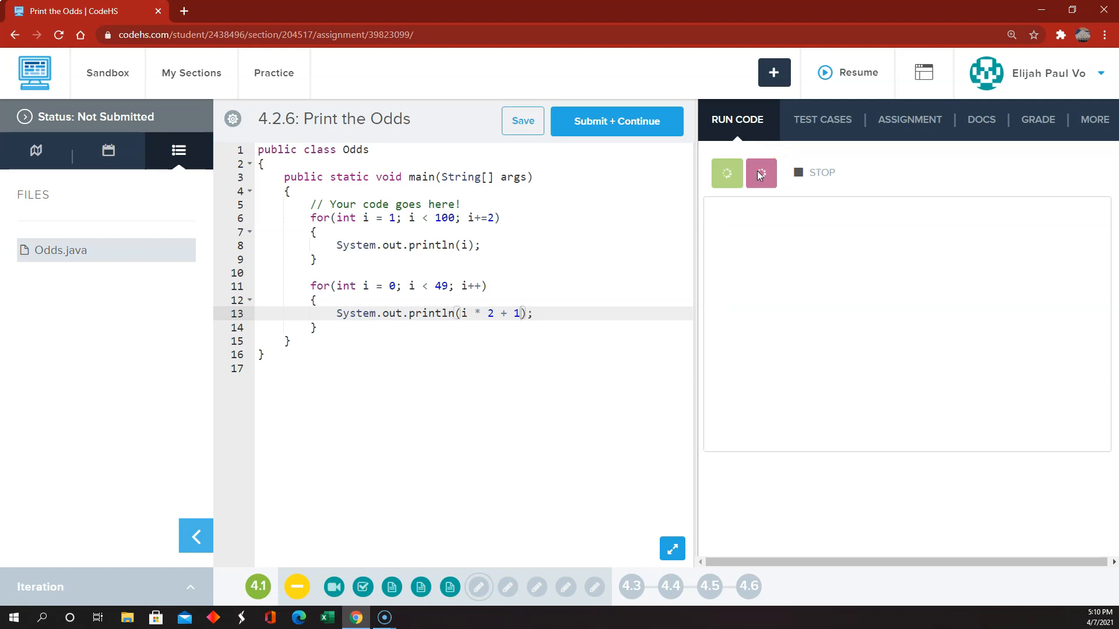
left_click(726, 173)
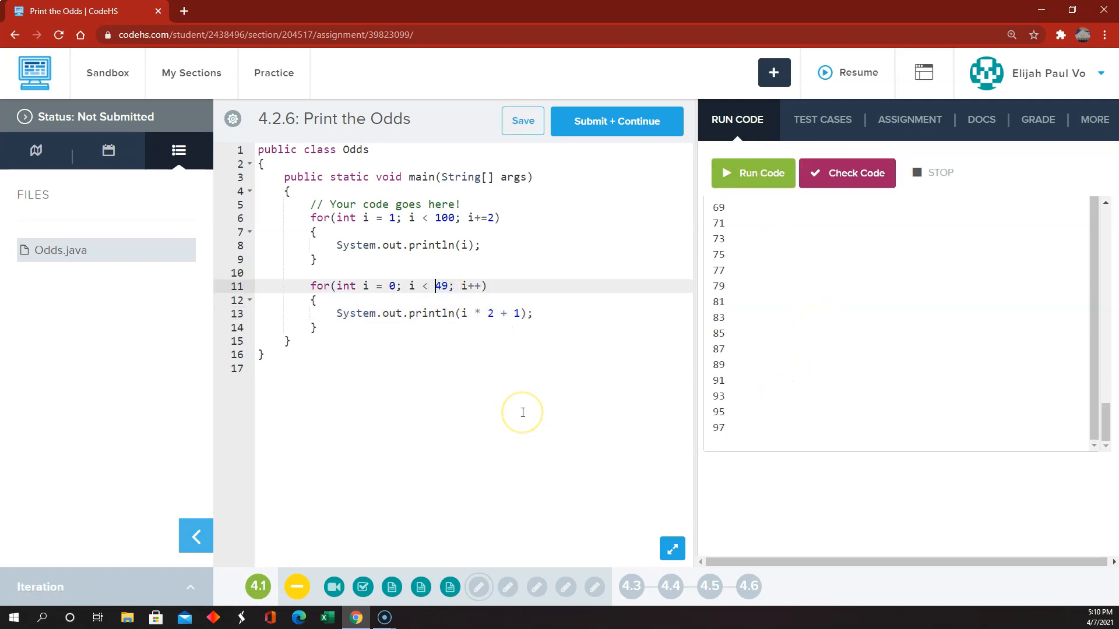
type("50")
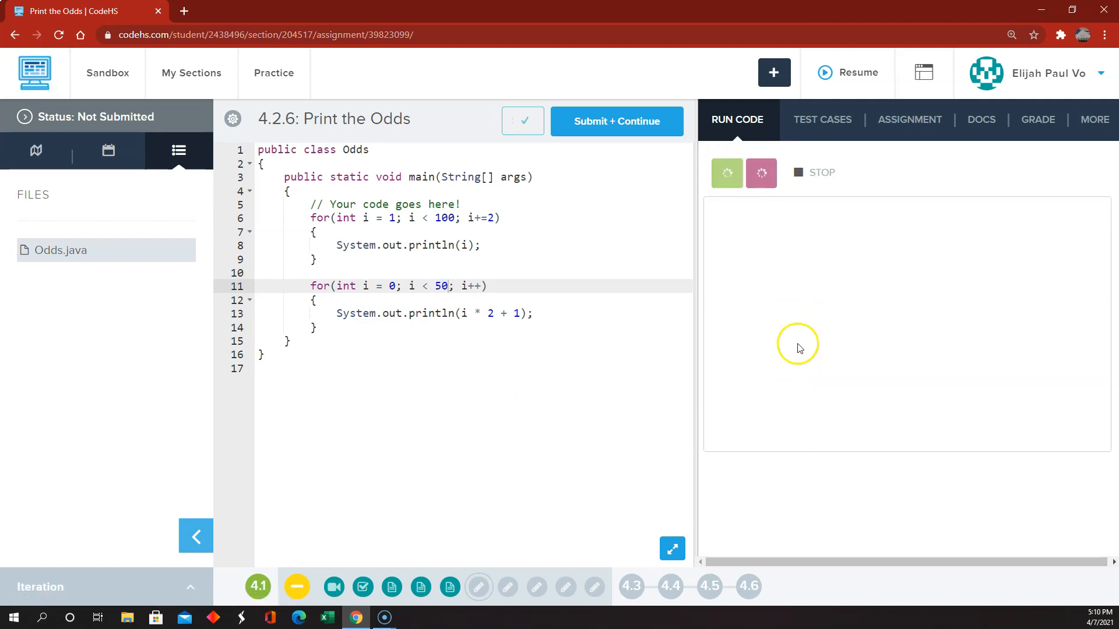
left_click(726, 173)
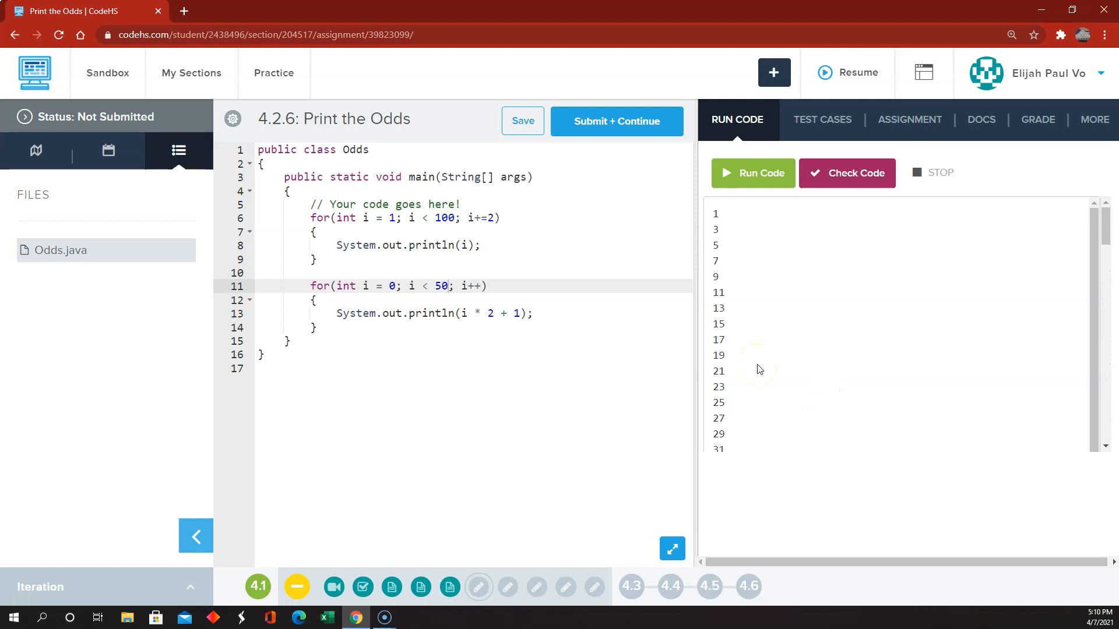
scroll("down", 3)
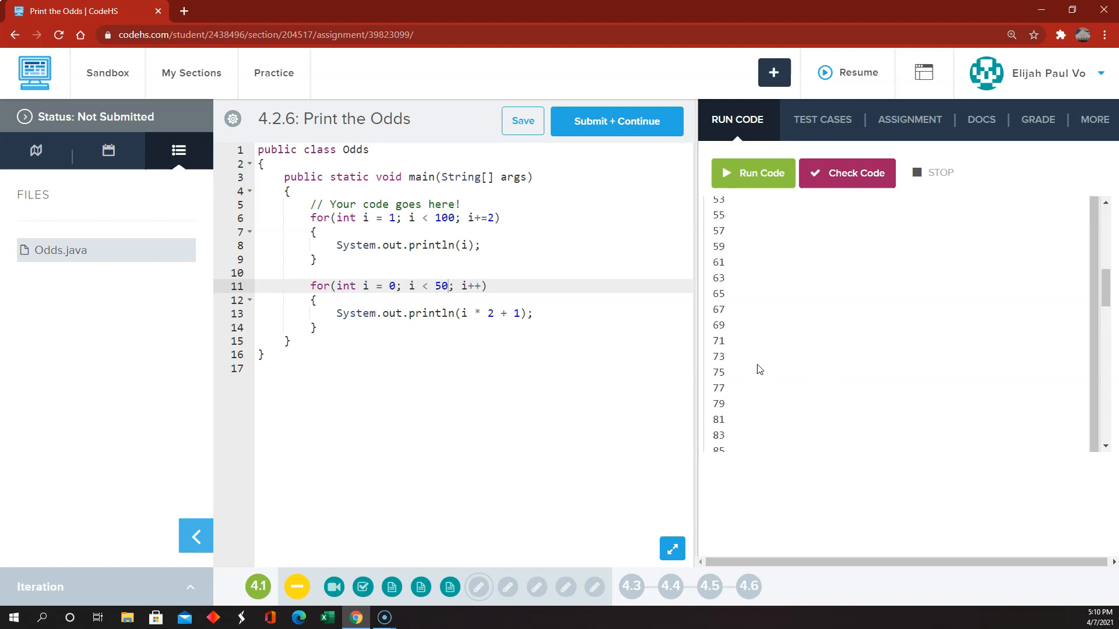
scroll("down", 3)
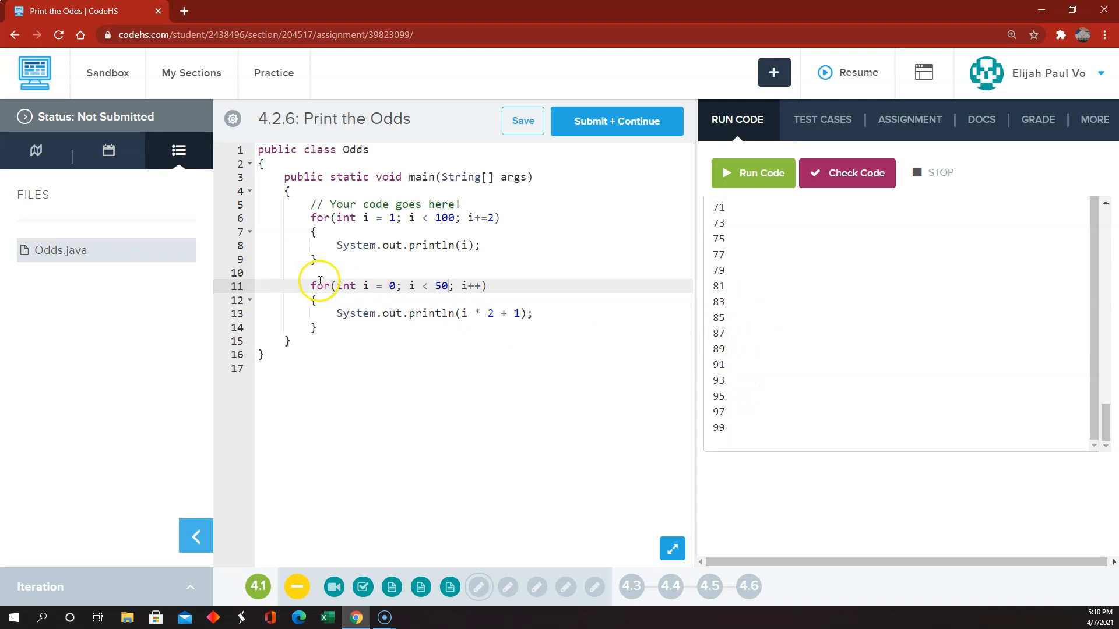
Step: Comment out the second loop with //, check the test cases, and submit Print the Odds
type("//")
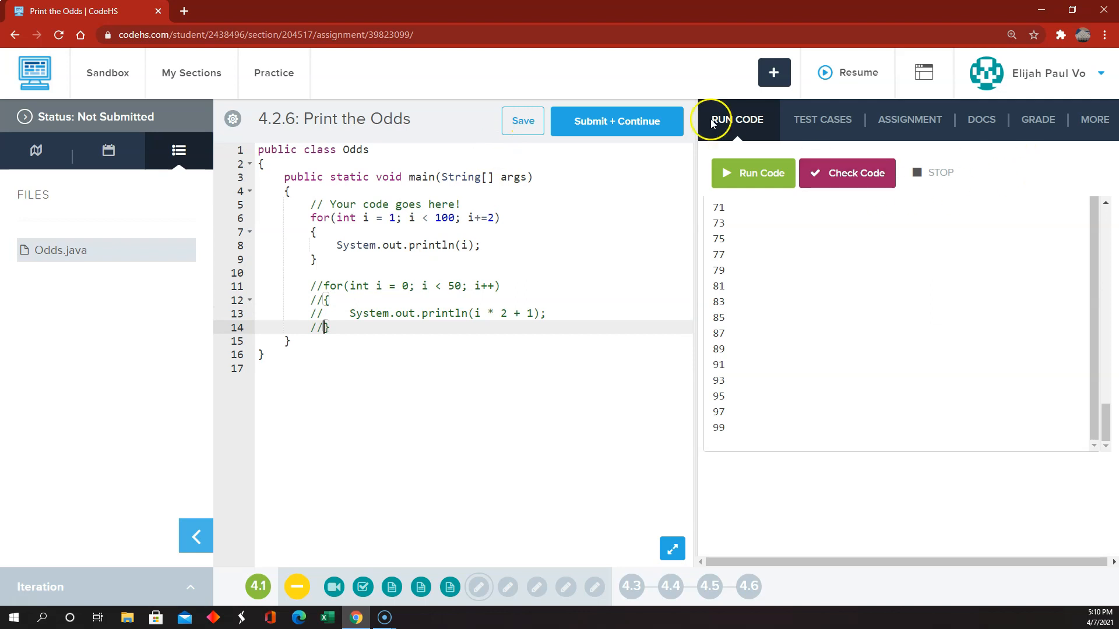
left_click(821, 119)
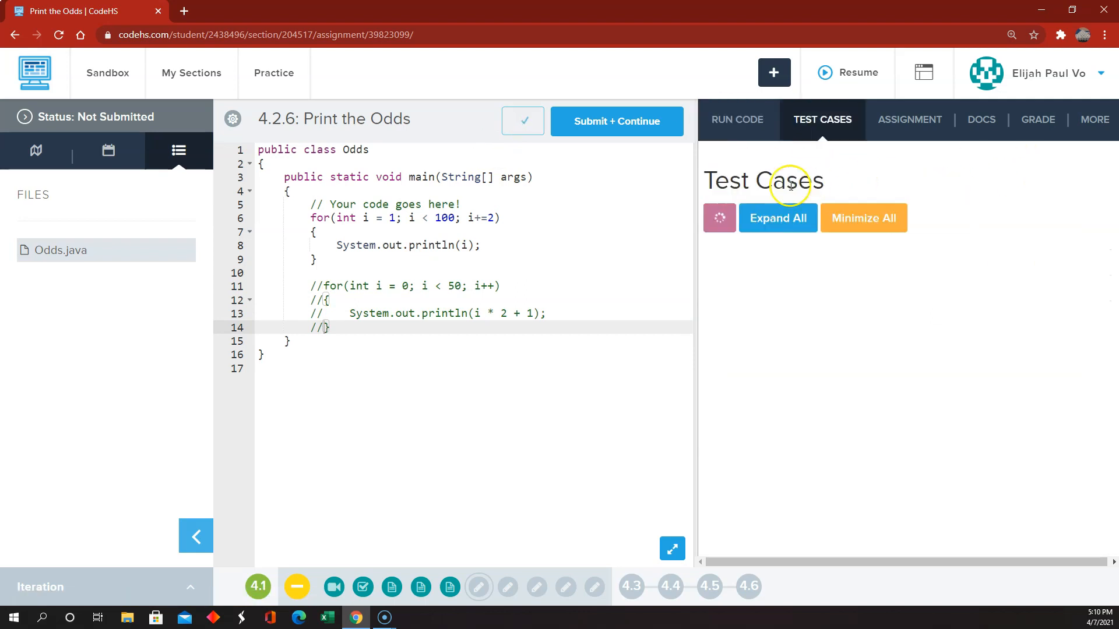
left_click(615, 120)
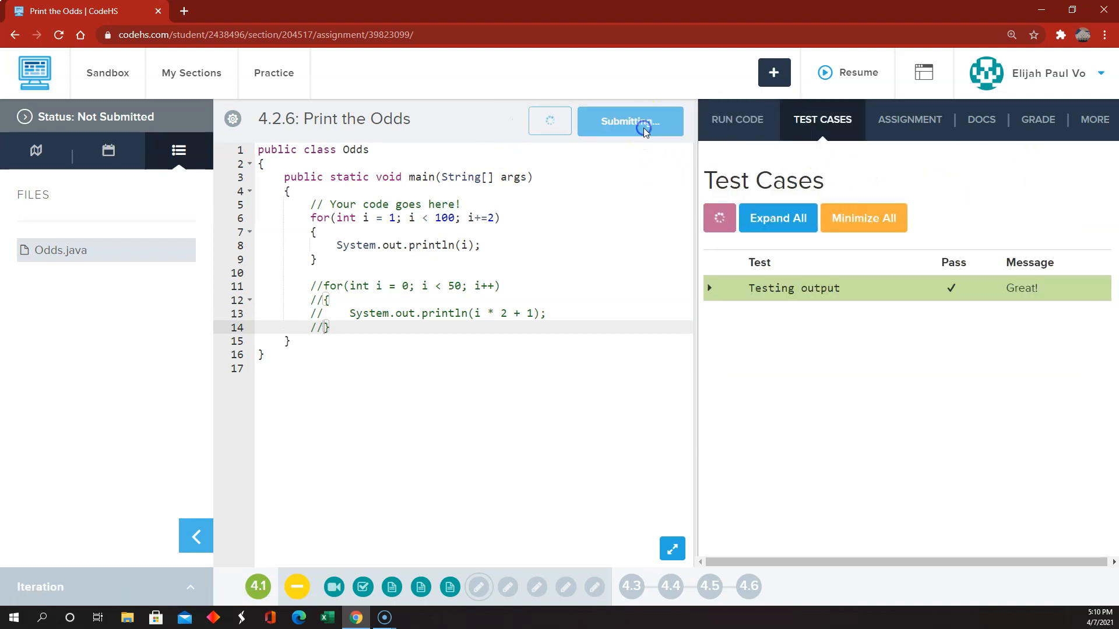
left_click(629, 120)
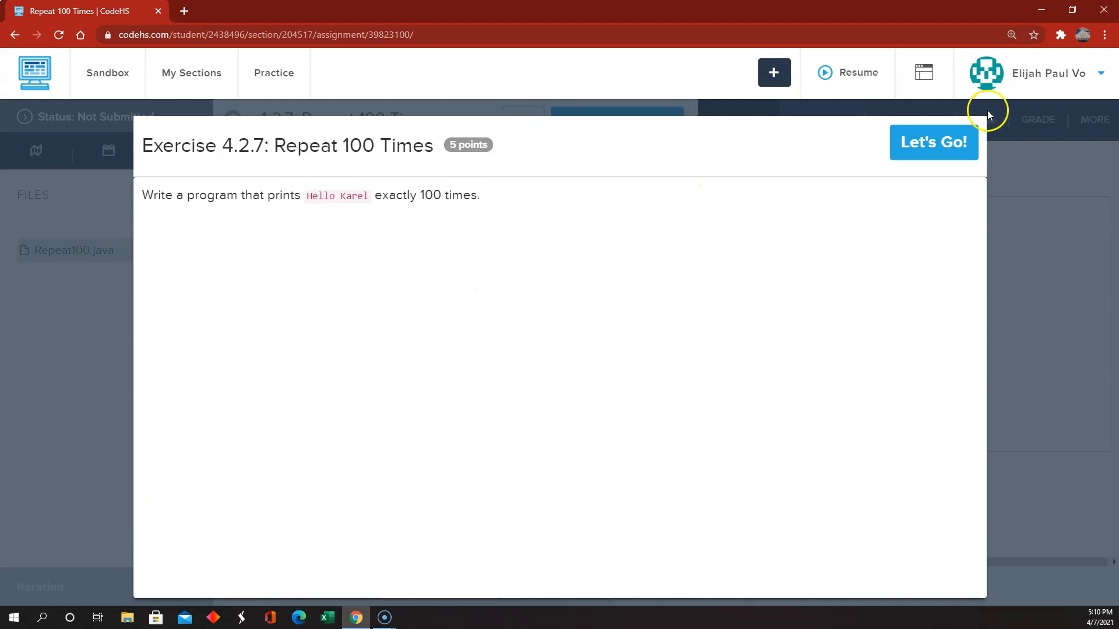
Step: Start Repeat 100 Times, view the assignment, and collapse the file list
left_click(932, 143)
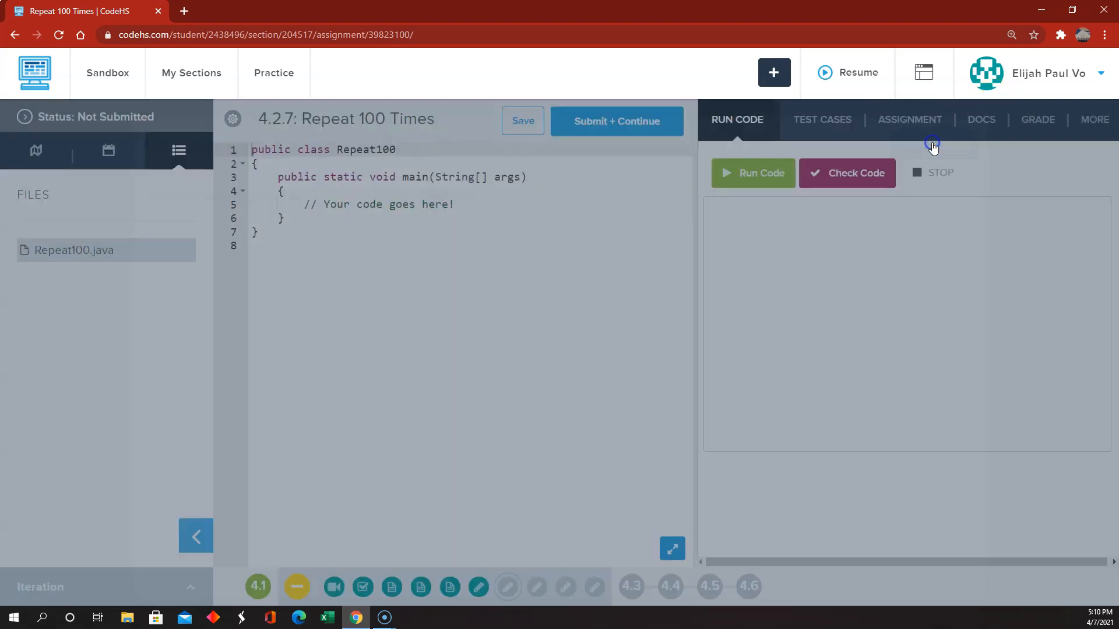
left_click(195, 534)
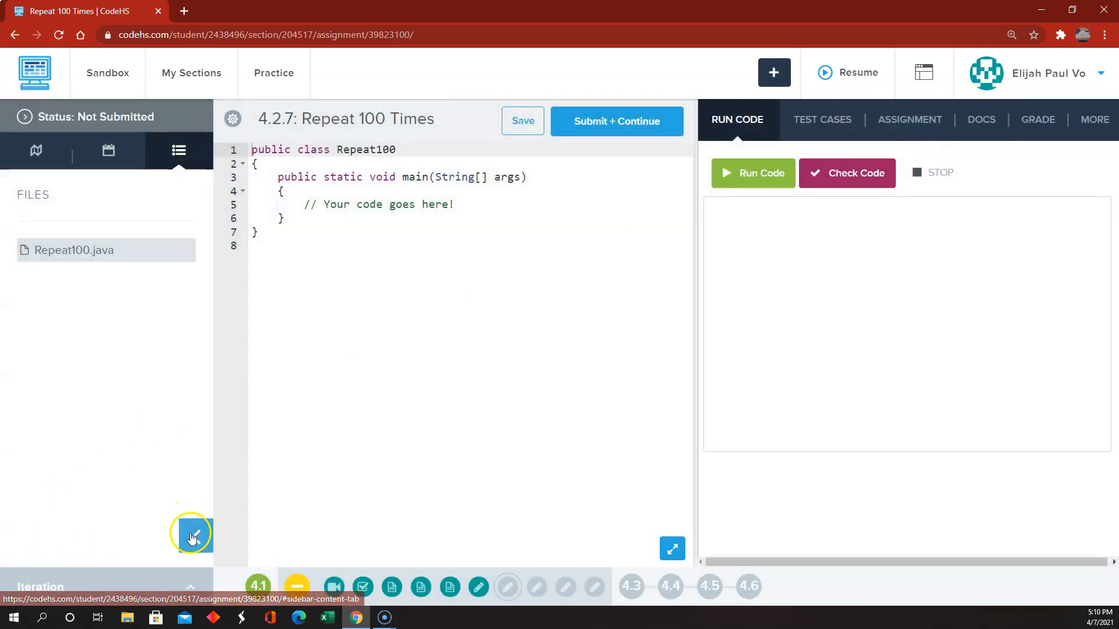
left_click(909, 119)
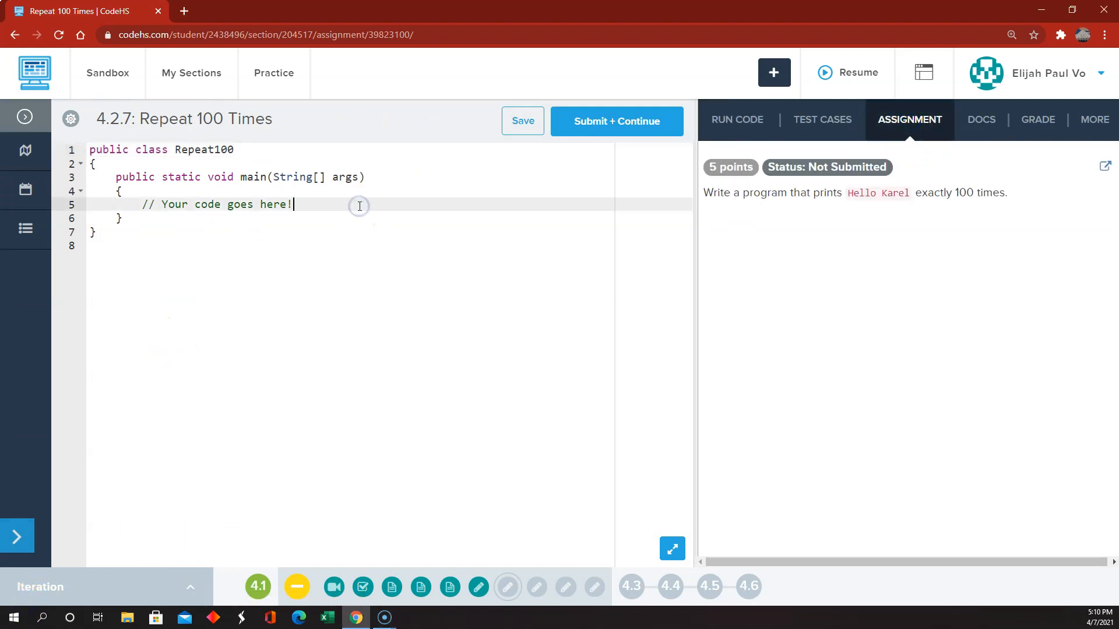
Step: Write a for loop from i = 0 below 100 printing "Hello Karel"
type("System.")
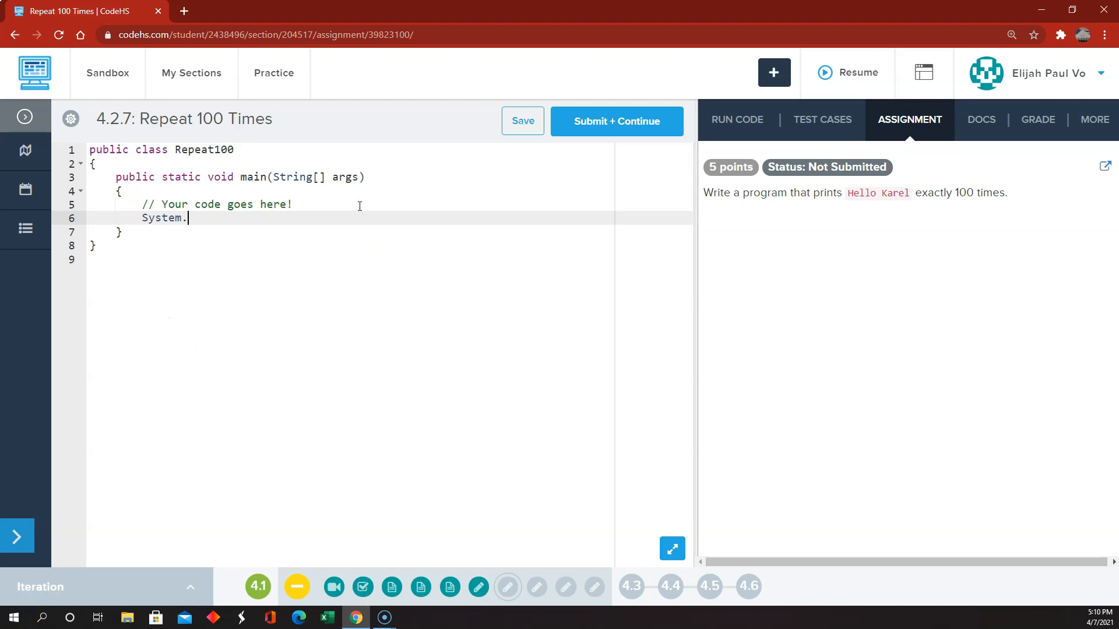
type("out.println")
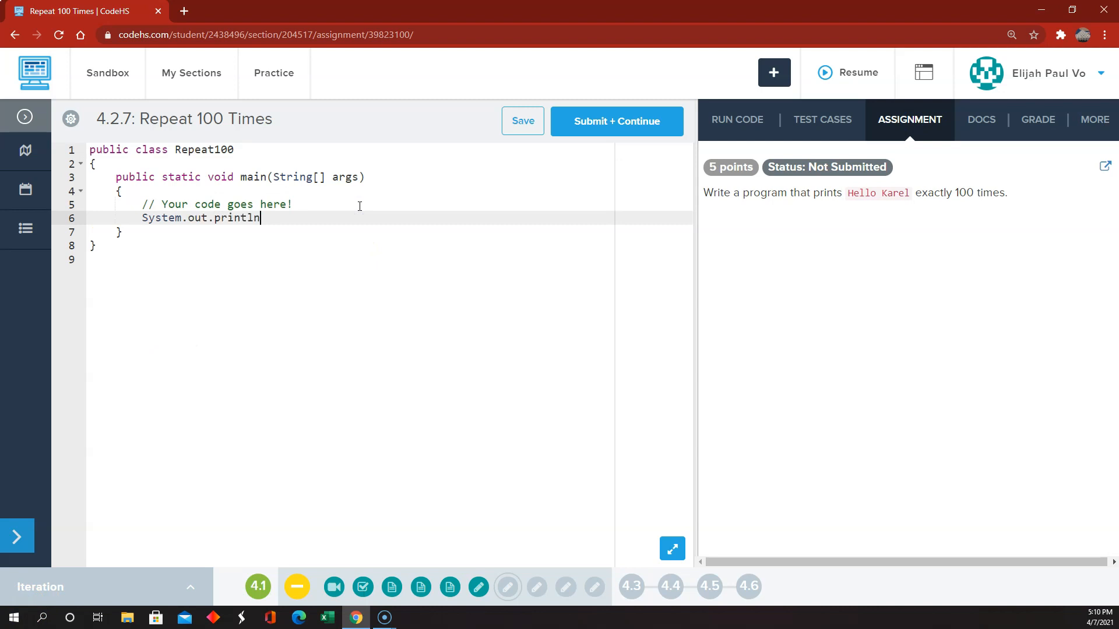
type("(\"Hell\"")
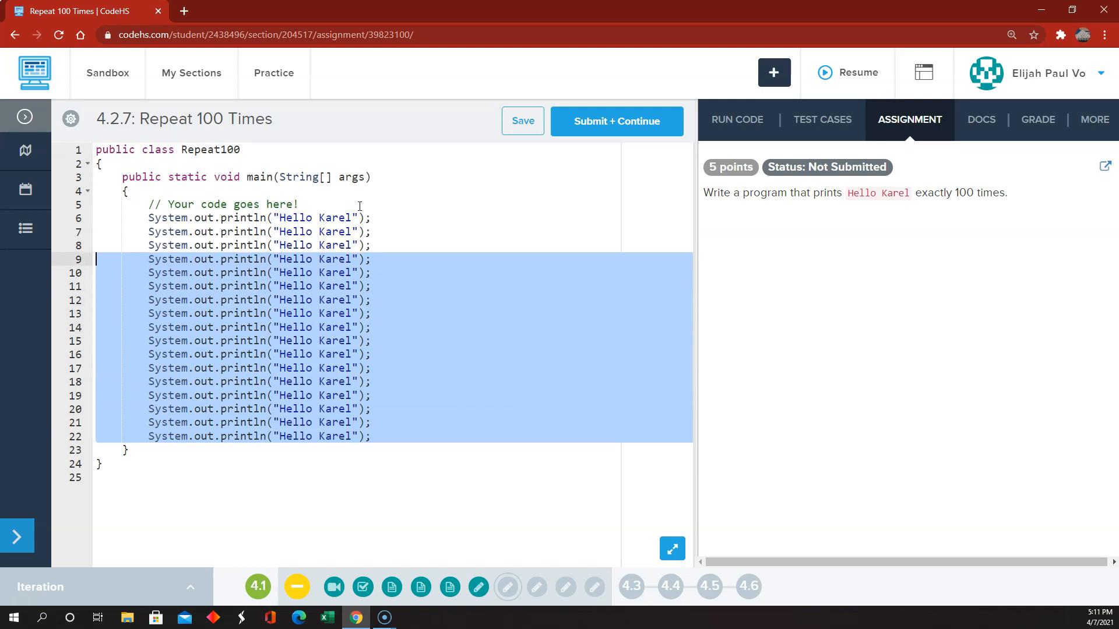
key("Delete")
type("for(i ")
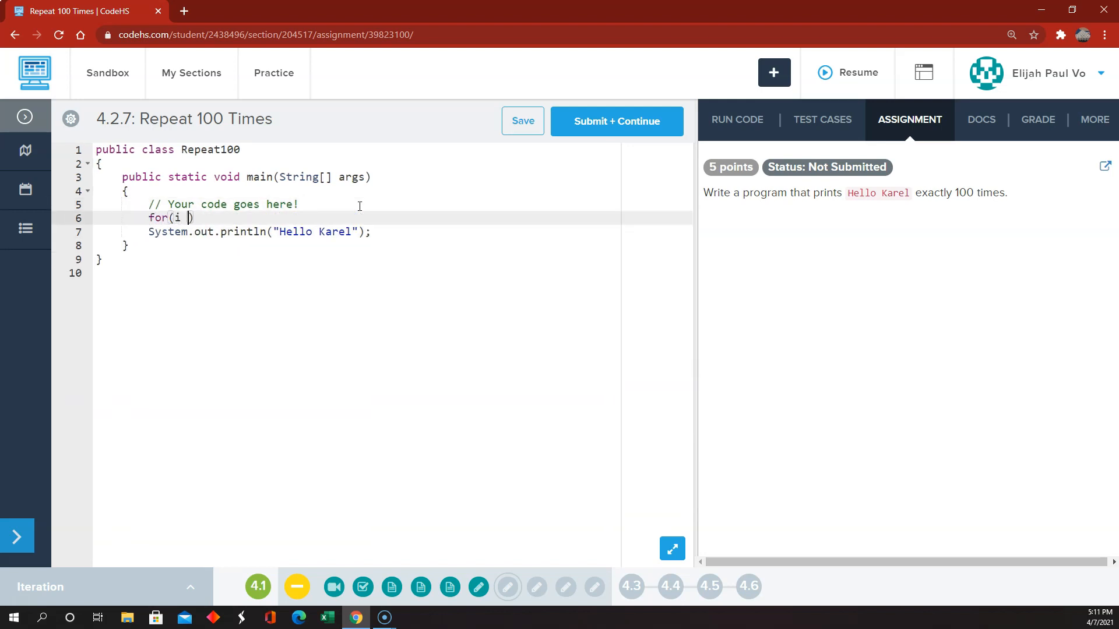
type("= 0;")
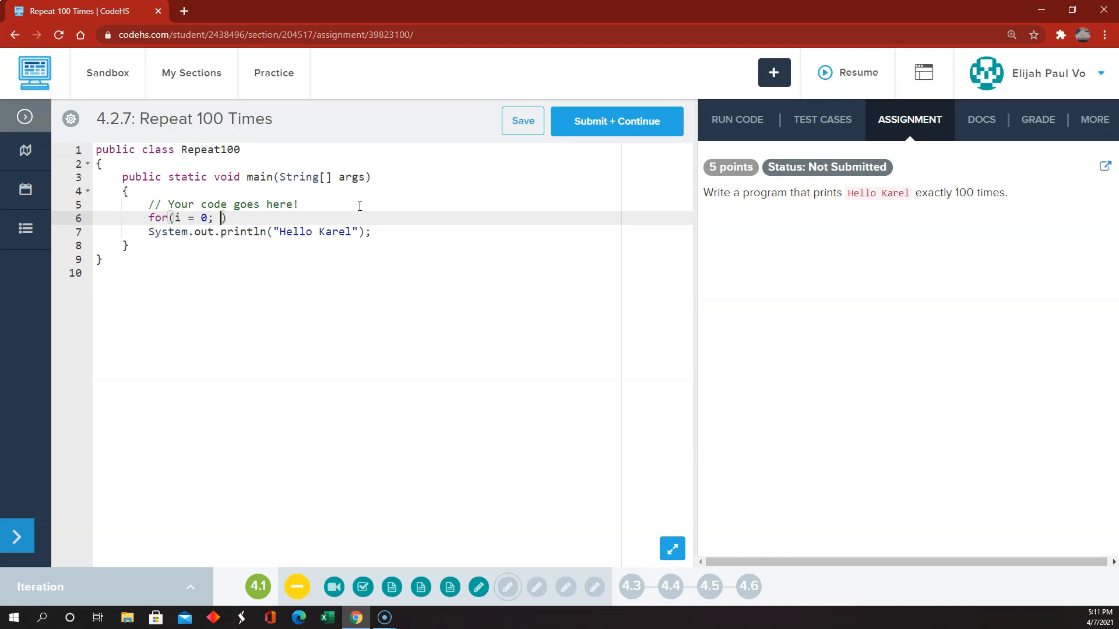
type("i < 100; i++")
type("{")
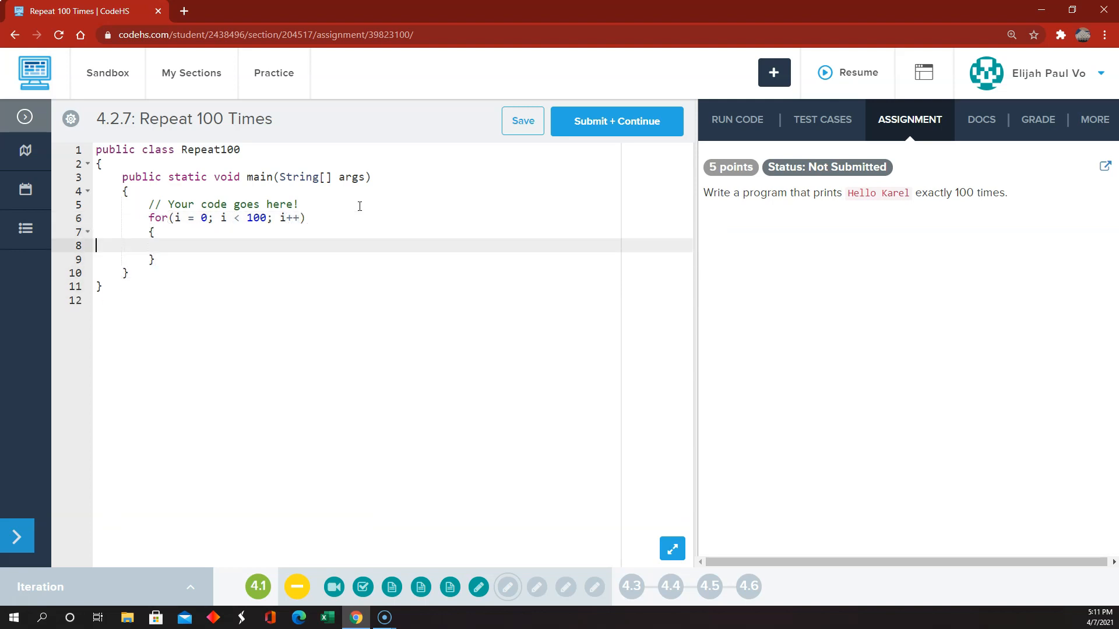
type("System.out.println(\"Hello Karel\");")
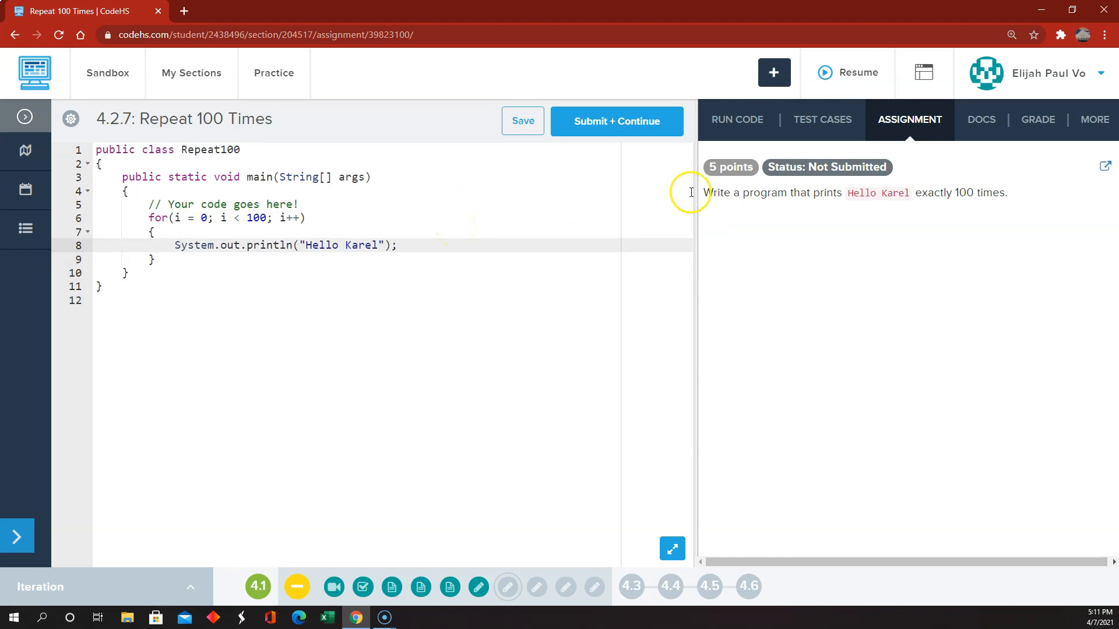
Step: Declare the loop variable i as int, rerun, pass the 100-times test, and submit
left_click(736, 119)
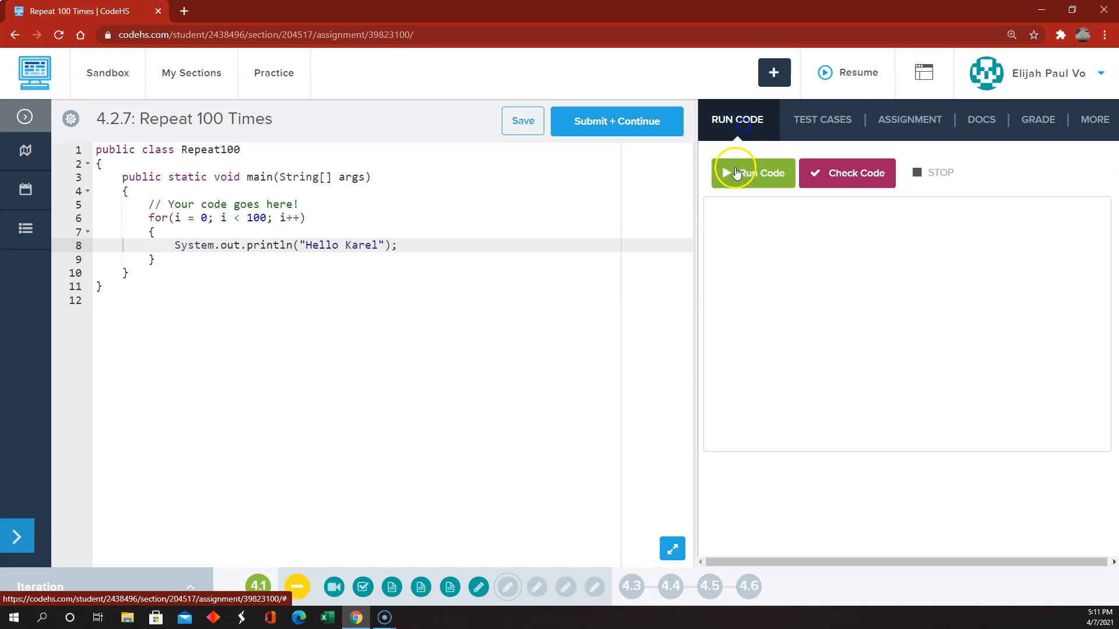
left_click(752, 172)
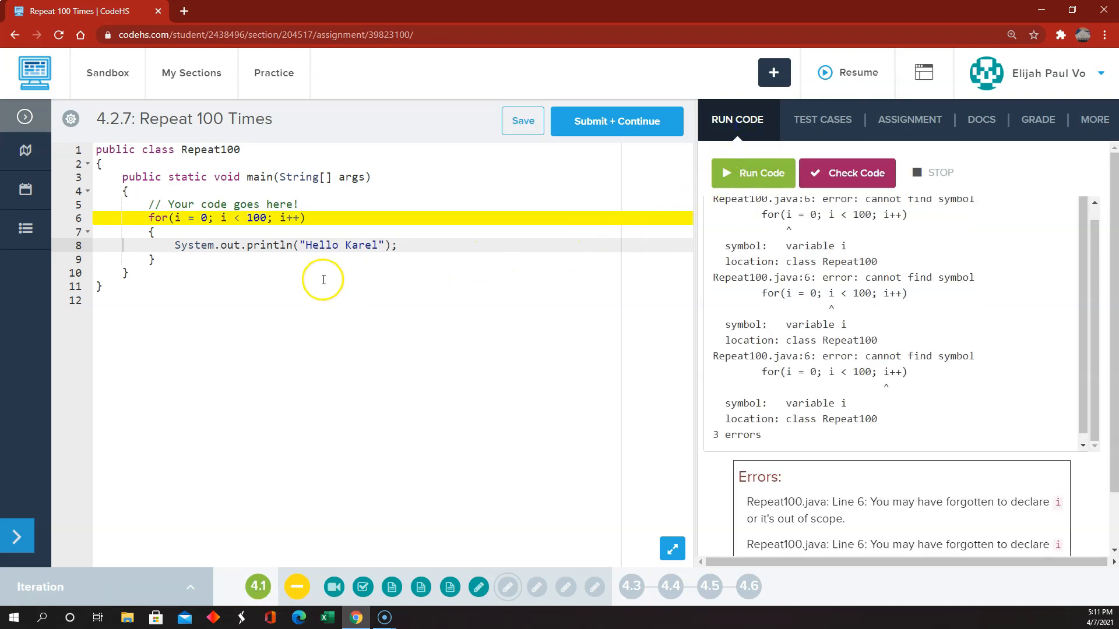
left_click(522, 121)
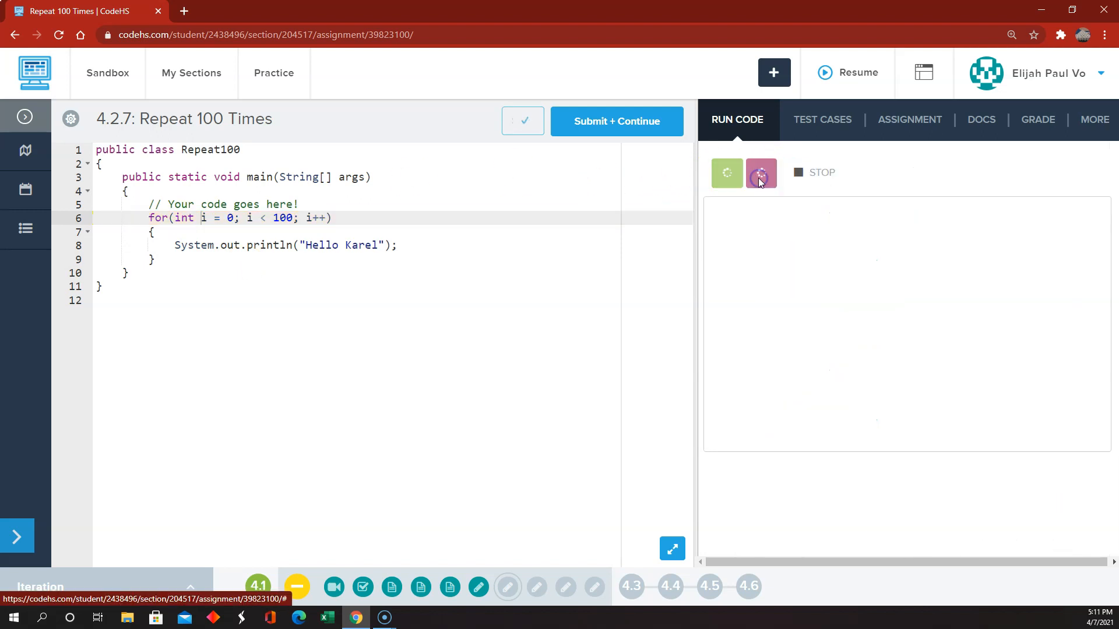
left_click(753, 173)
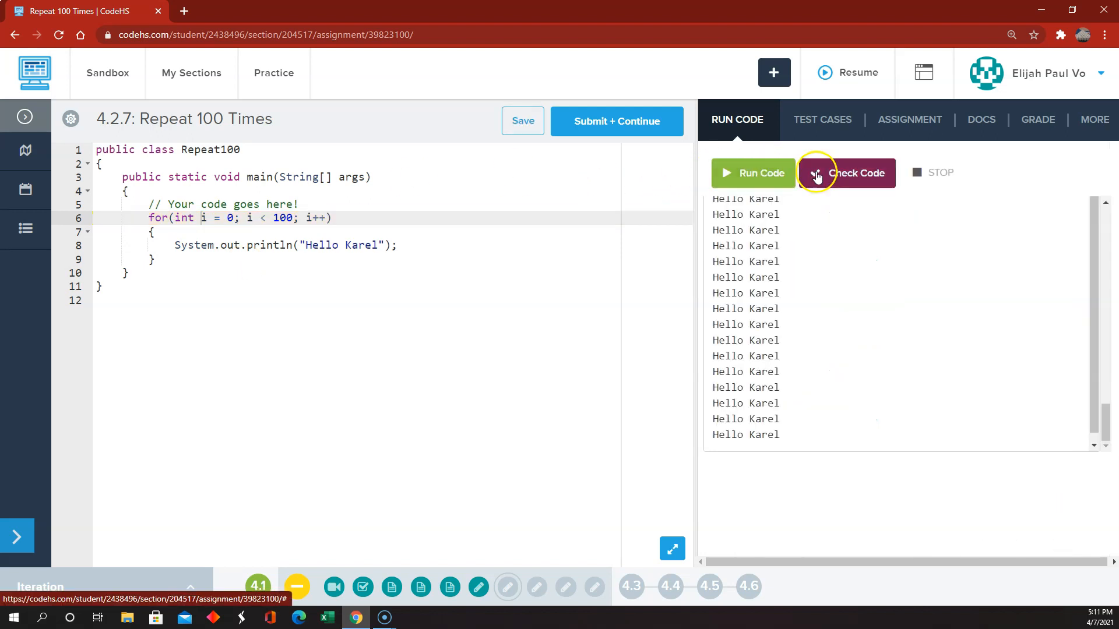
left_click(844, 173)
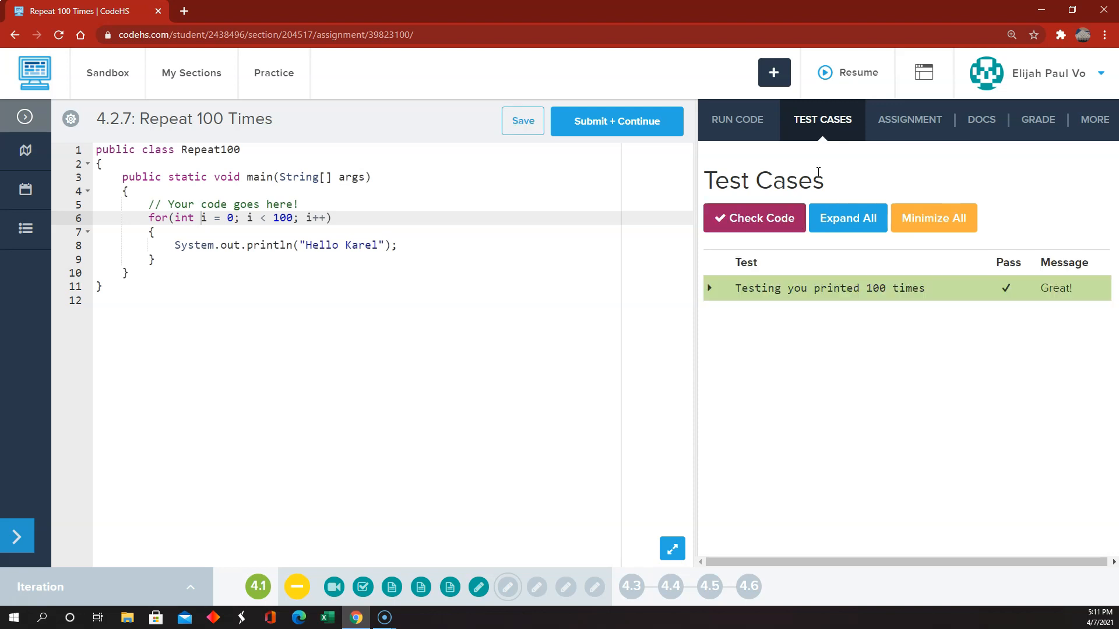
left_click(615, 121)
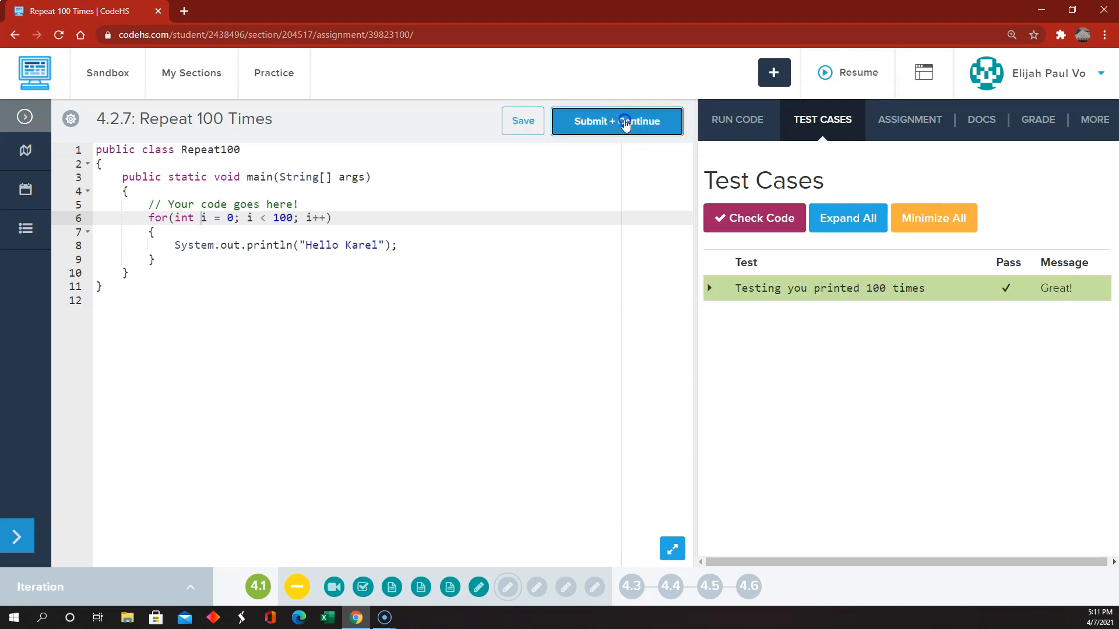
left_click(616, 121)
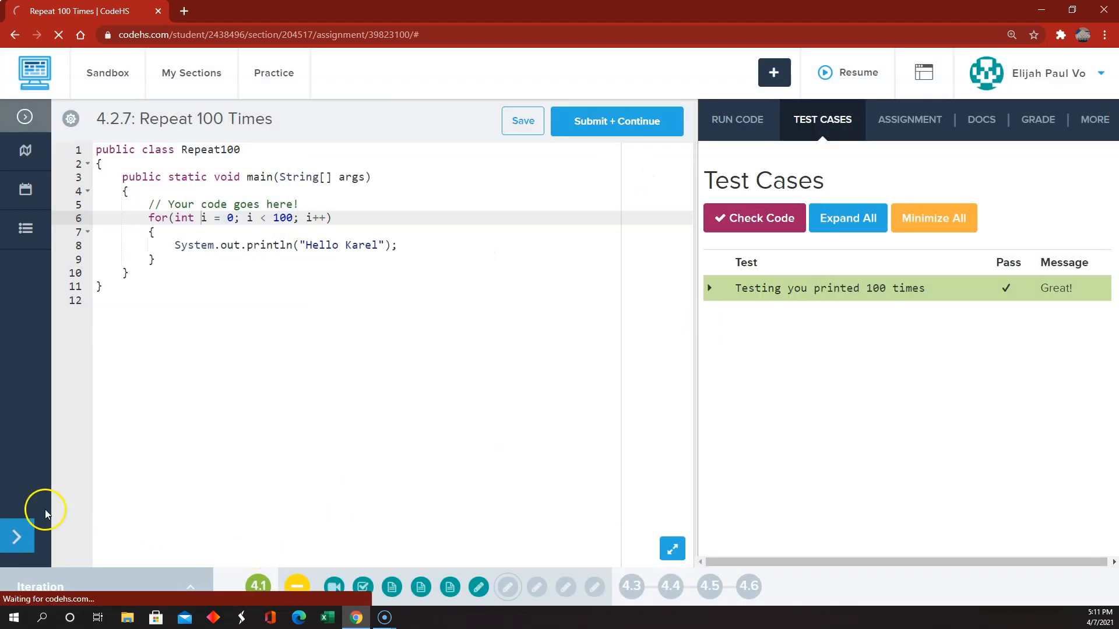
Step: Start Replace WHILE with FOR Loop, review the assignment, and run the original countdown
left_click(615, 120)
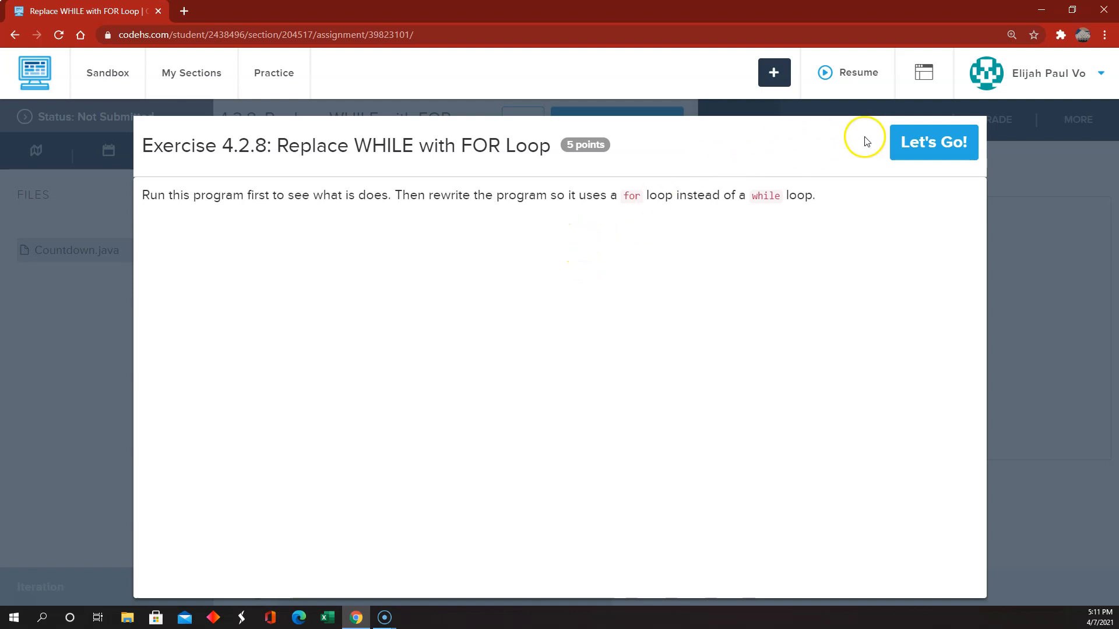
left_click(932, 143)
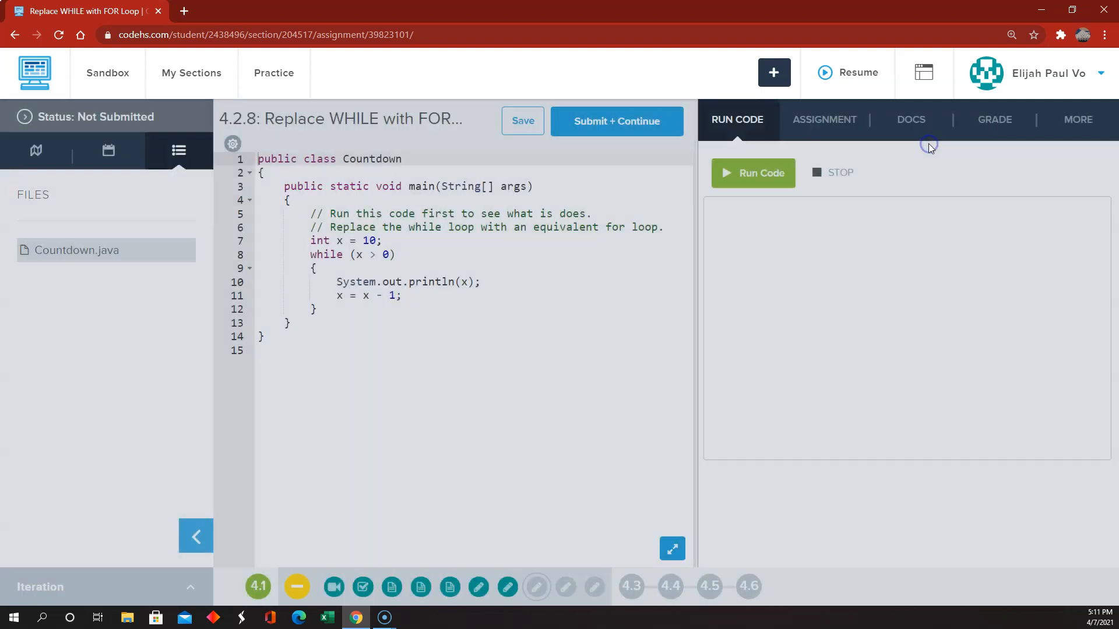
left_click(196, 536)
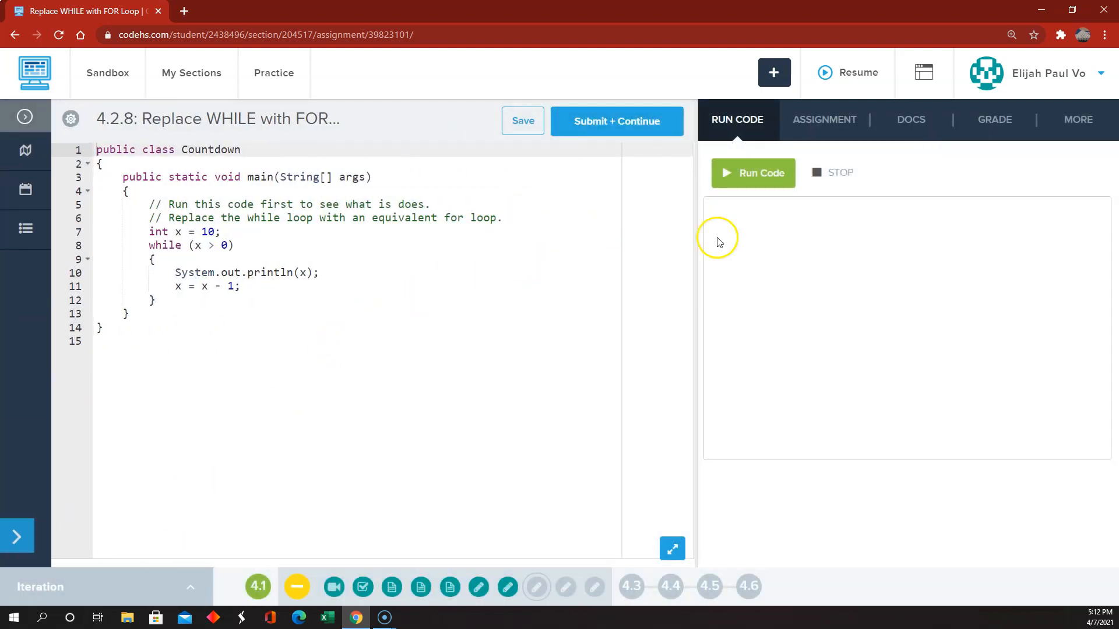
left_click(823, 119)
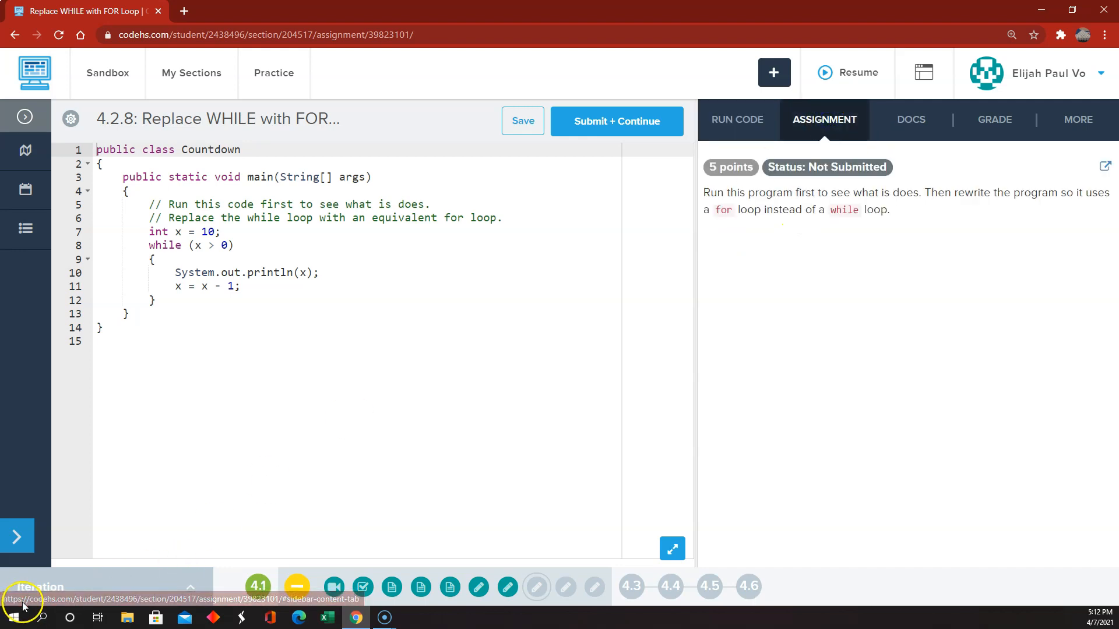
left_click(737, 119)
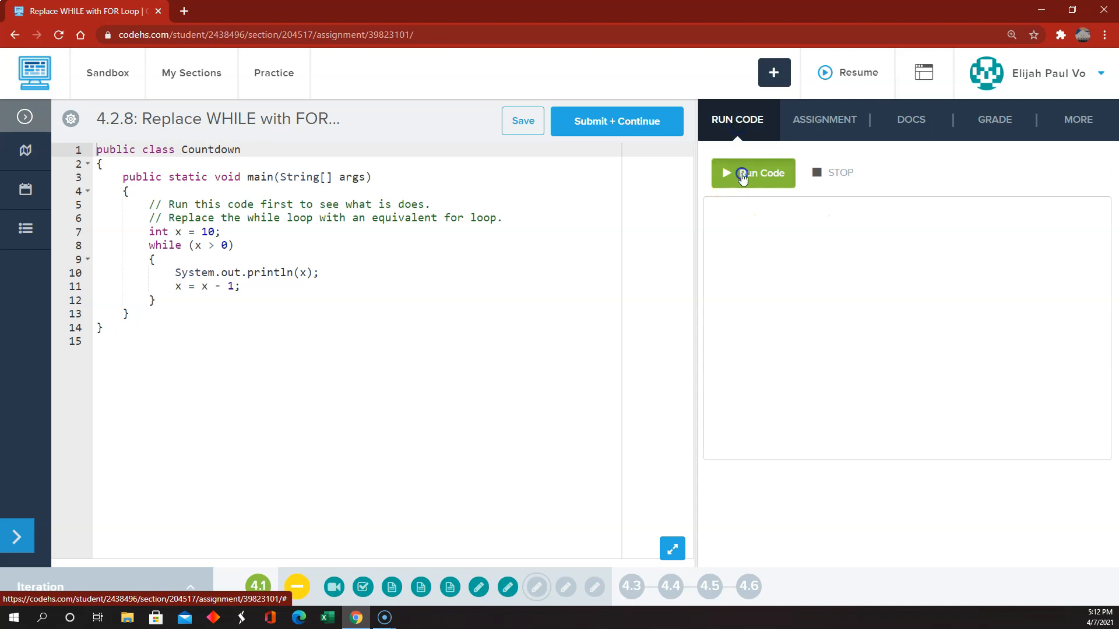
left_click(753, 173)
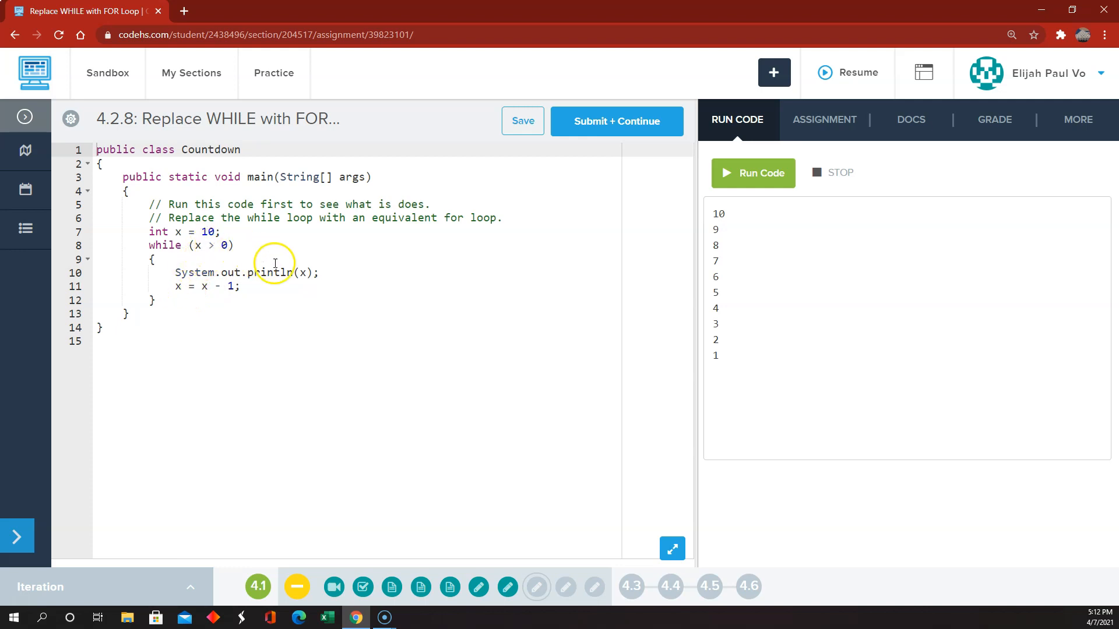
mouse_move(301, 273)
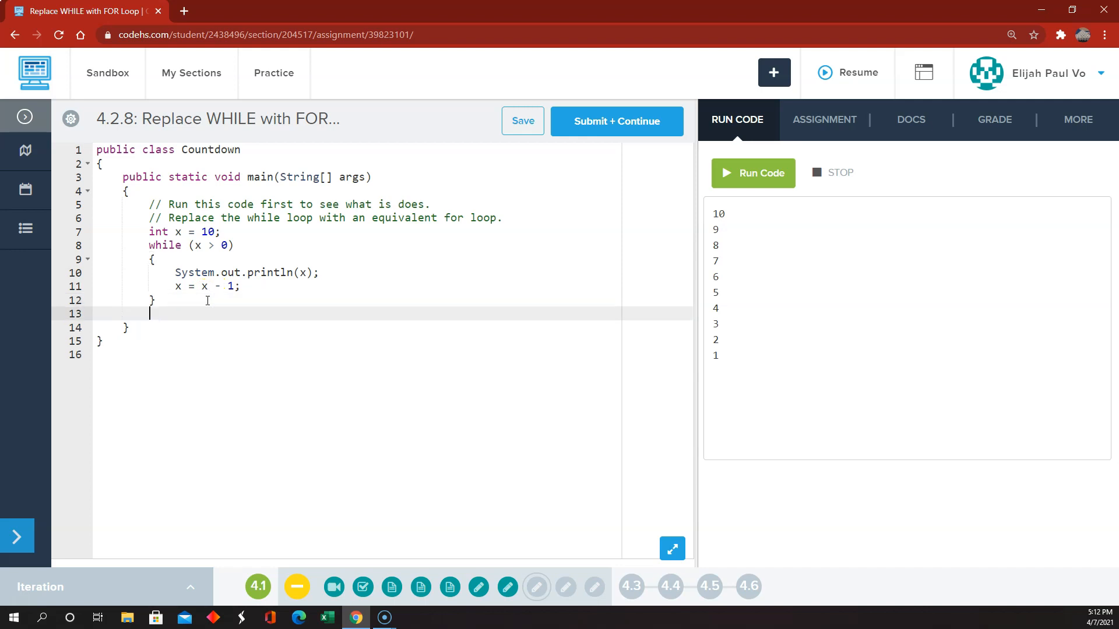
Step: Add a for loop counting i from 10 down while above 0, printing i, and run it
type("for")
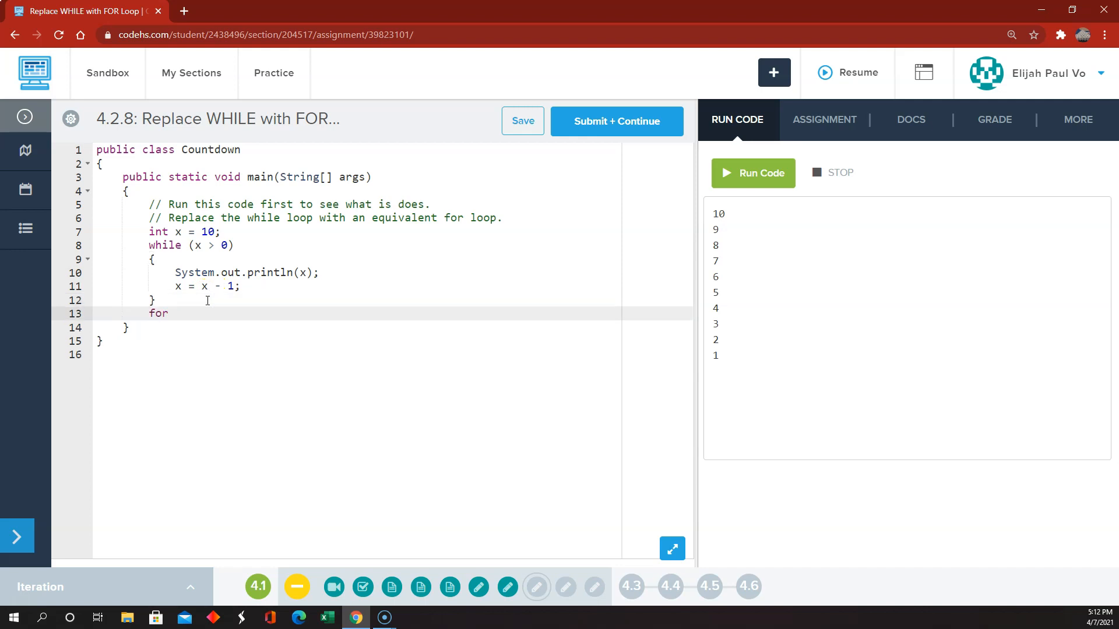
type("(int")
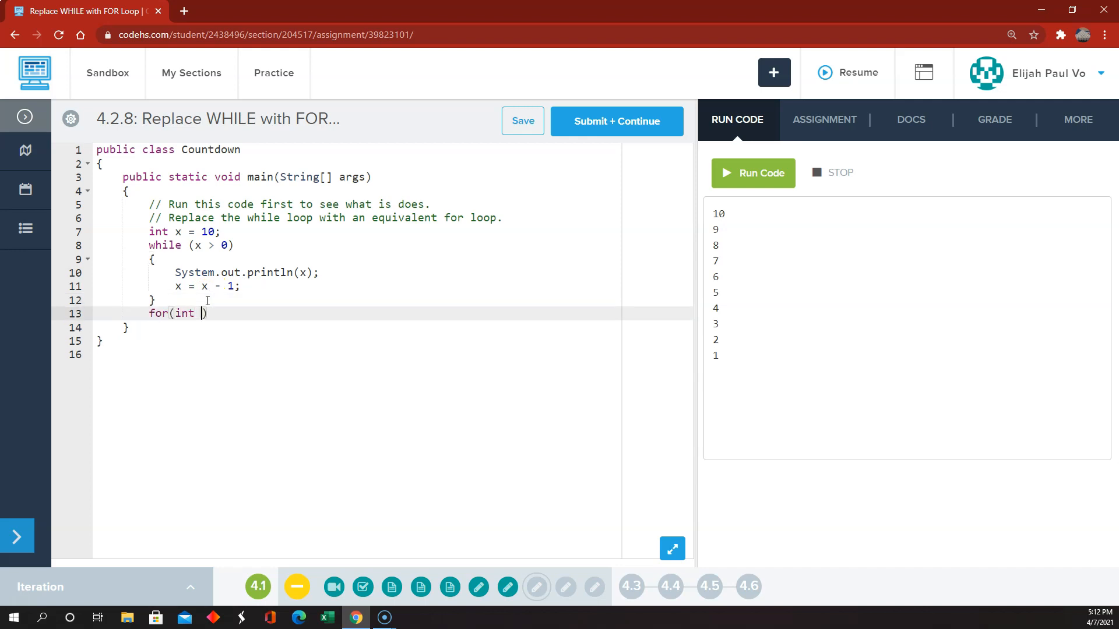
type("i = 1")
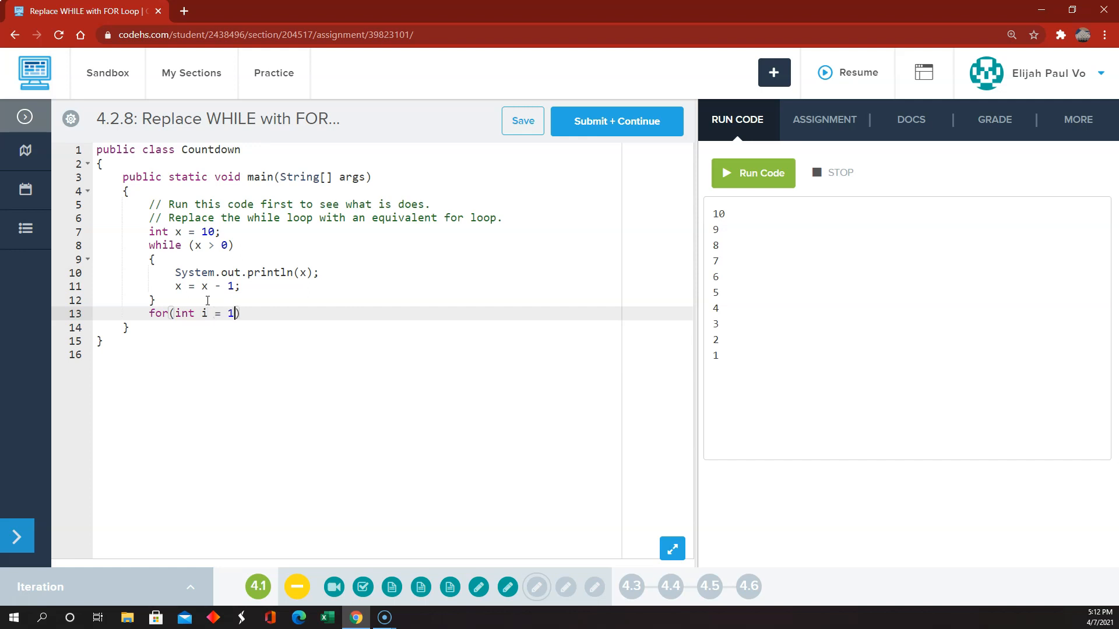
type("0; i")
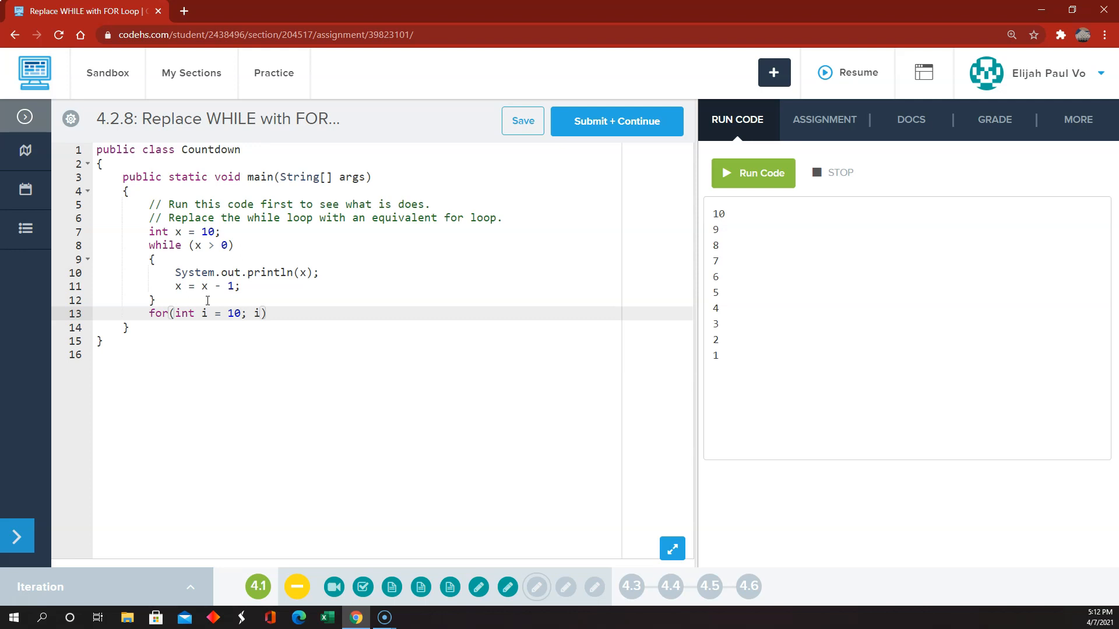
type("> 0;")
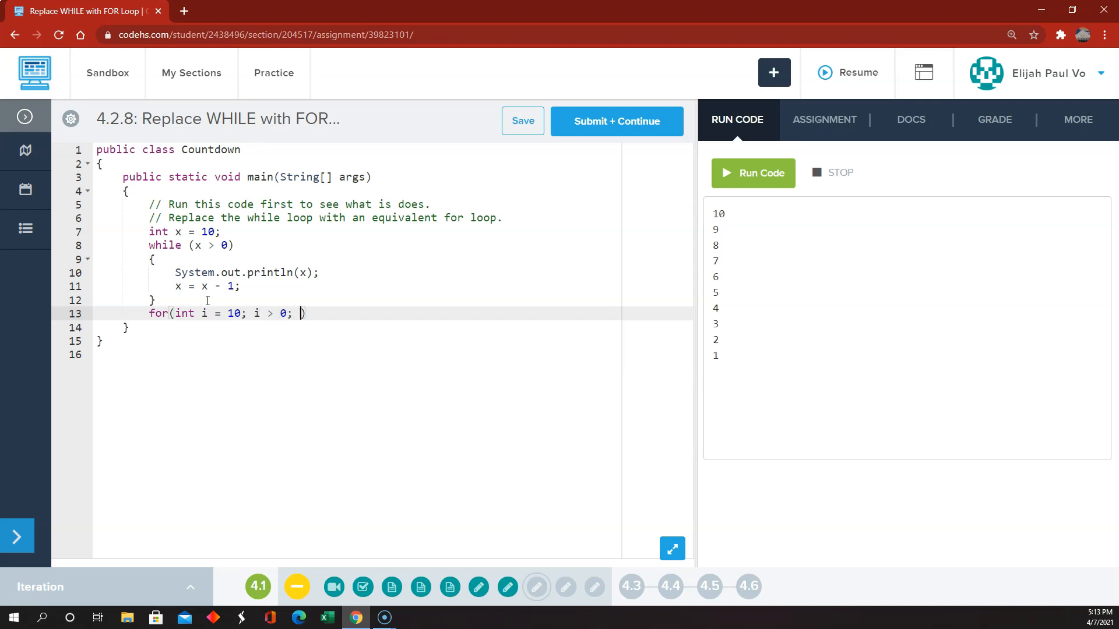
type("i--")
type("{")
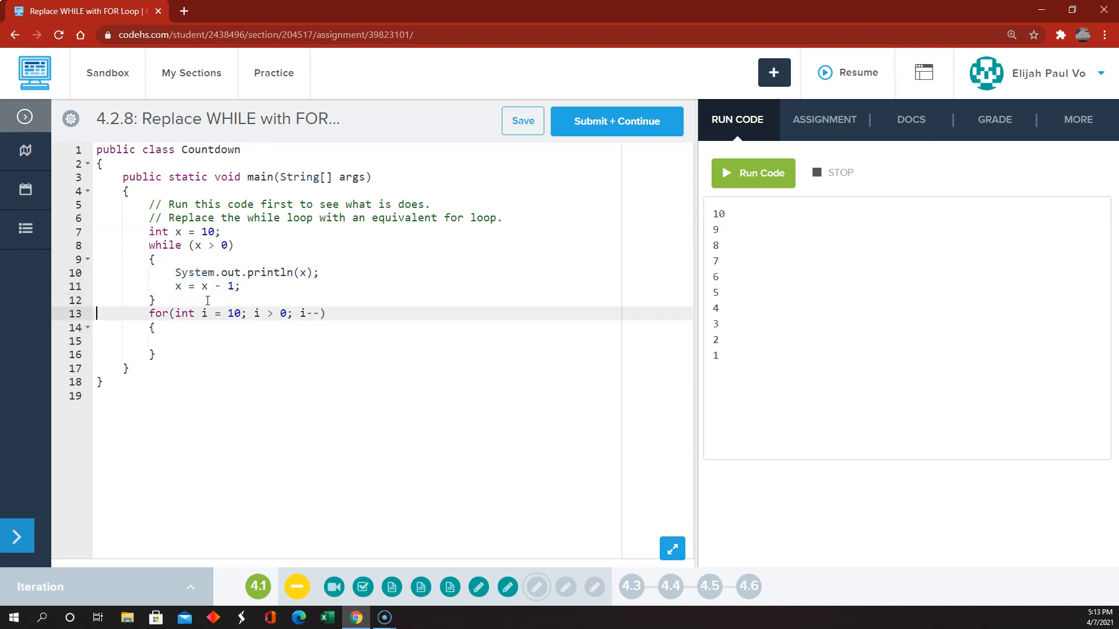
type("System.out.println(x);")
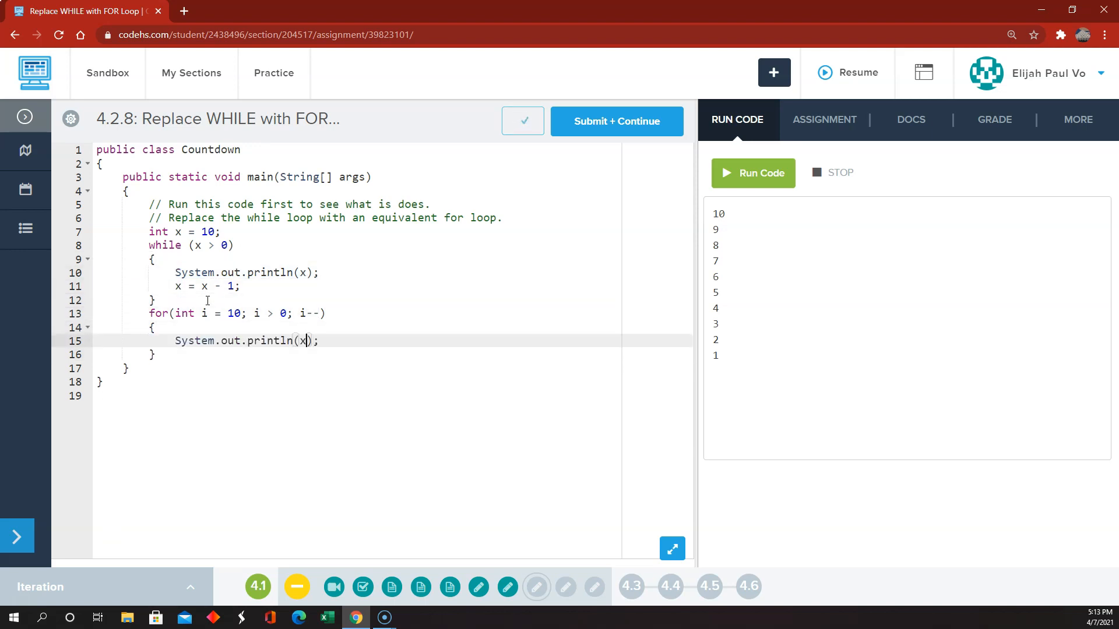
type("i")
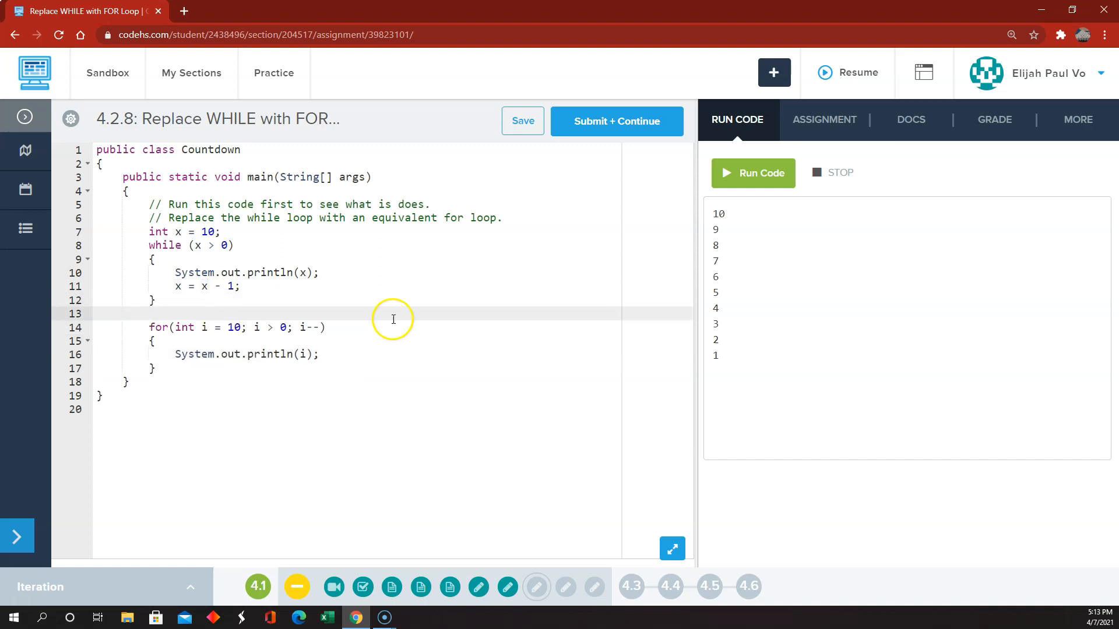
left_click(753, 172)
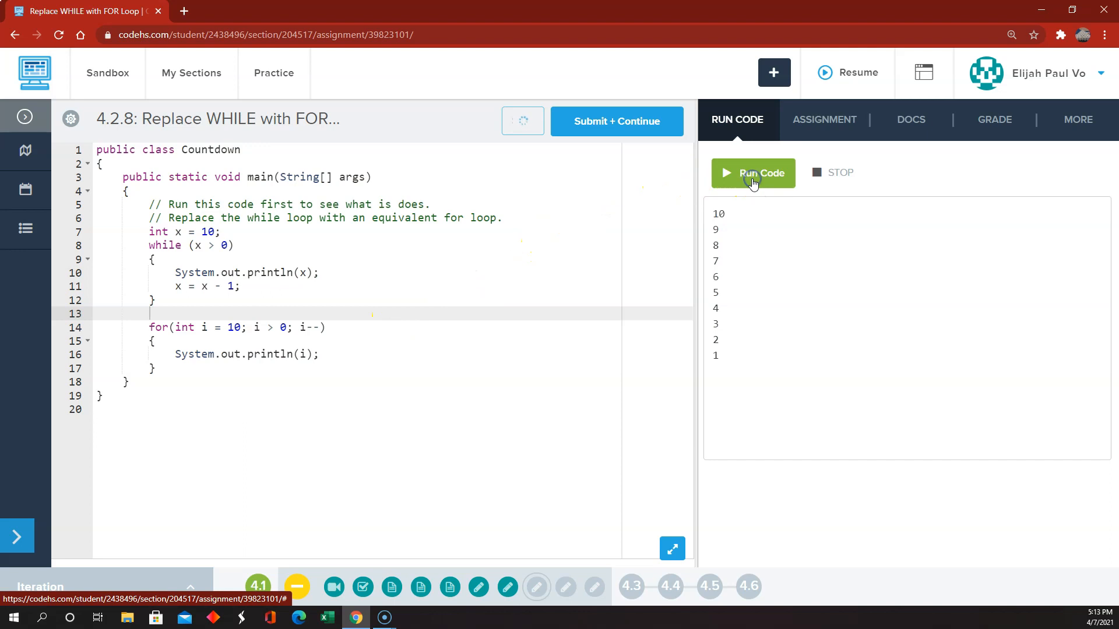
Step: Rerun the countdown so it prints 10 down to 1 twice
left_click(753, 172)
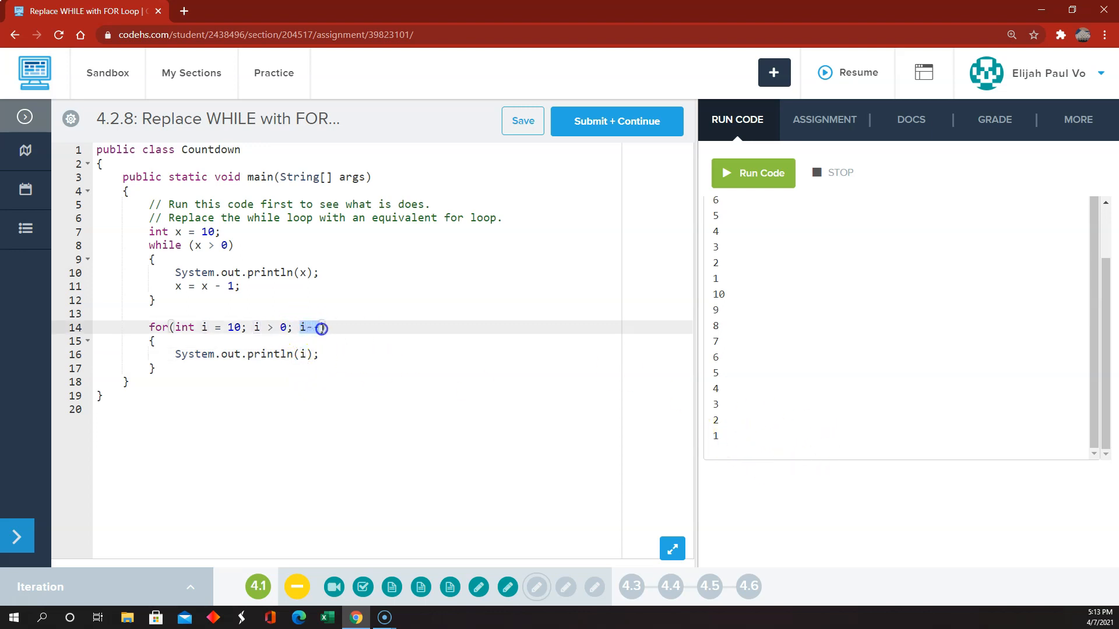
type("-")
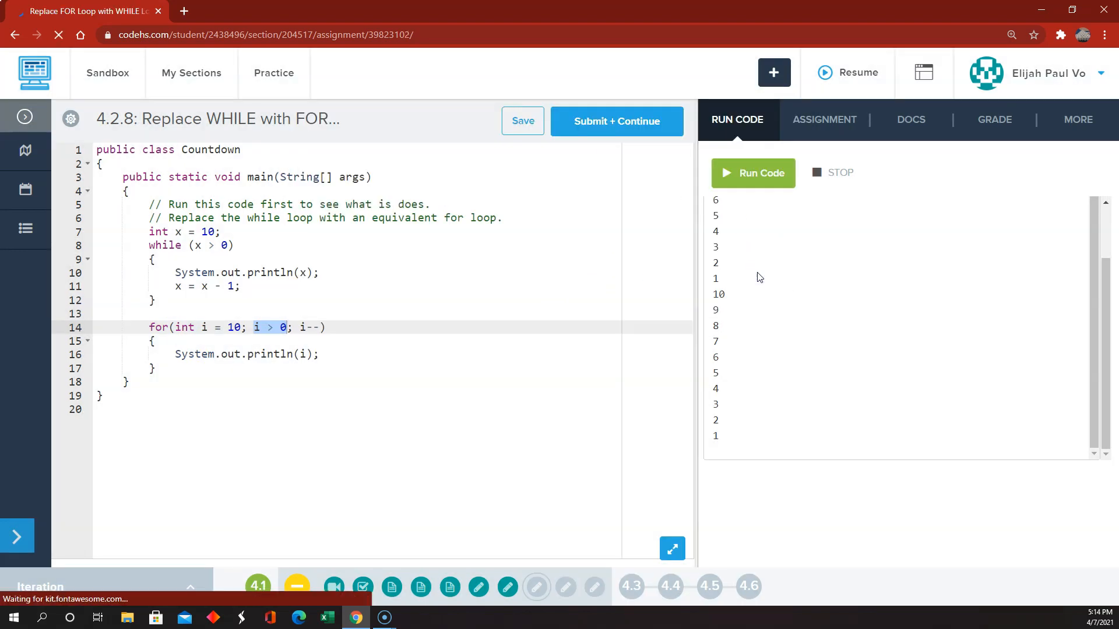
Step: Begin exercise 4.2.9, read the assignment, and run the starter Odds program printing 1, 3, 5, 7, 9
left_click(615, 120)
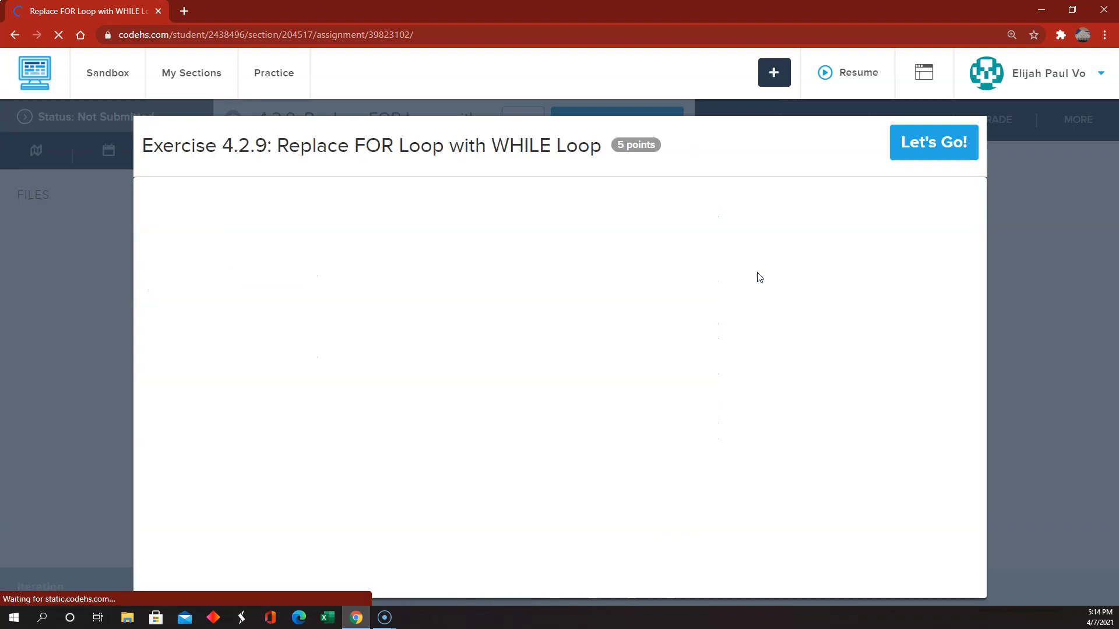
left_click(932, 142)
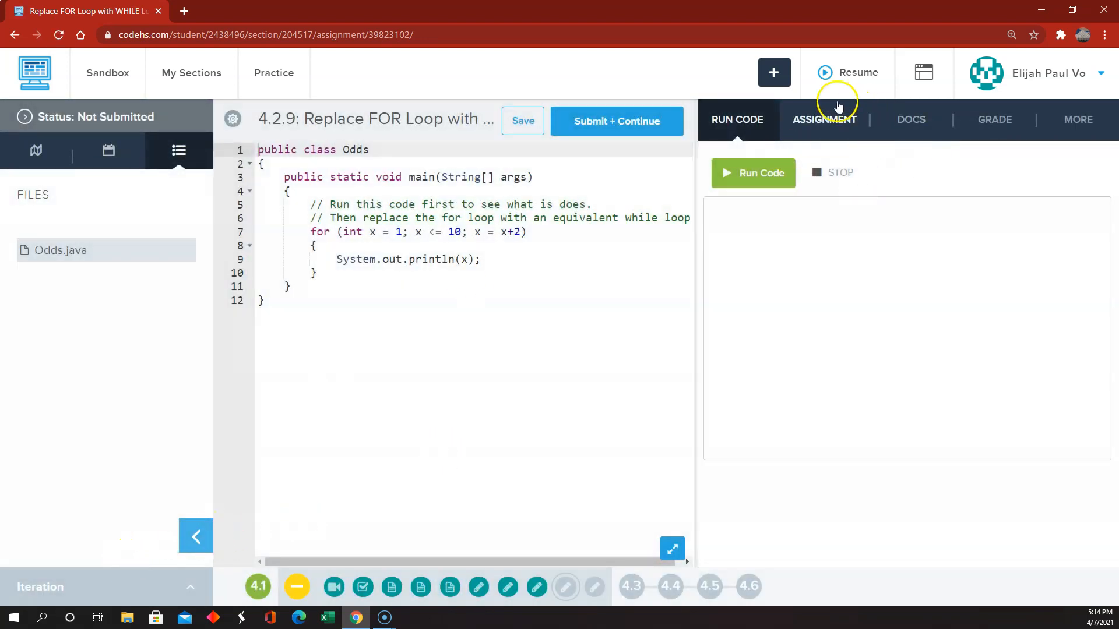
left_click(824, 119)
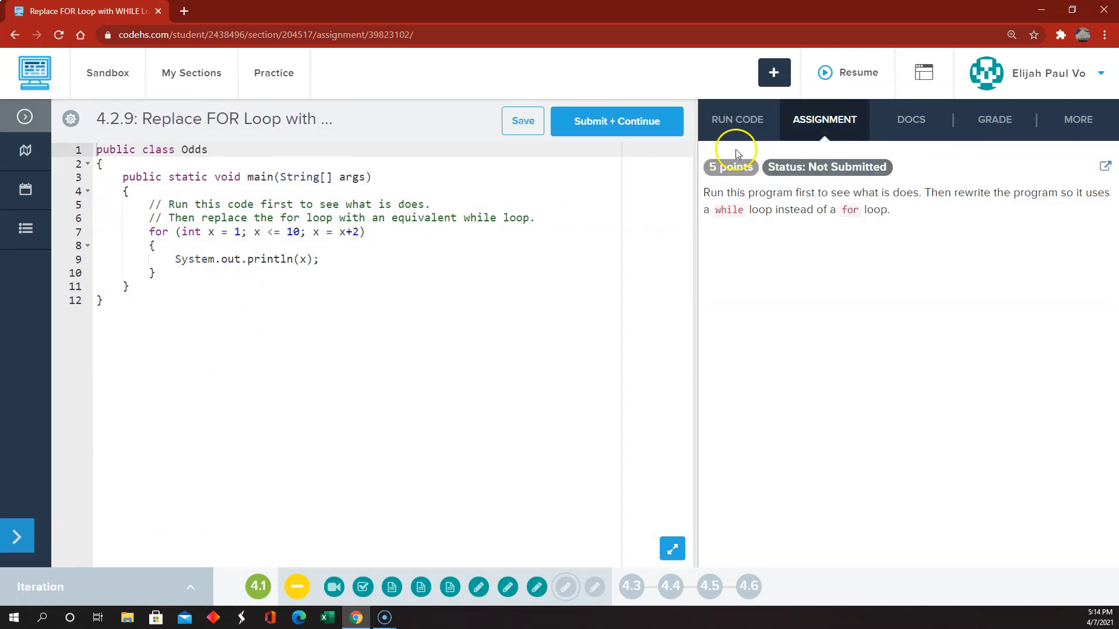
left_click(737, 119)
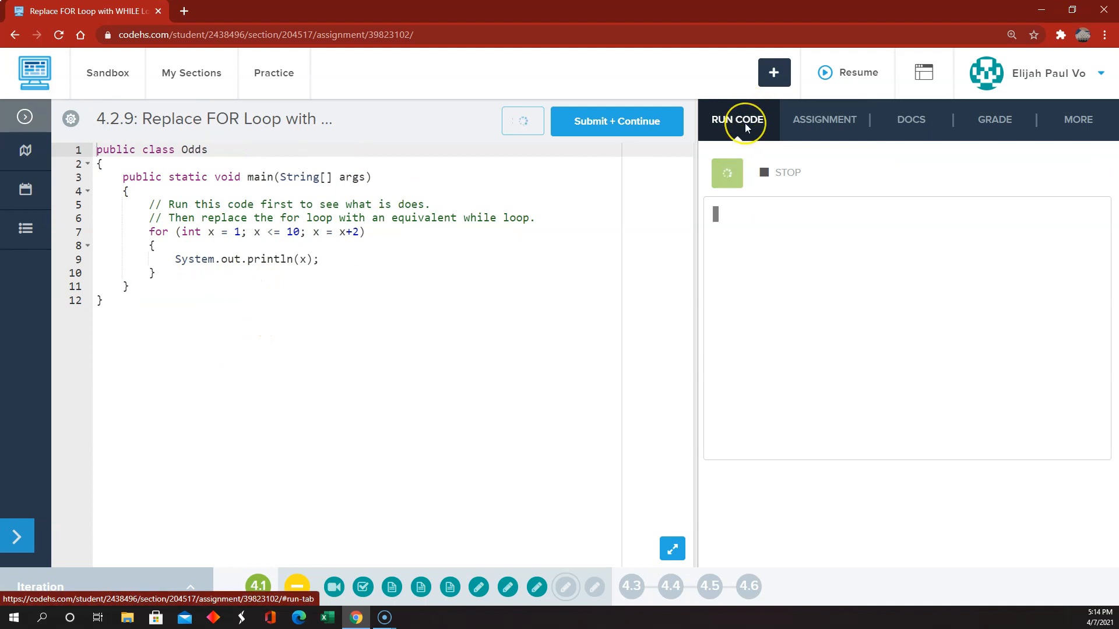
left_click(737, 119)
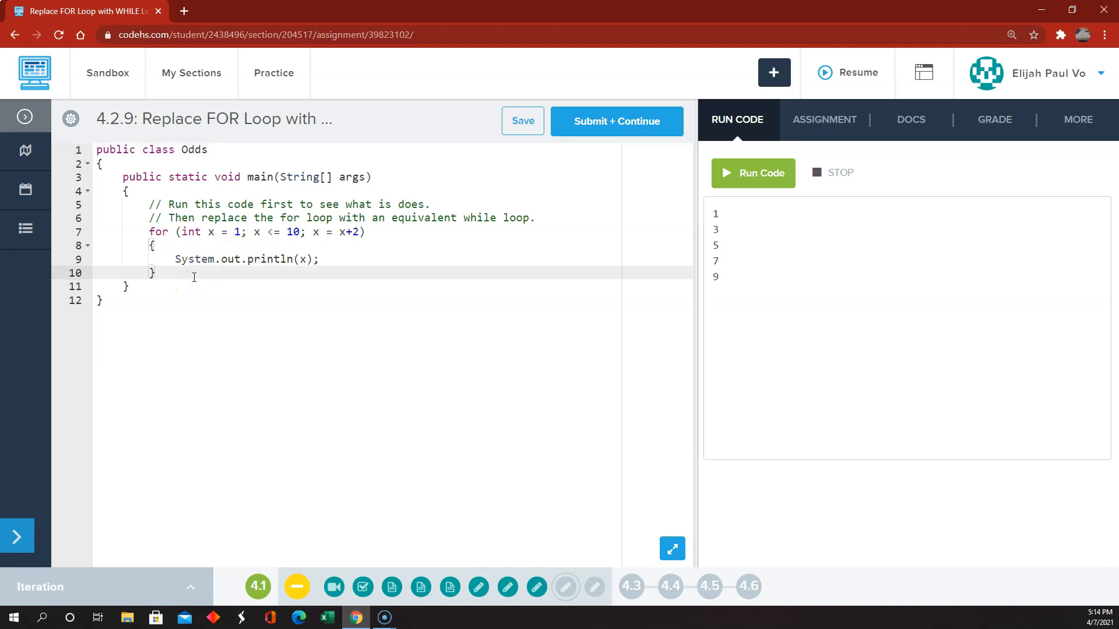
Step: Below the for loop, add int i = 1; while (i < 10) printing i and adding 2
key("enter")
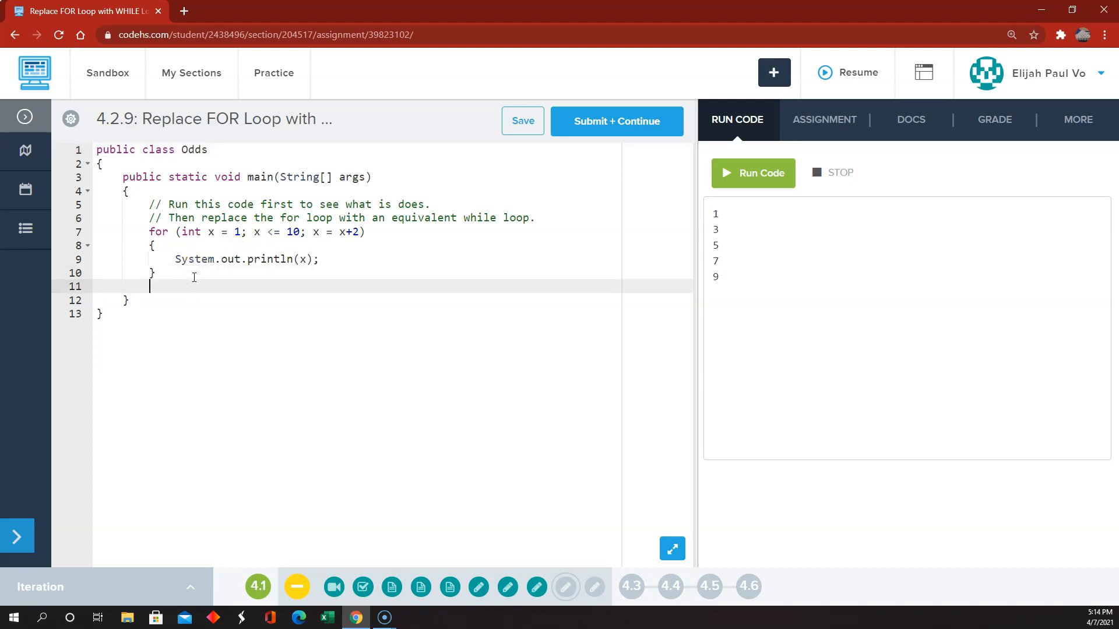
key("enter")
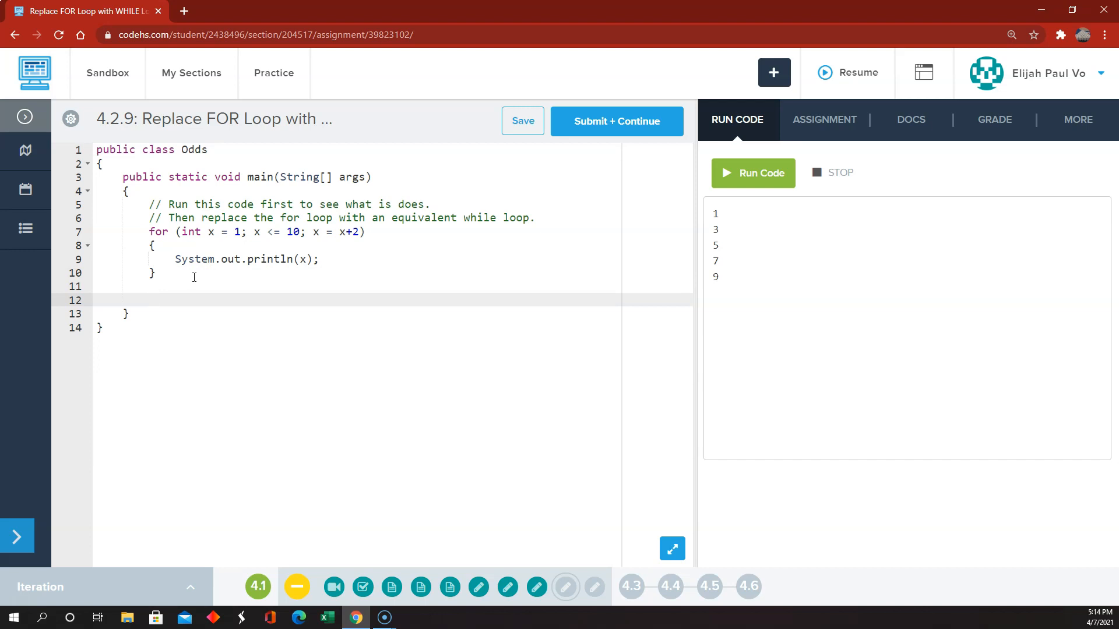
type("int i")
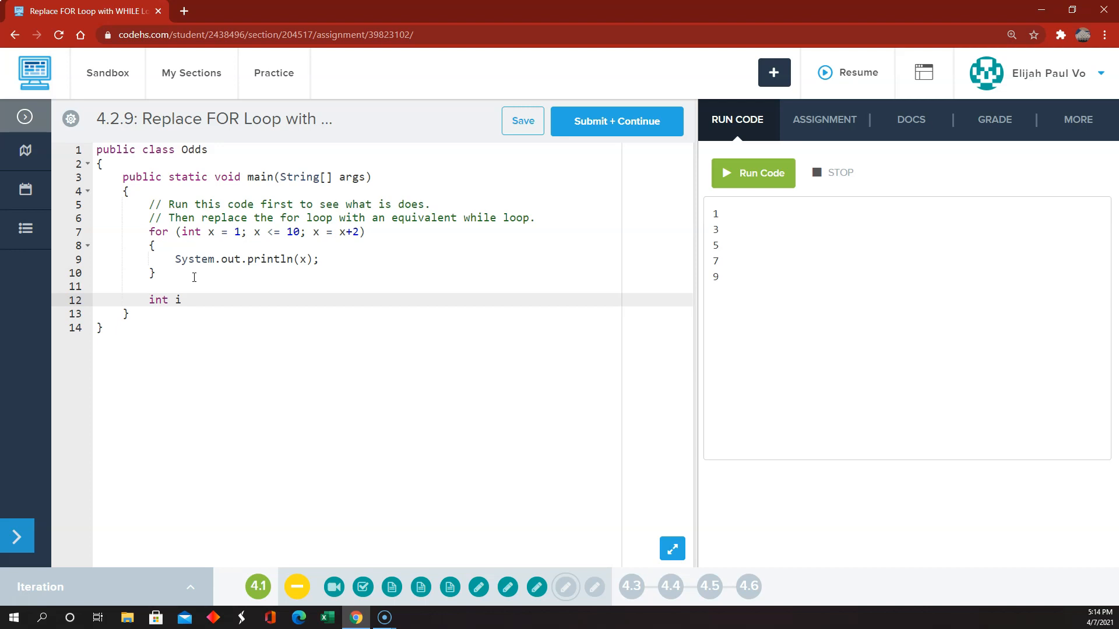
type("= 1;")
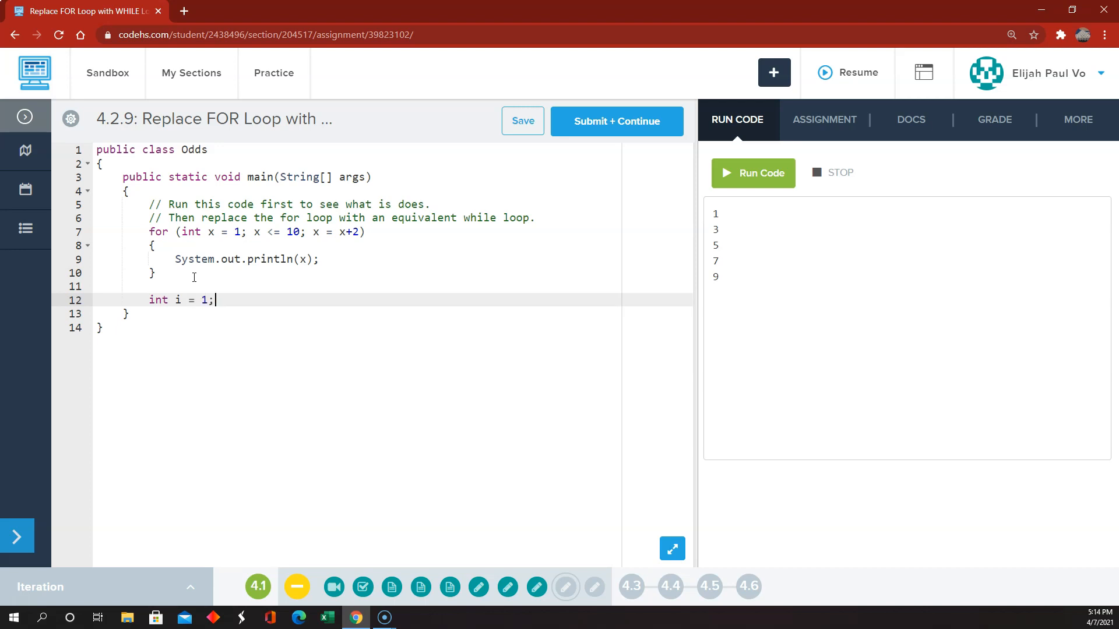
type("while(i <")
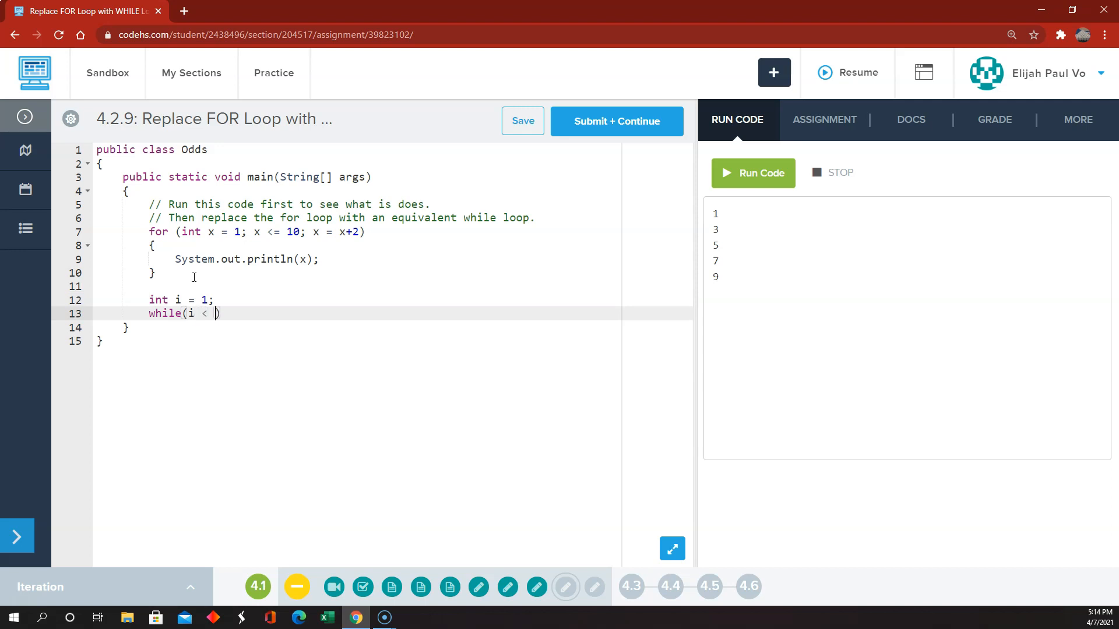
type("10")
type("Syste")
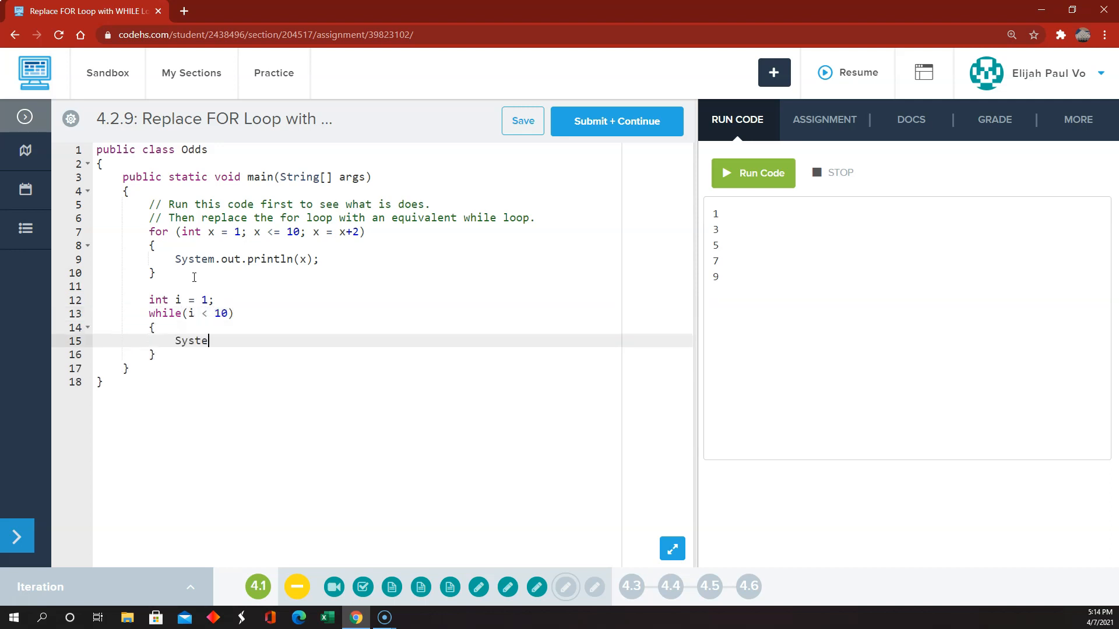
type("m.out.println")
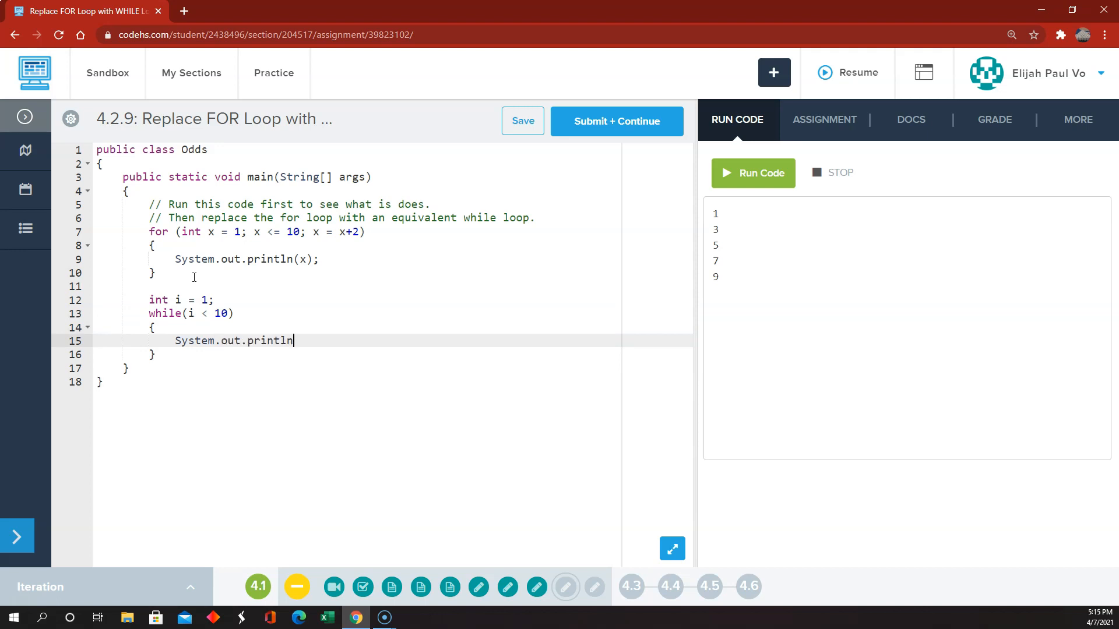
type("(i)")
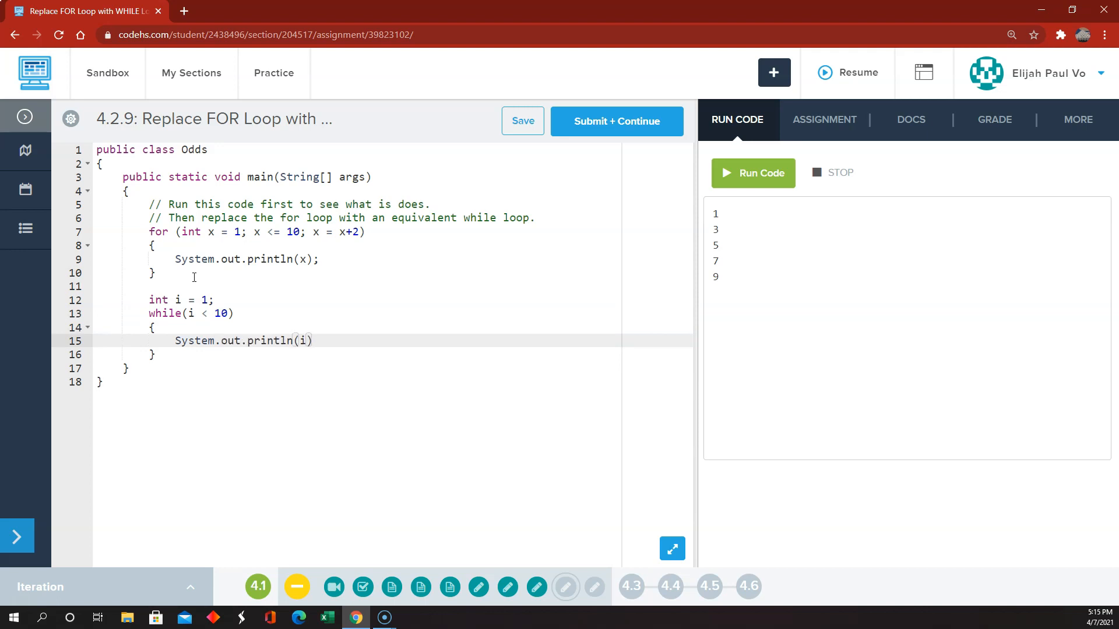
type(";")
type("i")
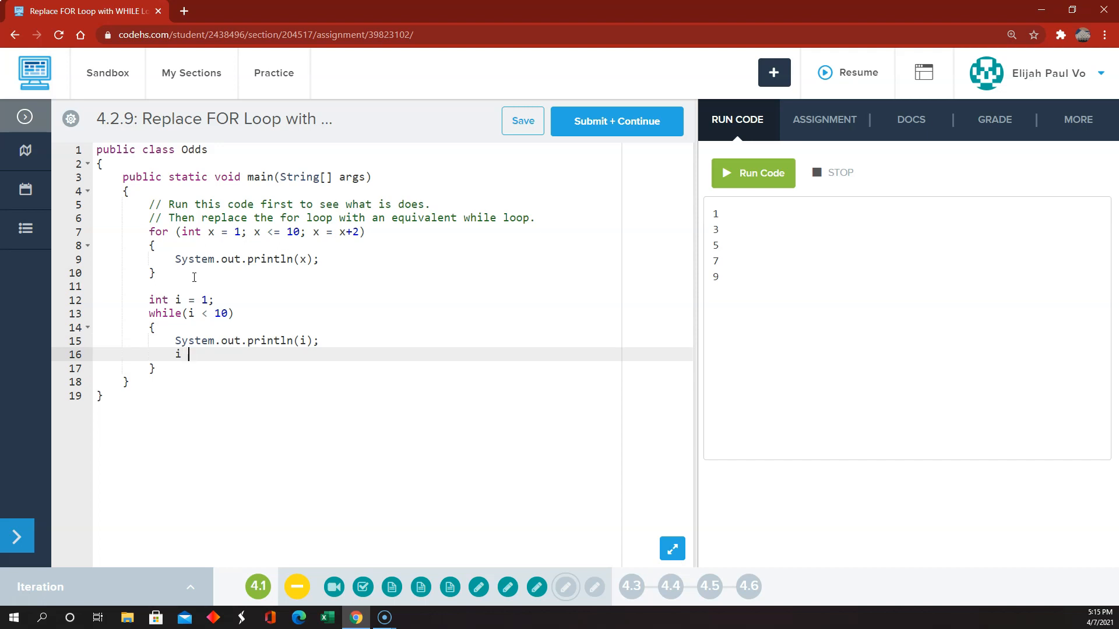
type("-= 2;")
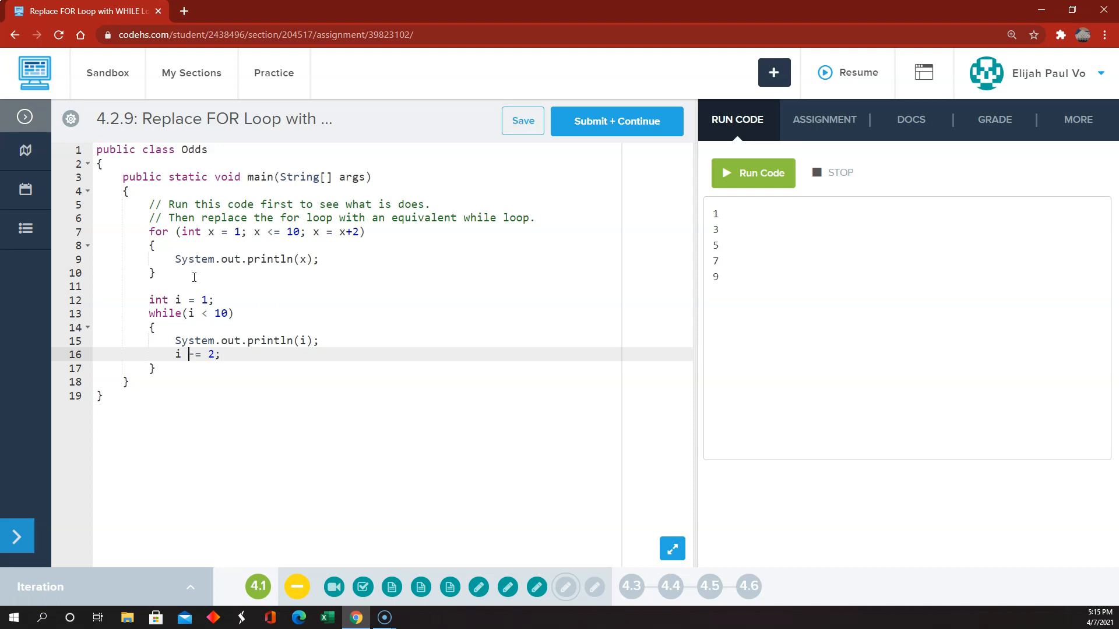
type("+")
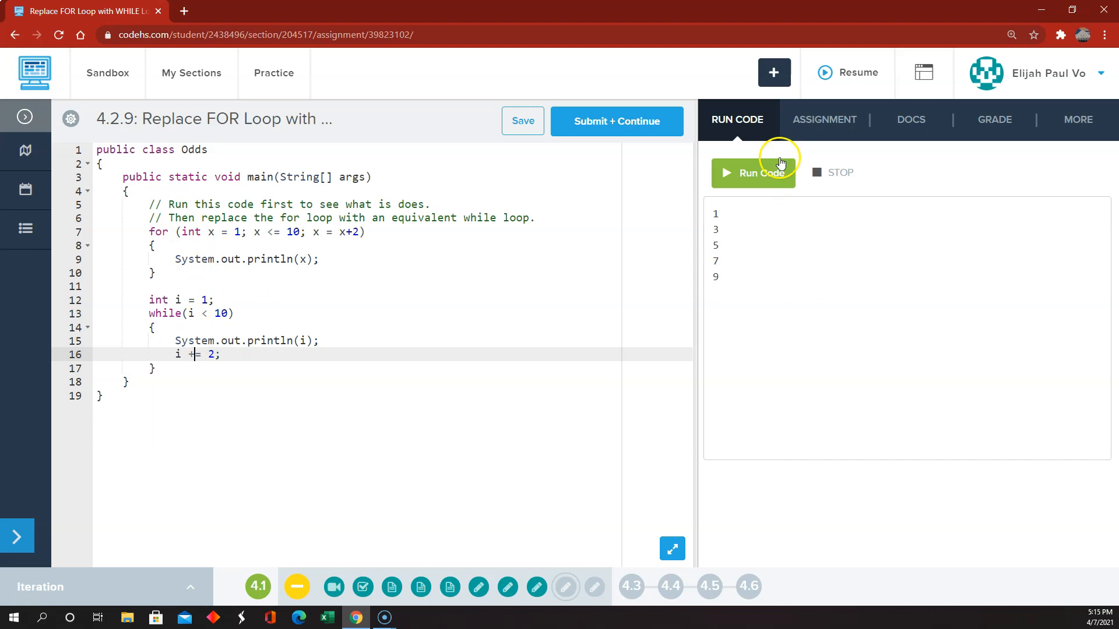
Step: Run the Odds program, printing the odd numbers twice, then submit and continue to 4.2.10
left_click(753, 172)
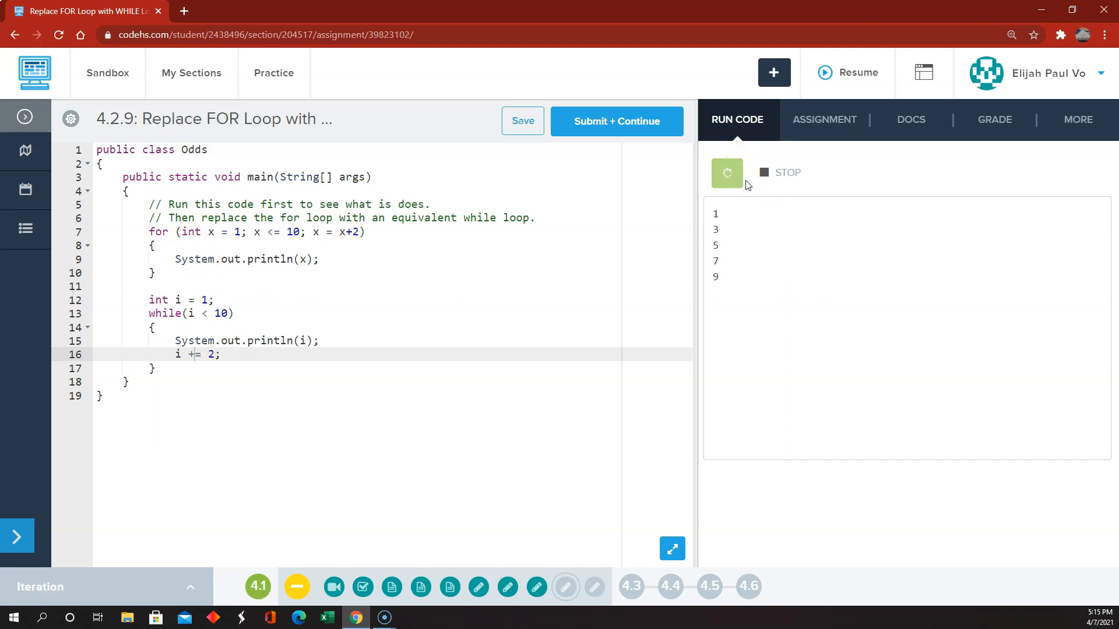
left_click(727, 173)
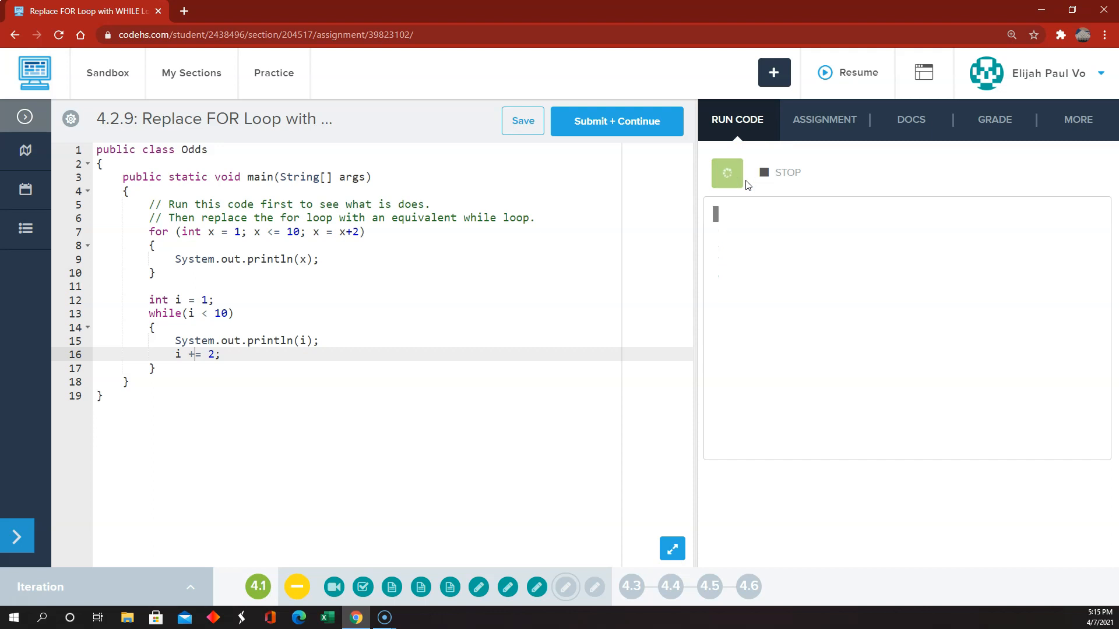
left_click(727, 172)
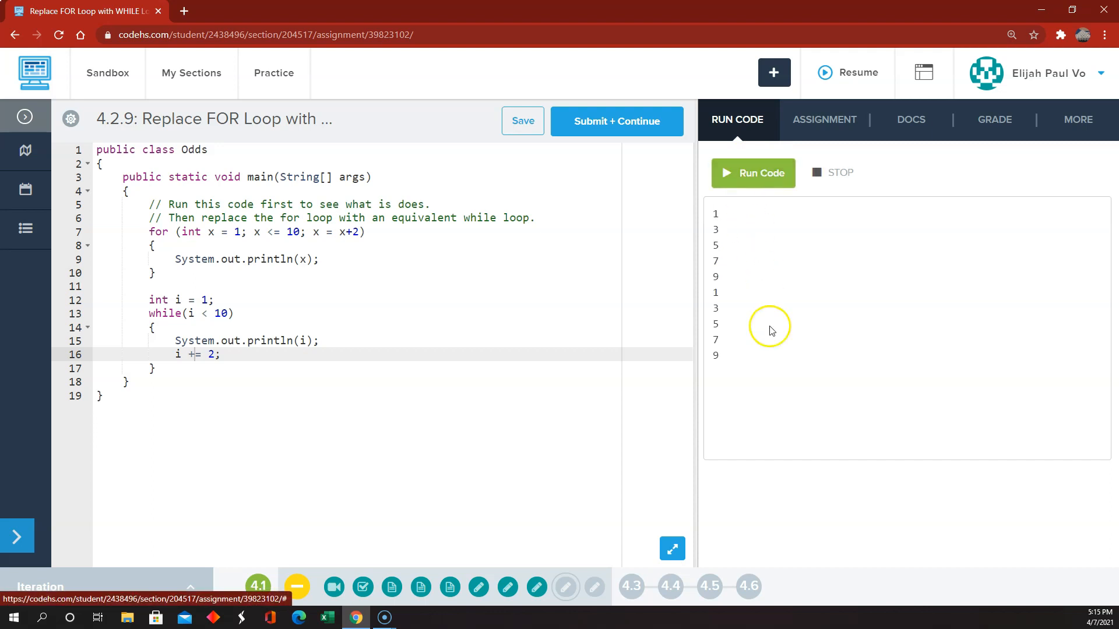
left_click(615, 120)
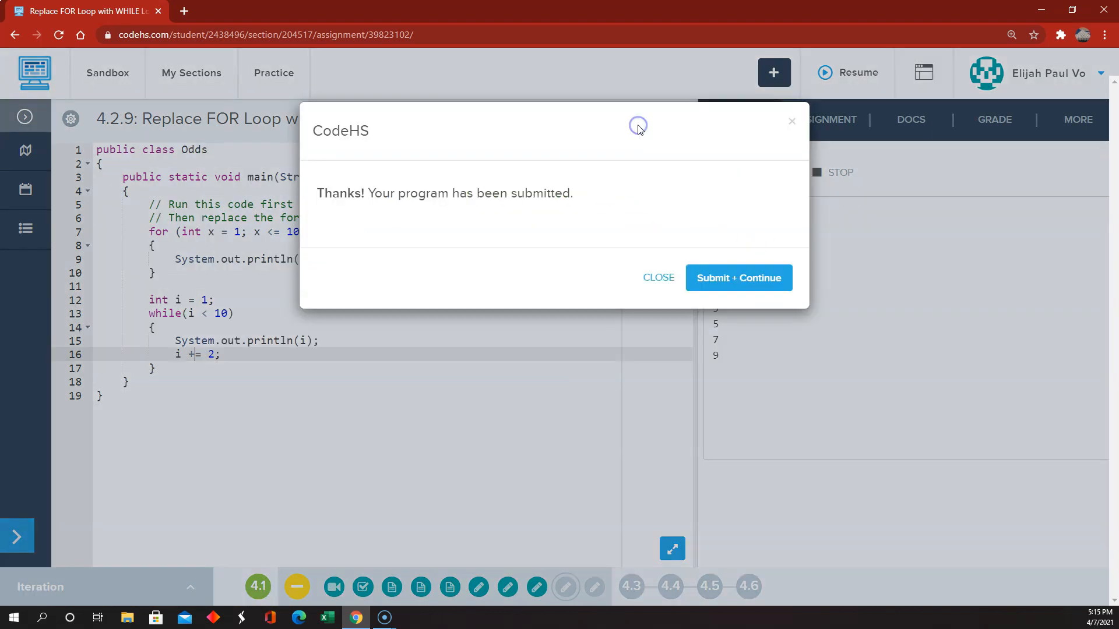
left_click(658, 277)
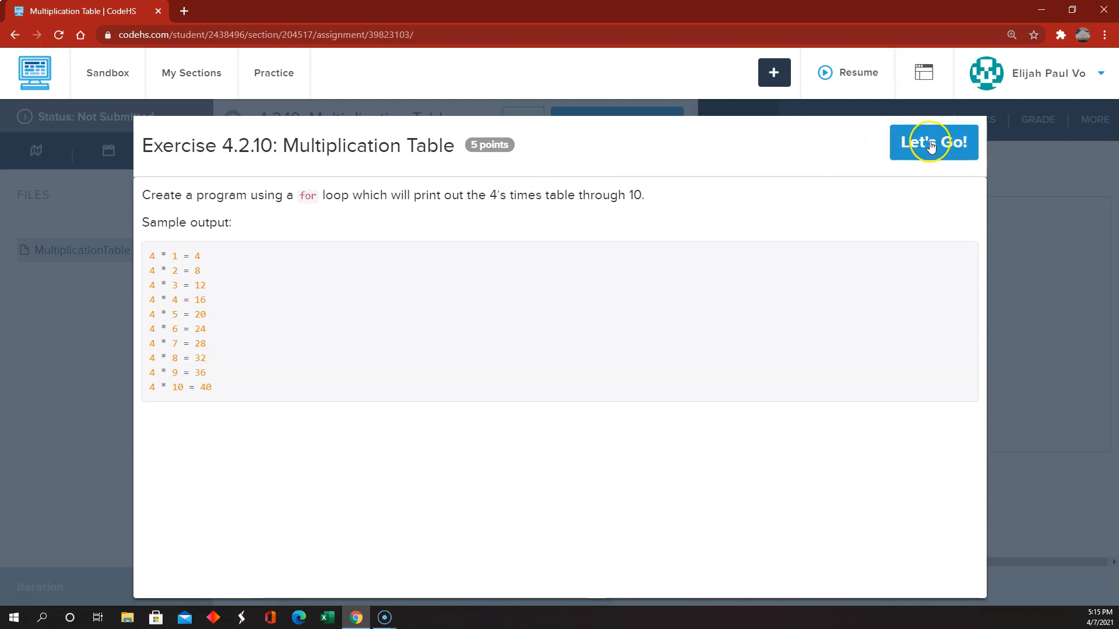
Step: Start exercise 4.2.10 and write the loop header for (int i = 1; i <= 10; i++)
left_click(933, 143)
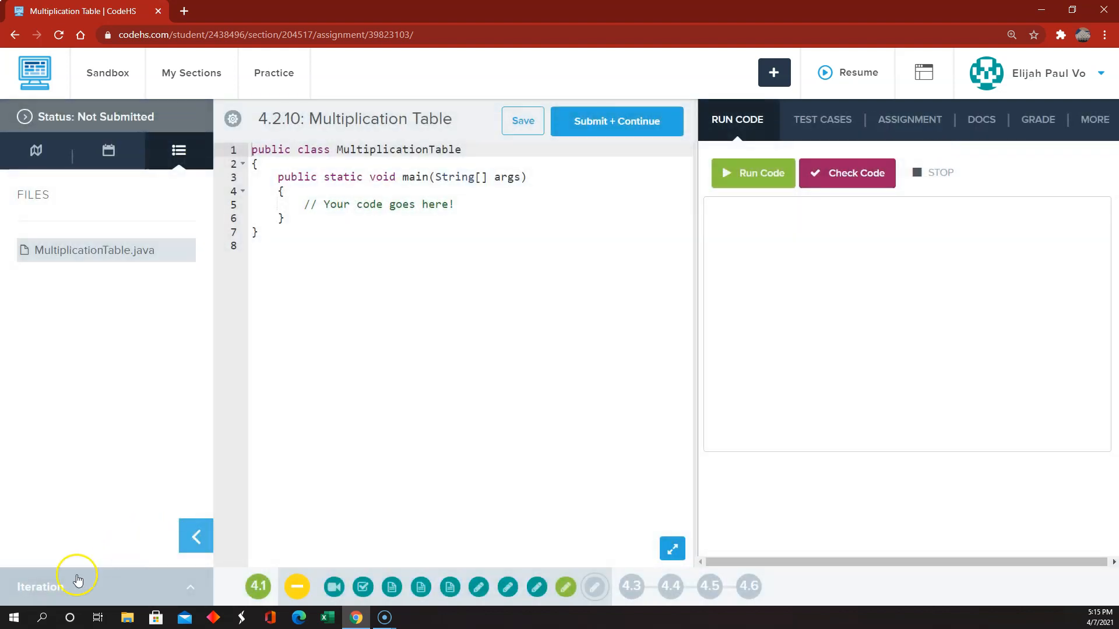
left_click(909, 119)
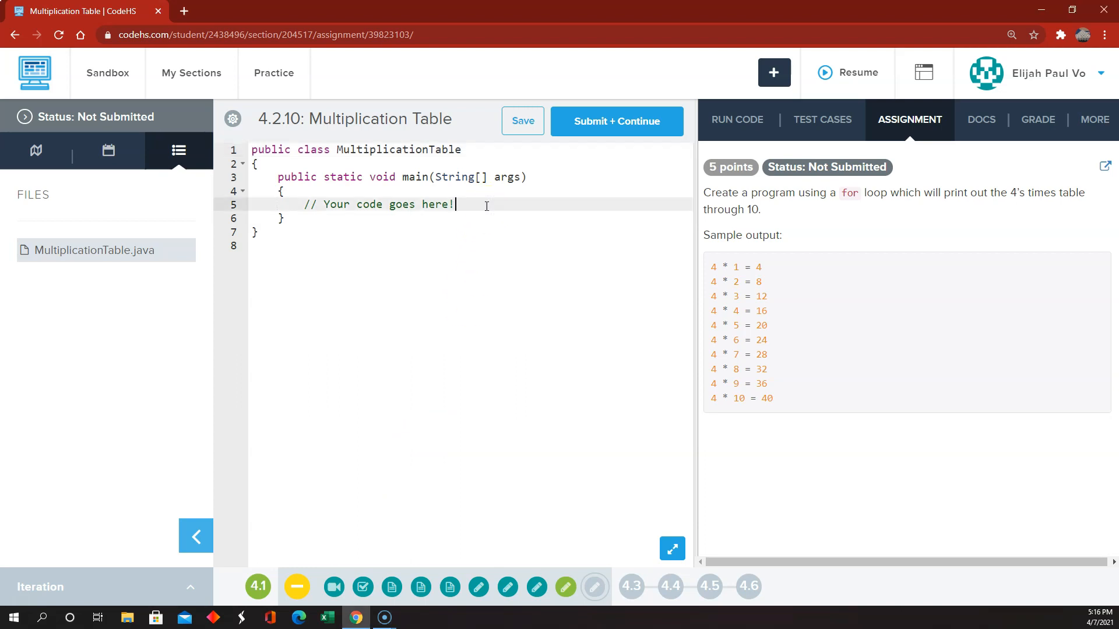
key("Enter")
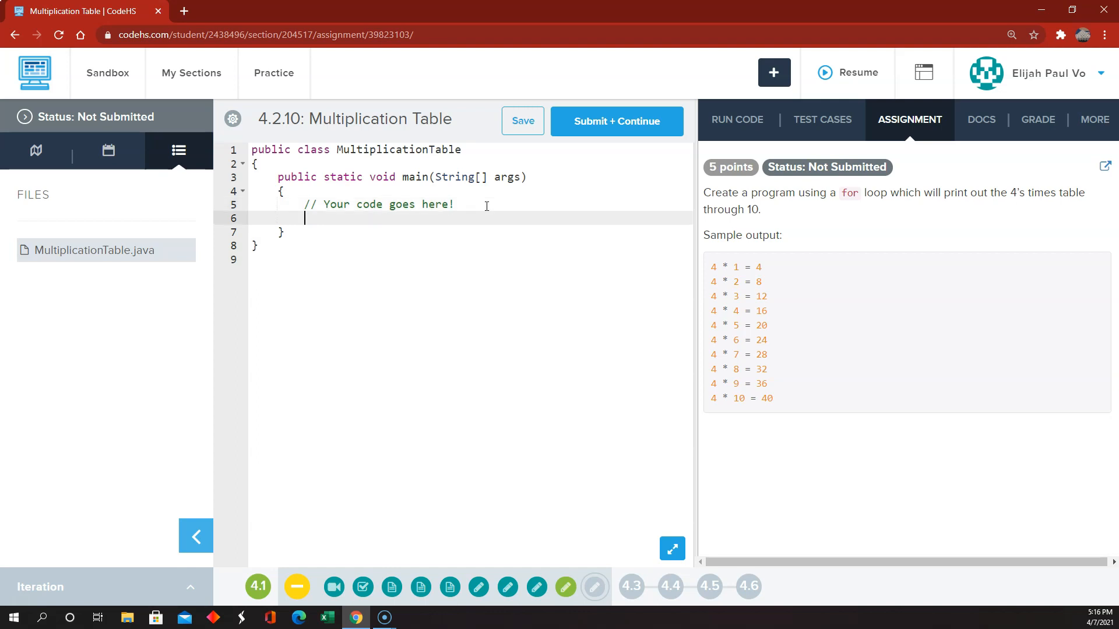
type("for(int i = 1; i <")
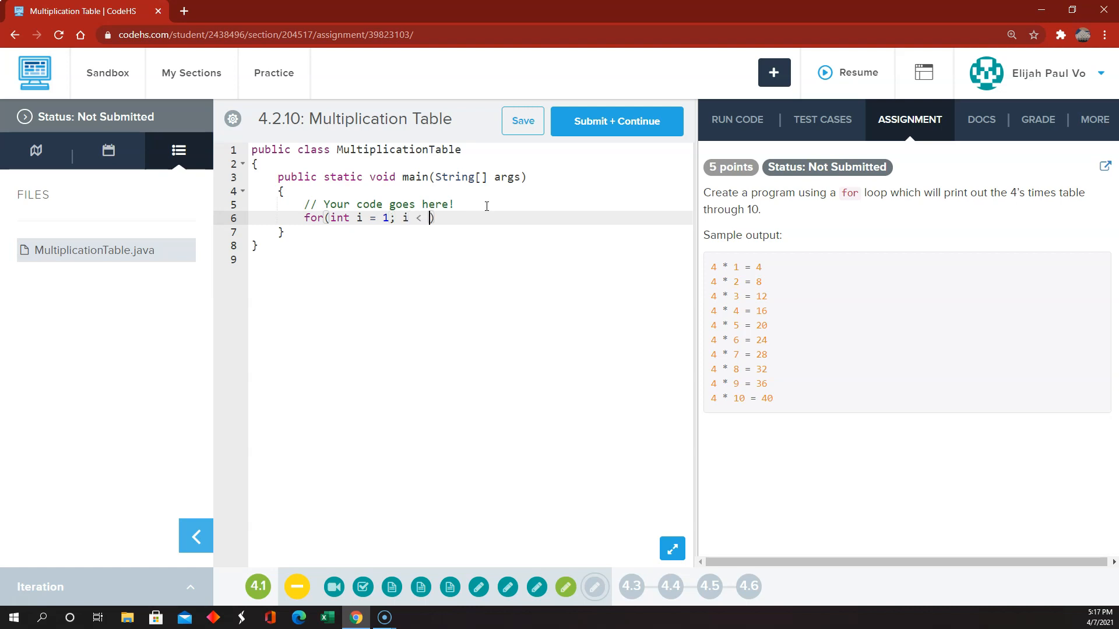
type("=")
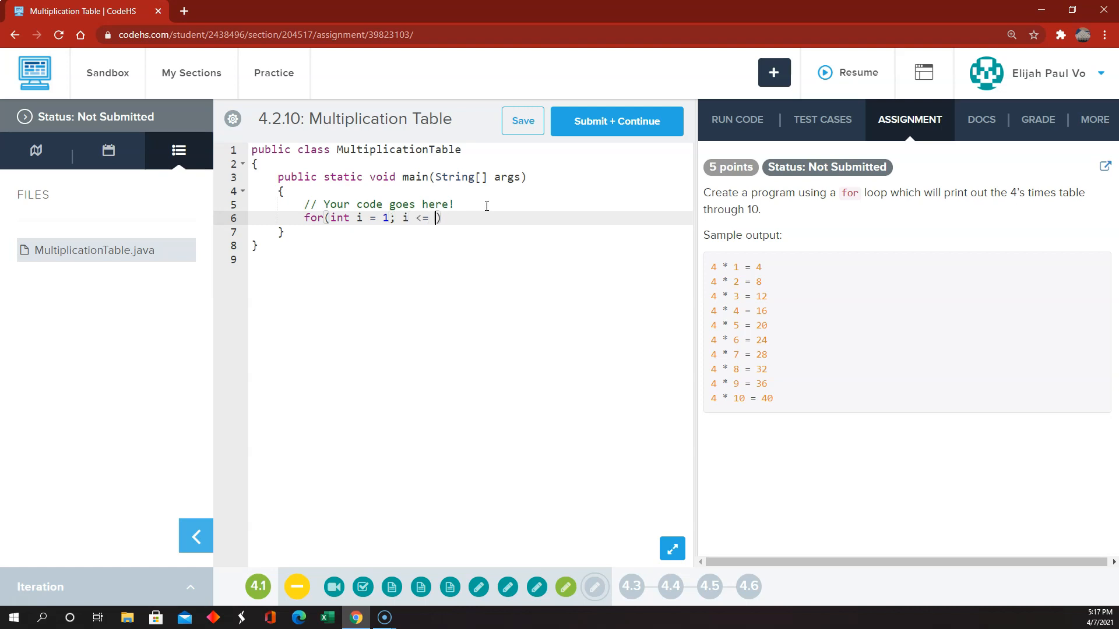
type("10; i")
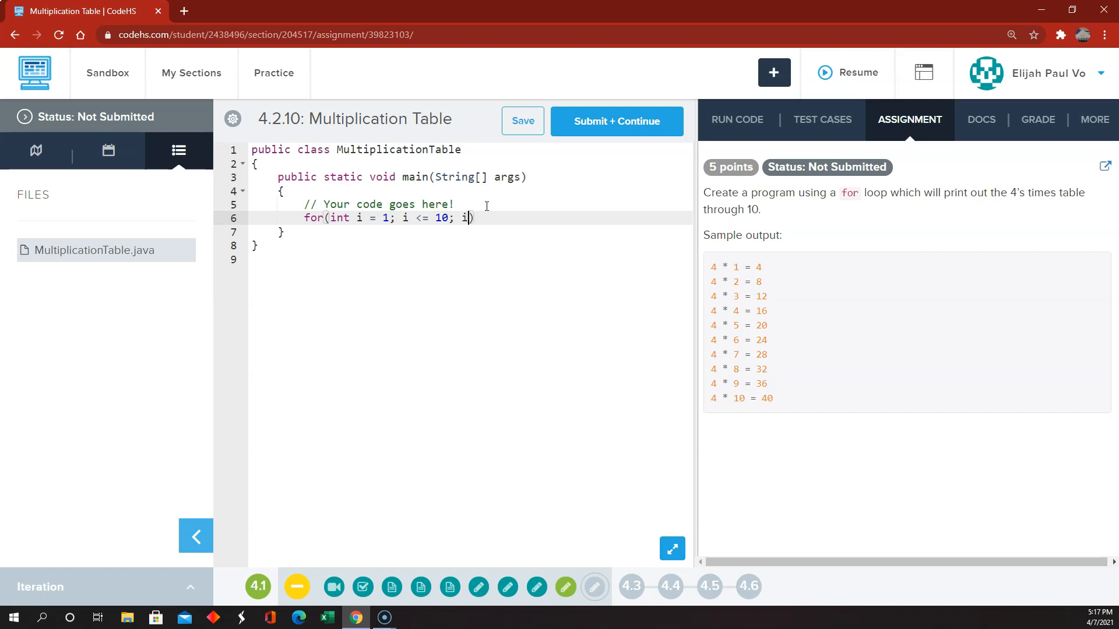
type("+)")
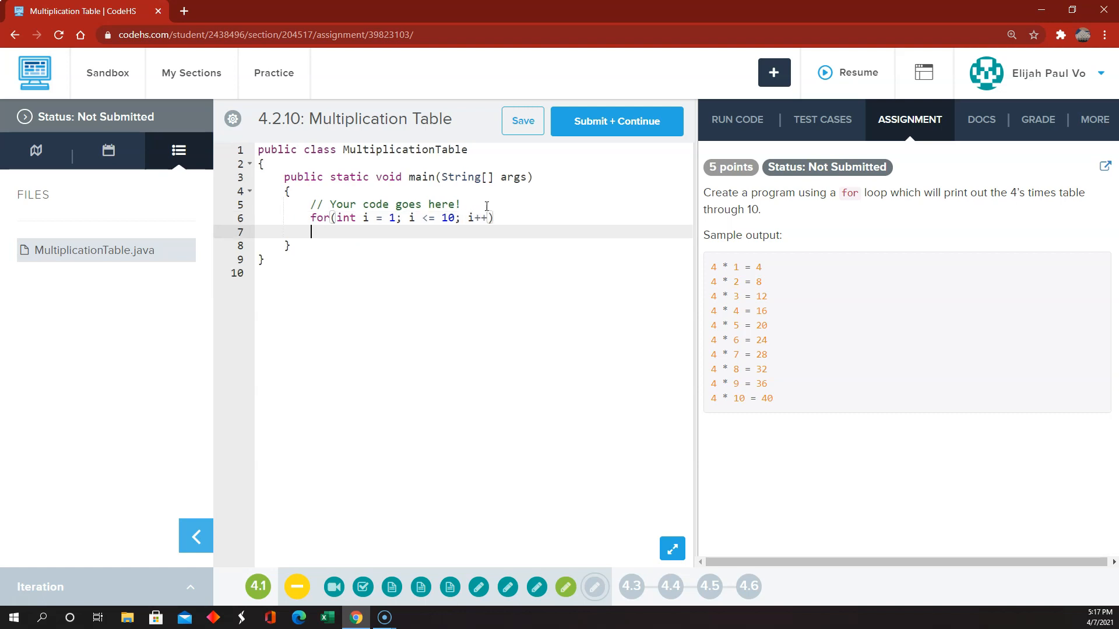
Step: Inside the loop, print "4 * " + i + " = " + (4 * i)
type("P")
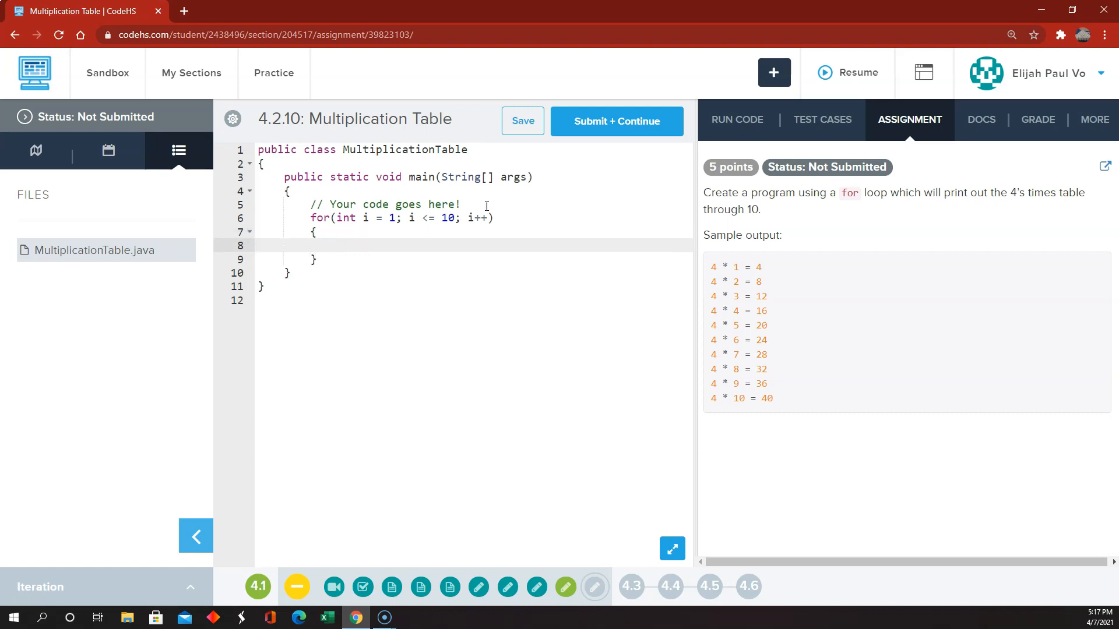
type("System.")
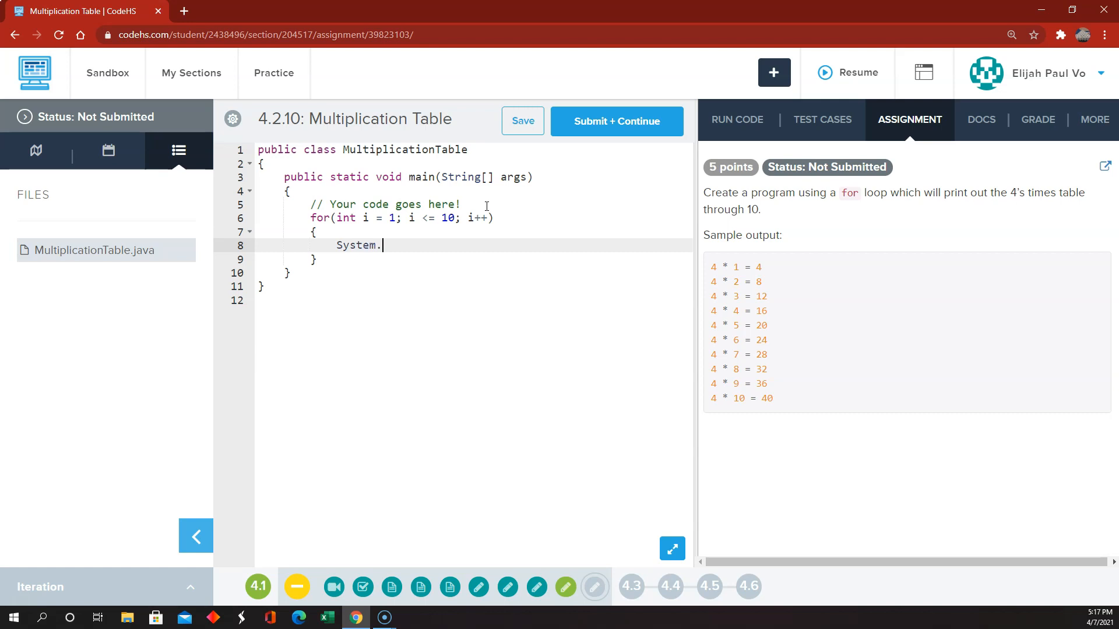
type("out.println()")
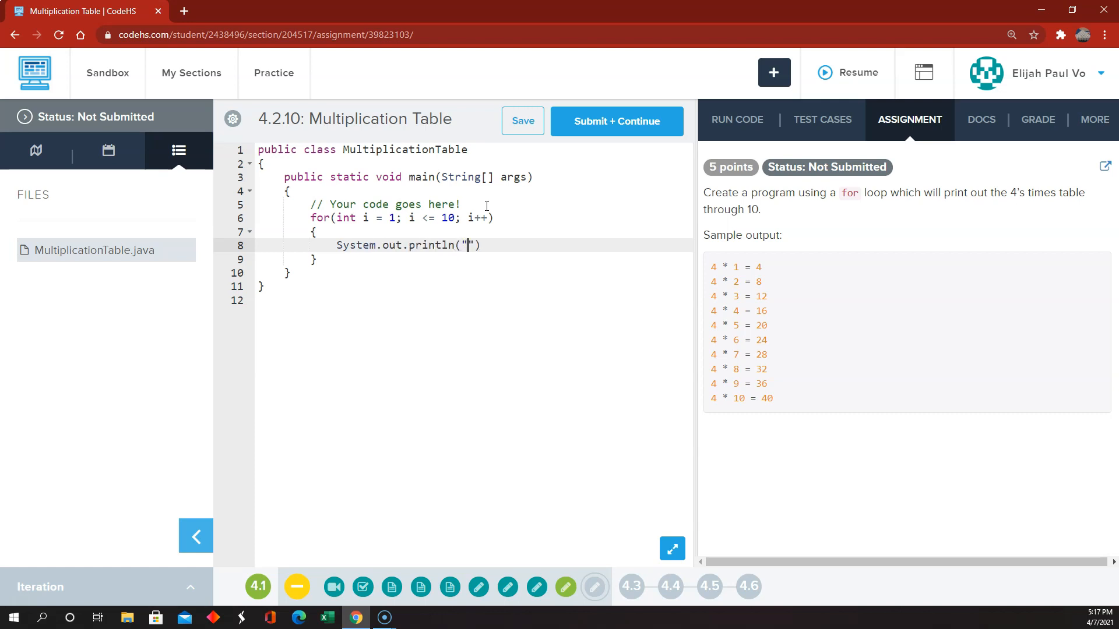
type("4")
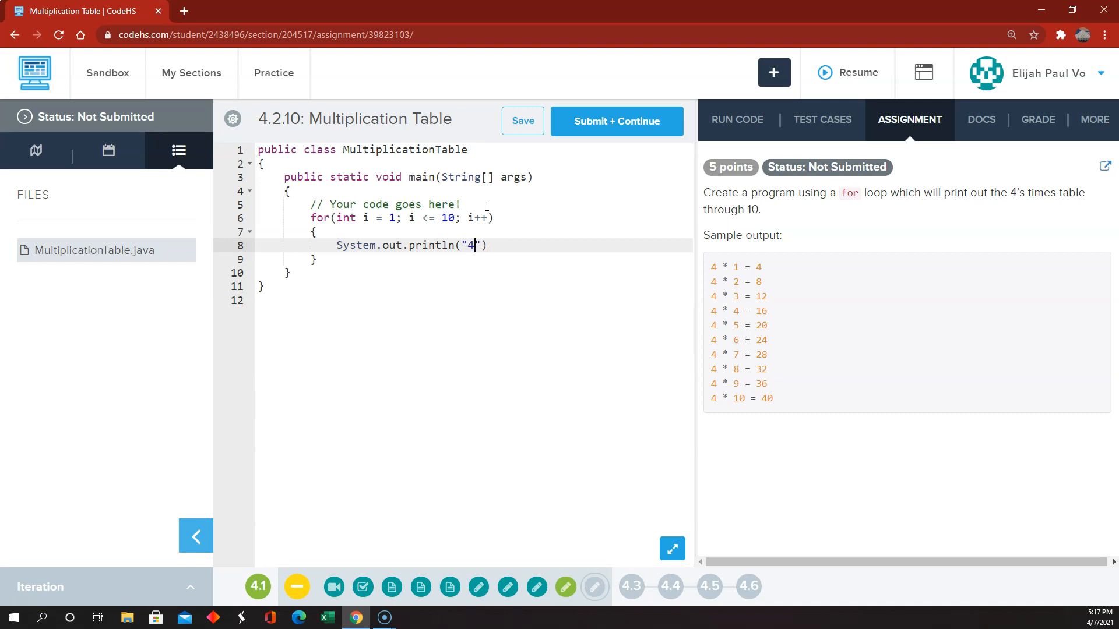
type("*")
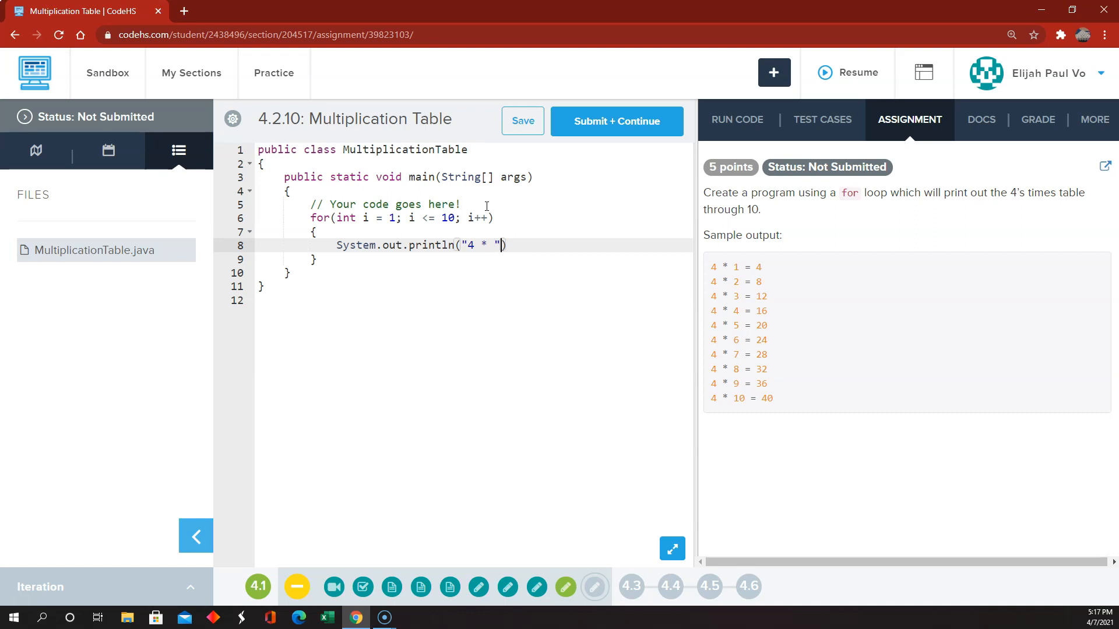
type("+")
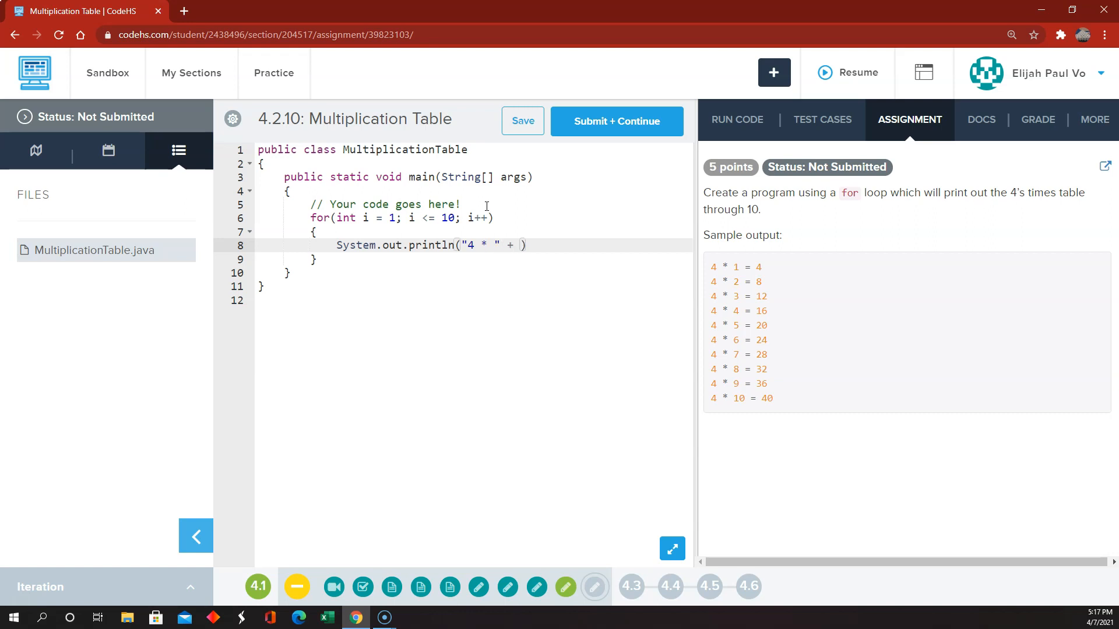
type("i +")
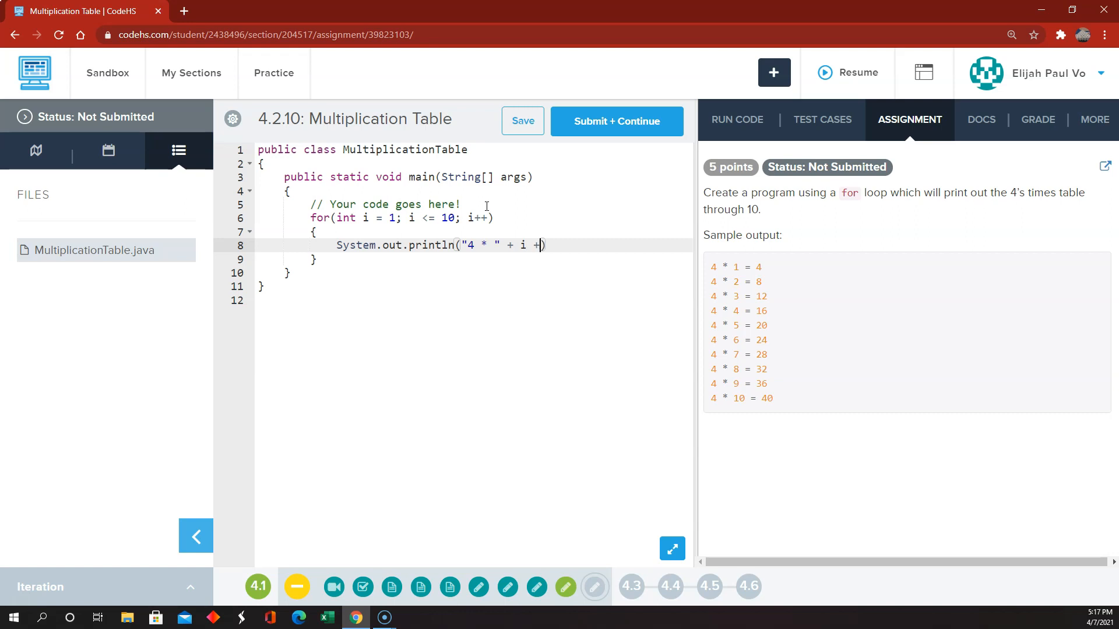
type("\"")
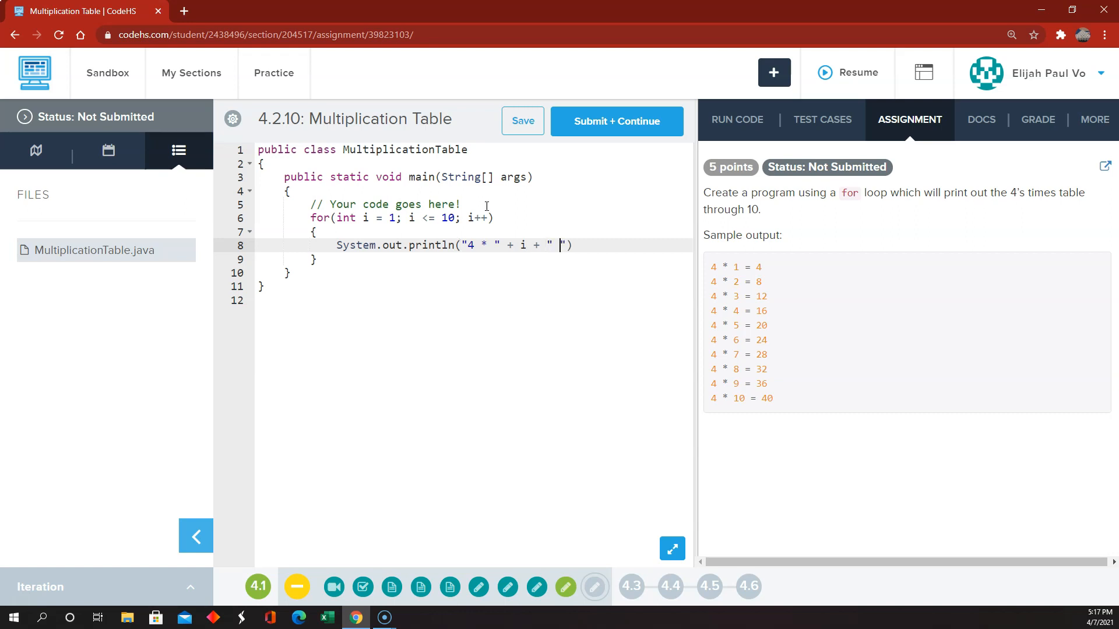
type("=")
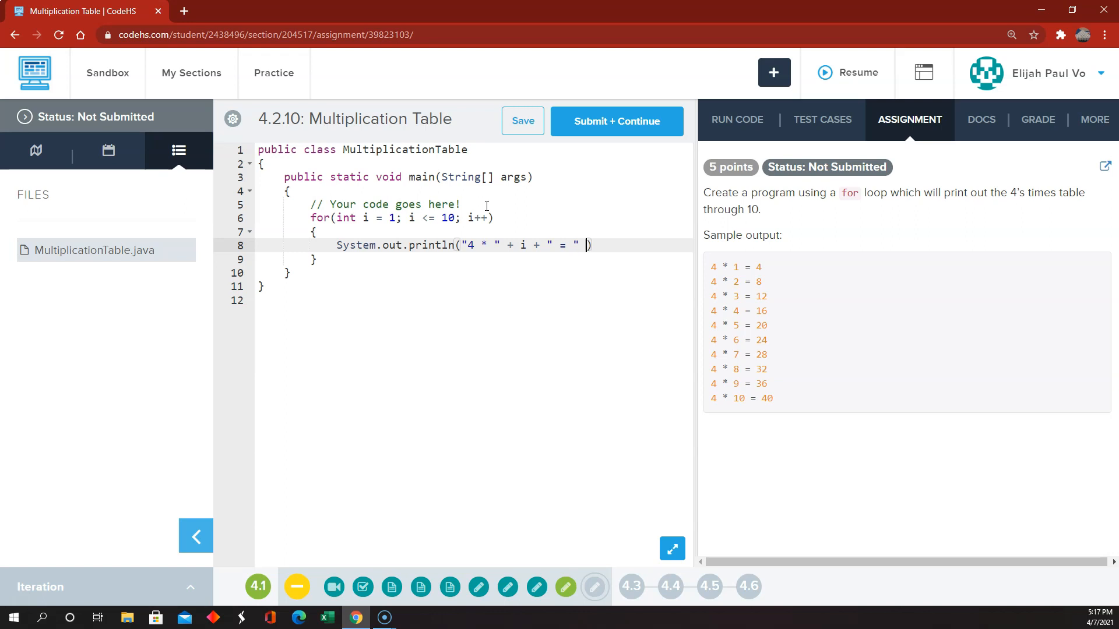
type("+ (4 *")
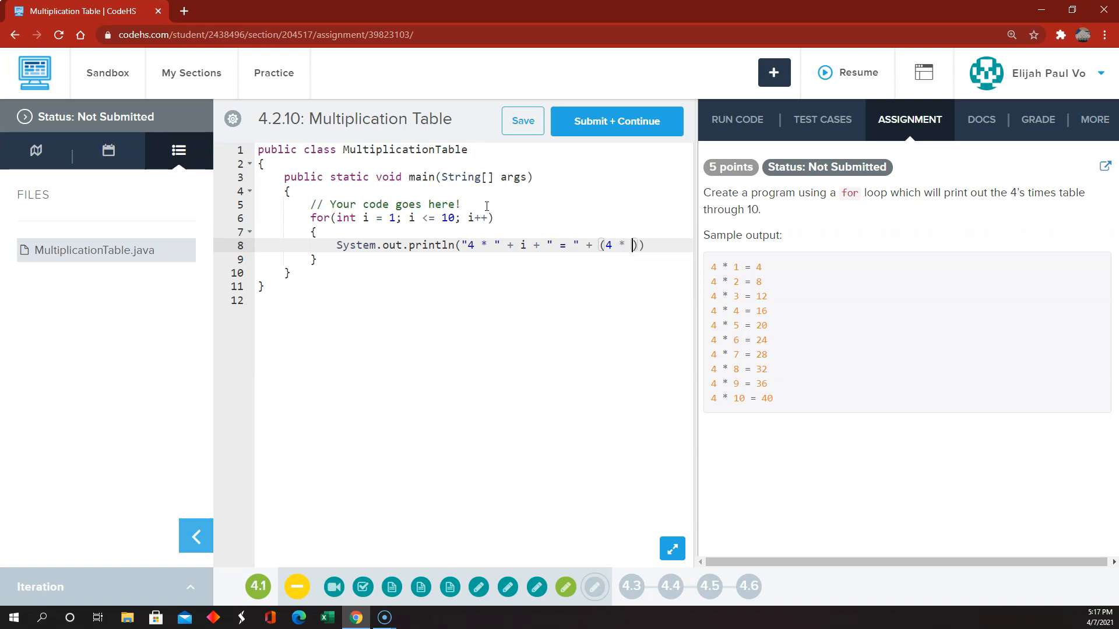
type("i")
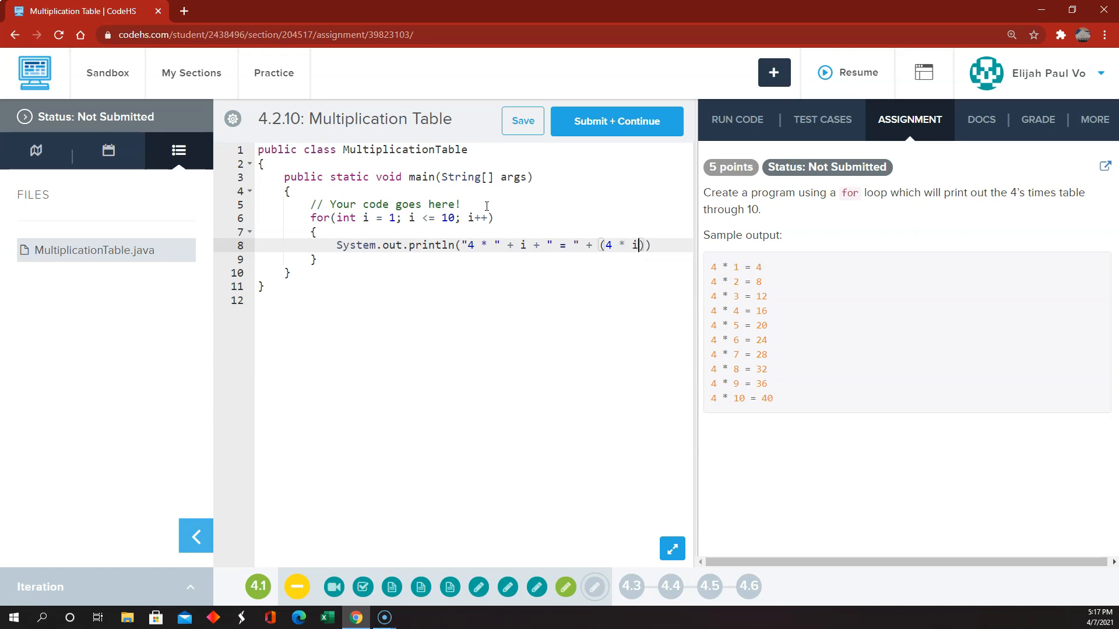
type(";")
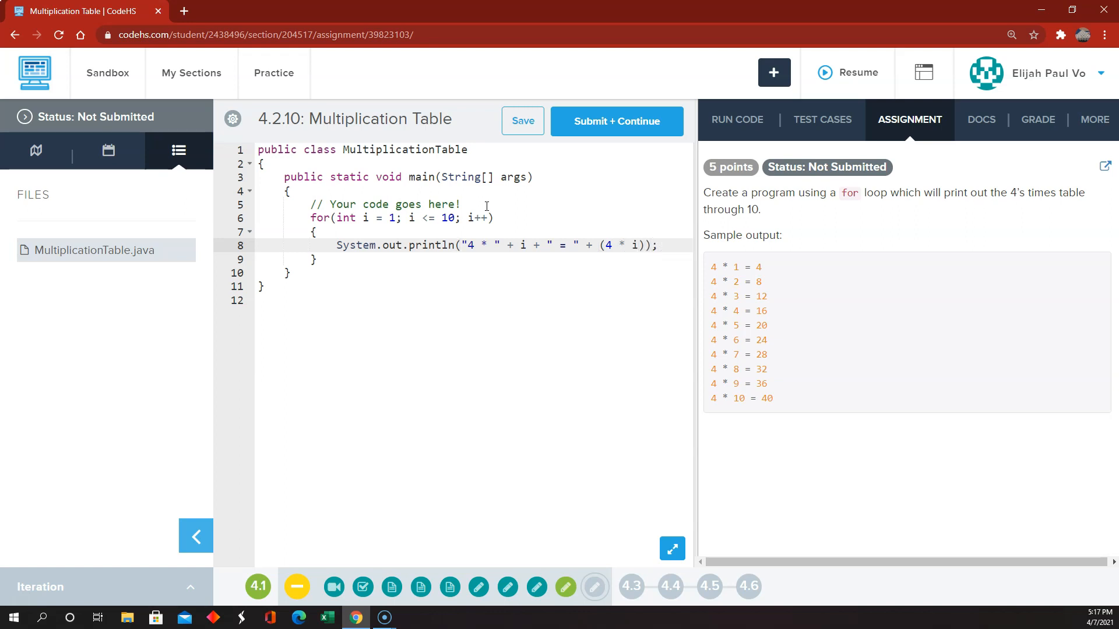
left_click(737, 119)
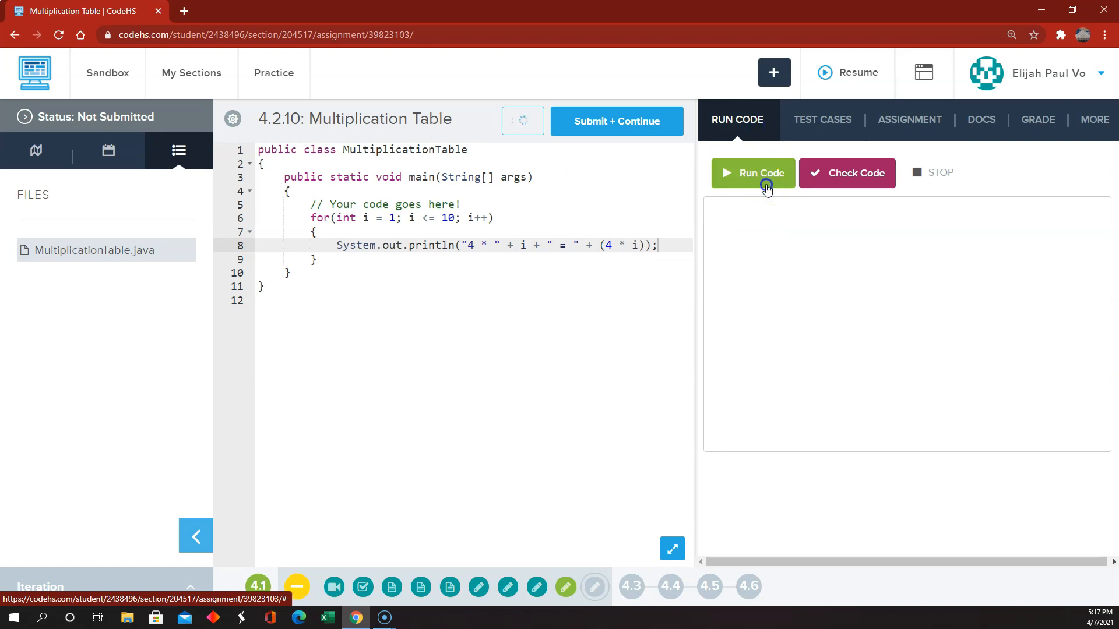
Step: Run the Multiplication Table and compare its 4 * 1 = 4 to 4 * 10 = 40 output with the sample
left_click(753, 173)
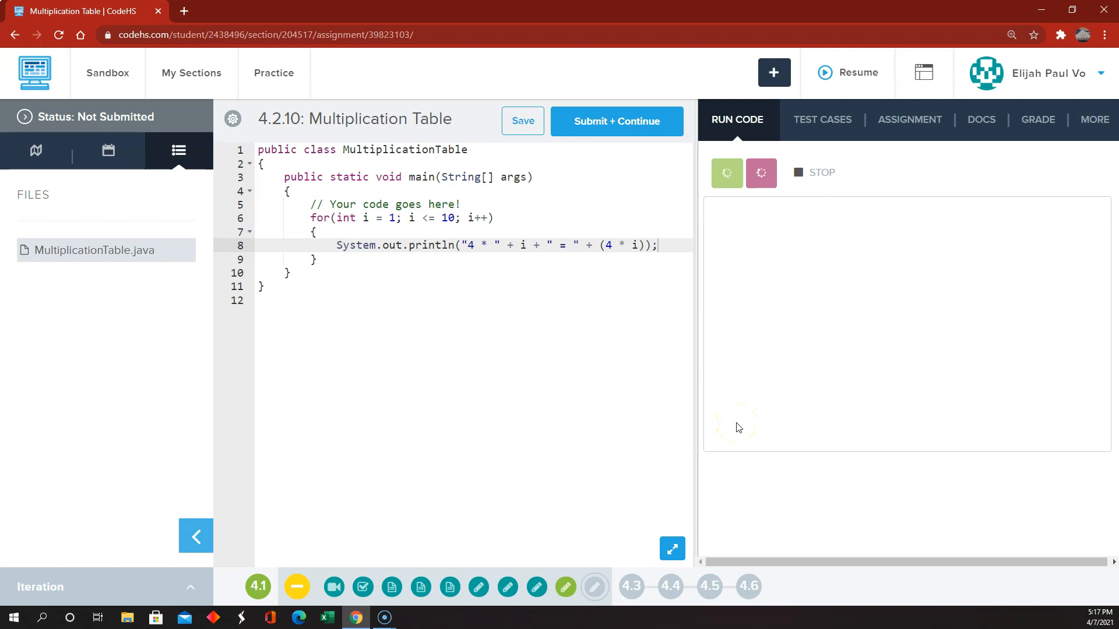
left_click(725, 174)
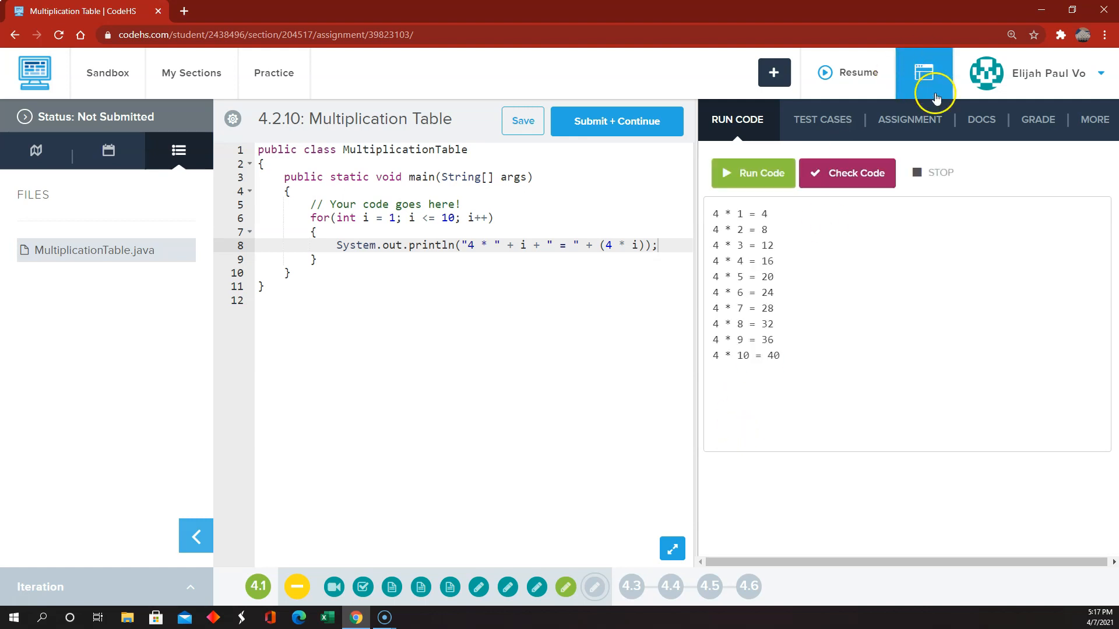
left_click(909, 119)
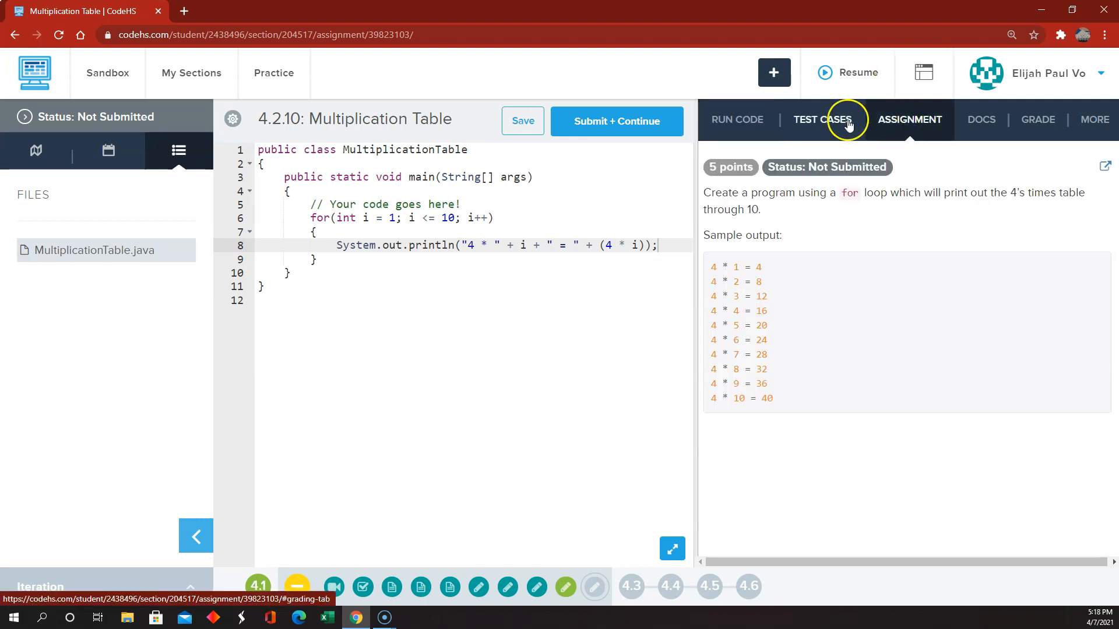
mouse_move(909, 118)
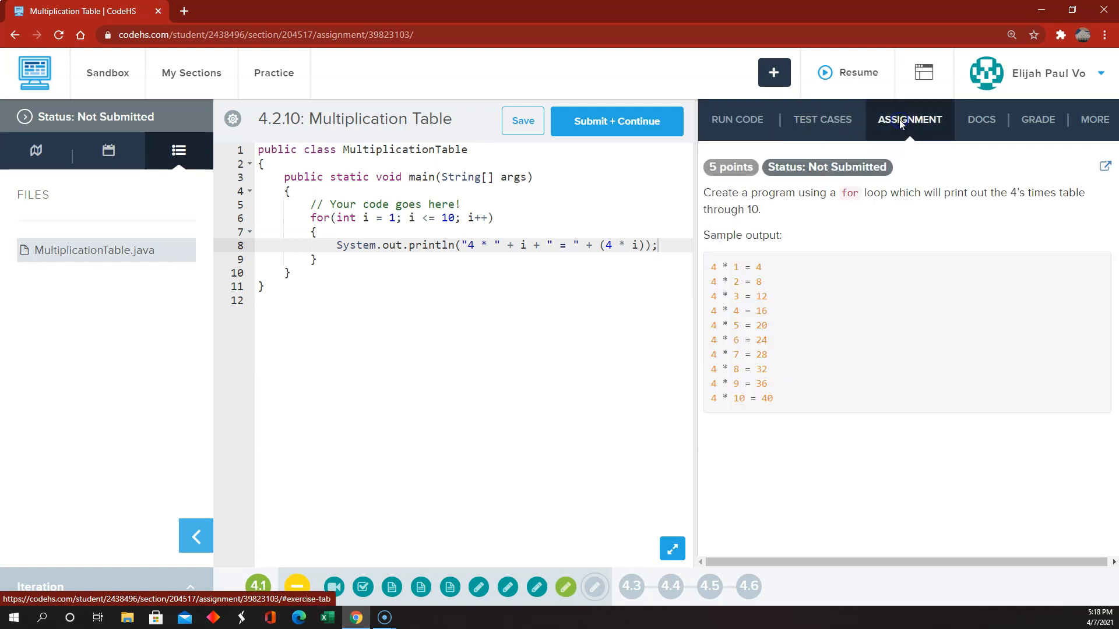
left_click(737, 119)
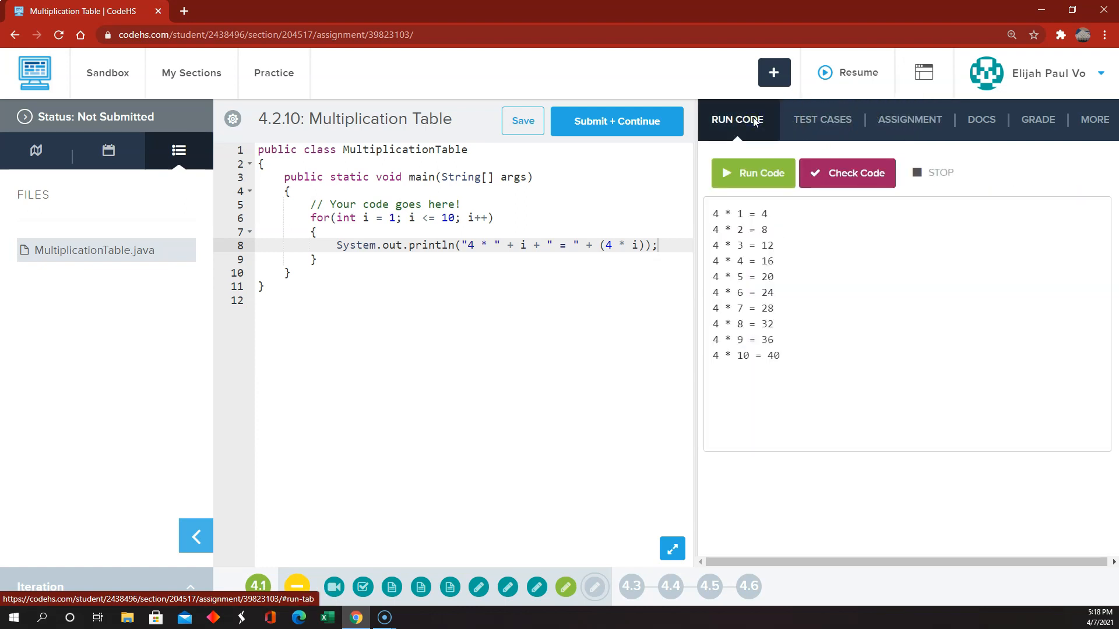
left_click(910, 119)
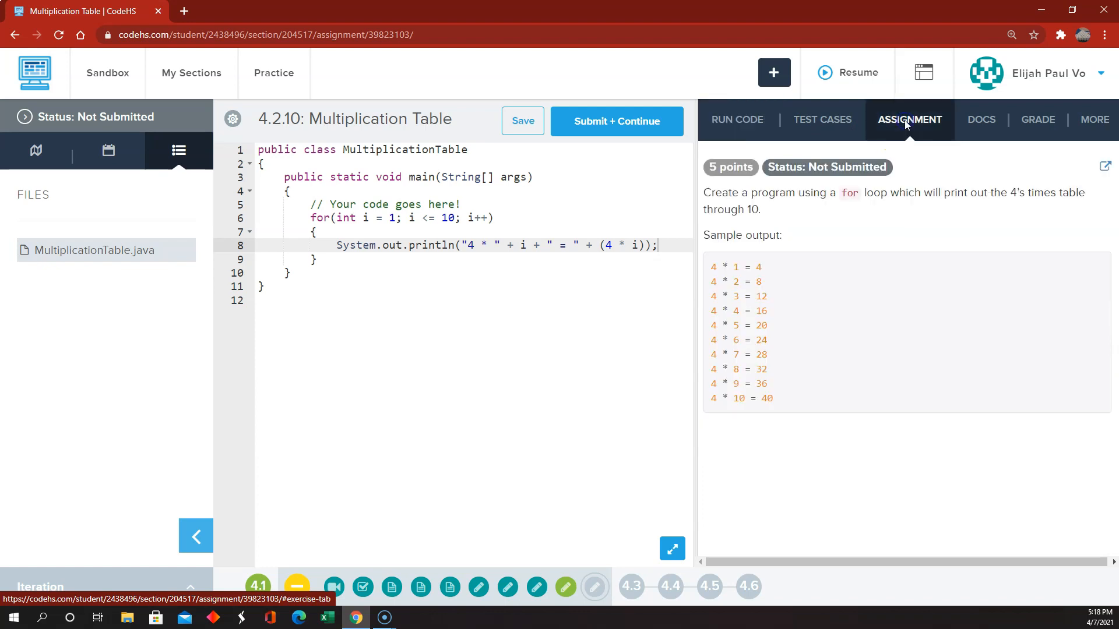
left_click(737, 119)
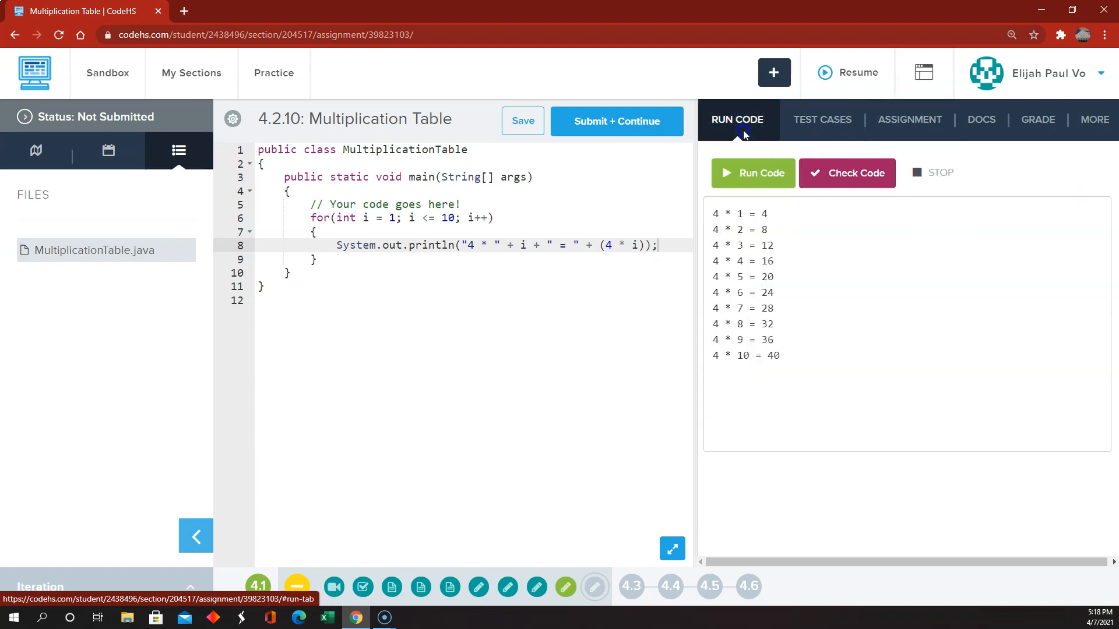
Step: Check the code against the test cases and submit exercise 4.2.10
left_click(823, 119)
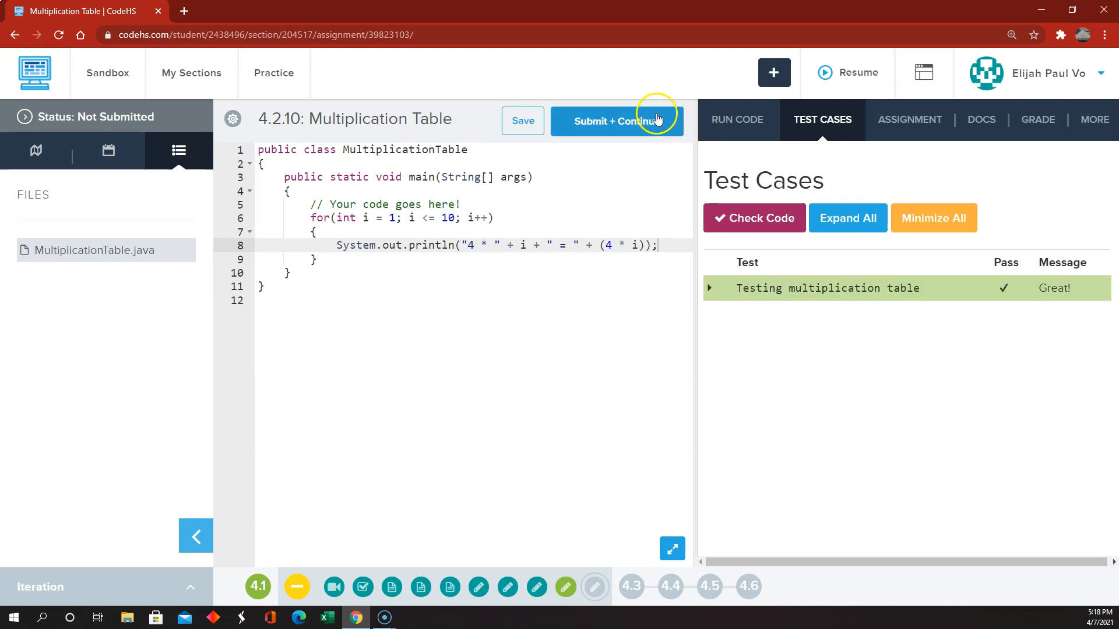
left_click(616, 121)
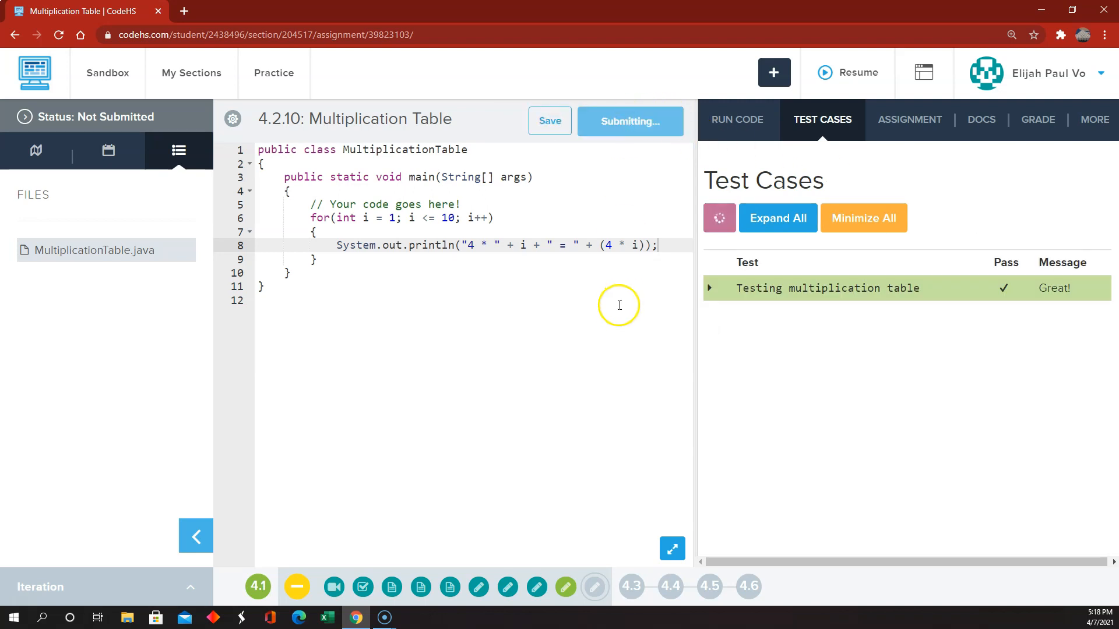
left_click(628, 121)
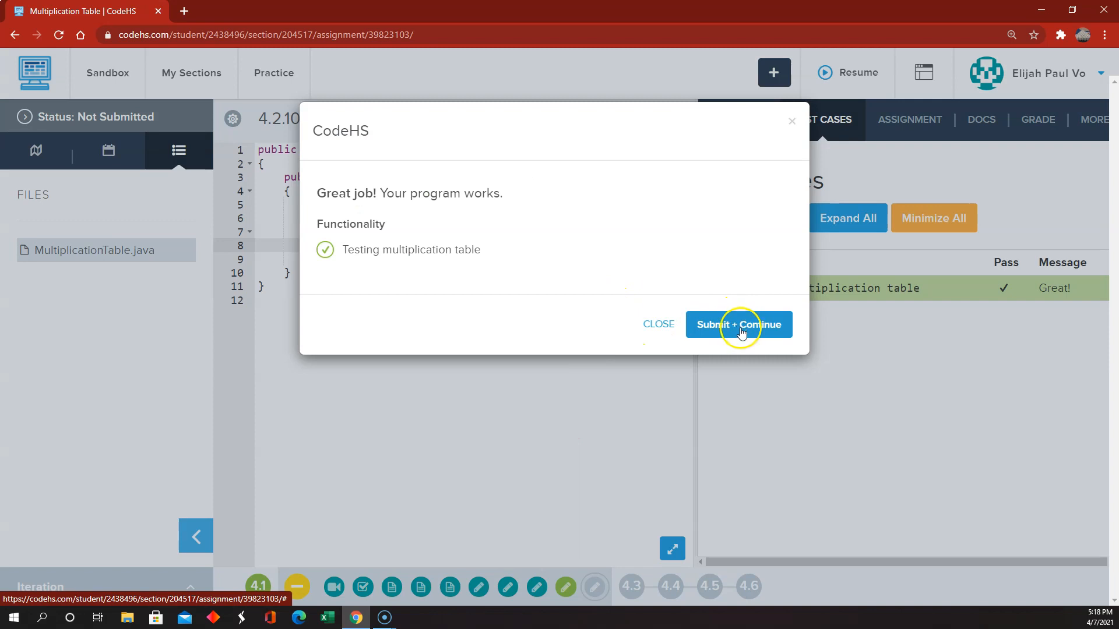
left_click(738, 325)
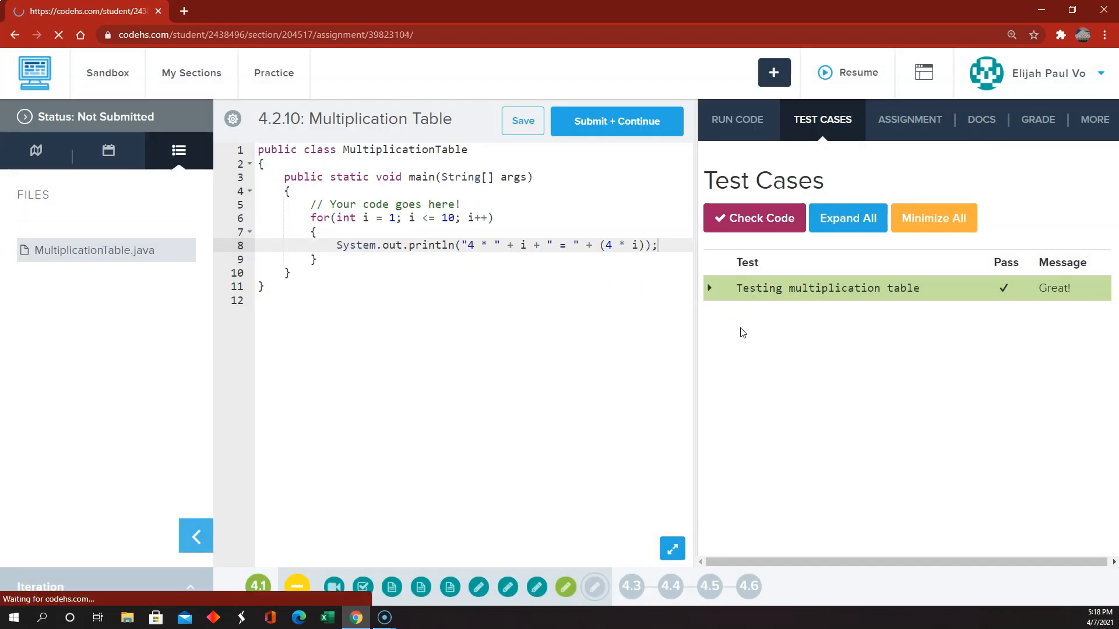